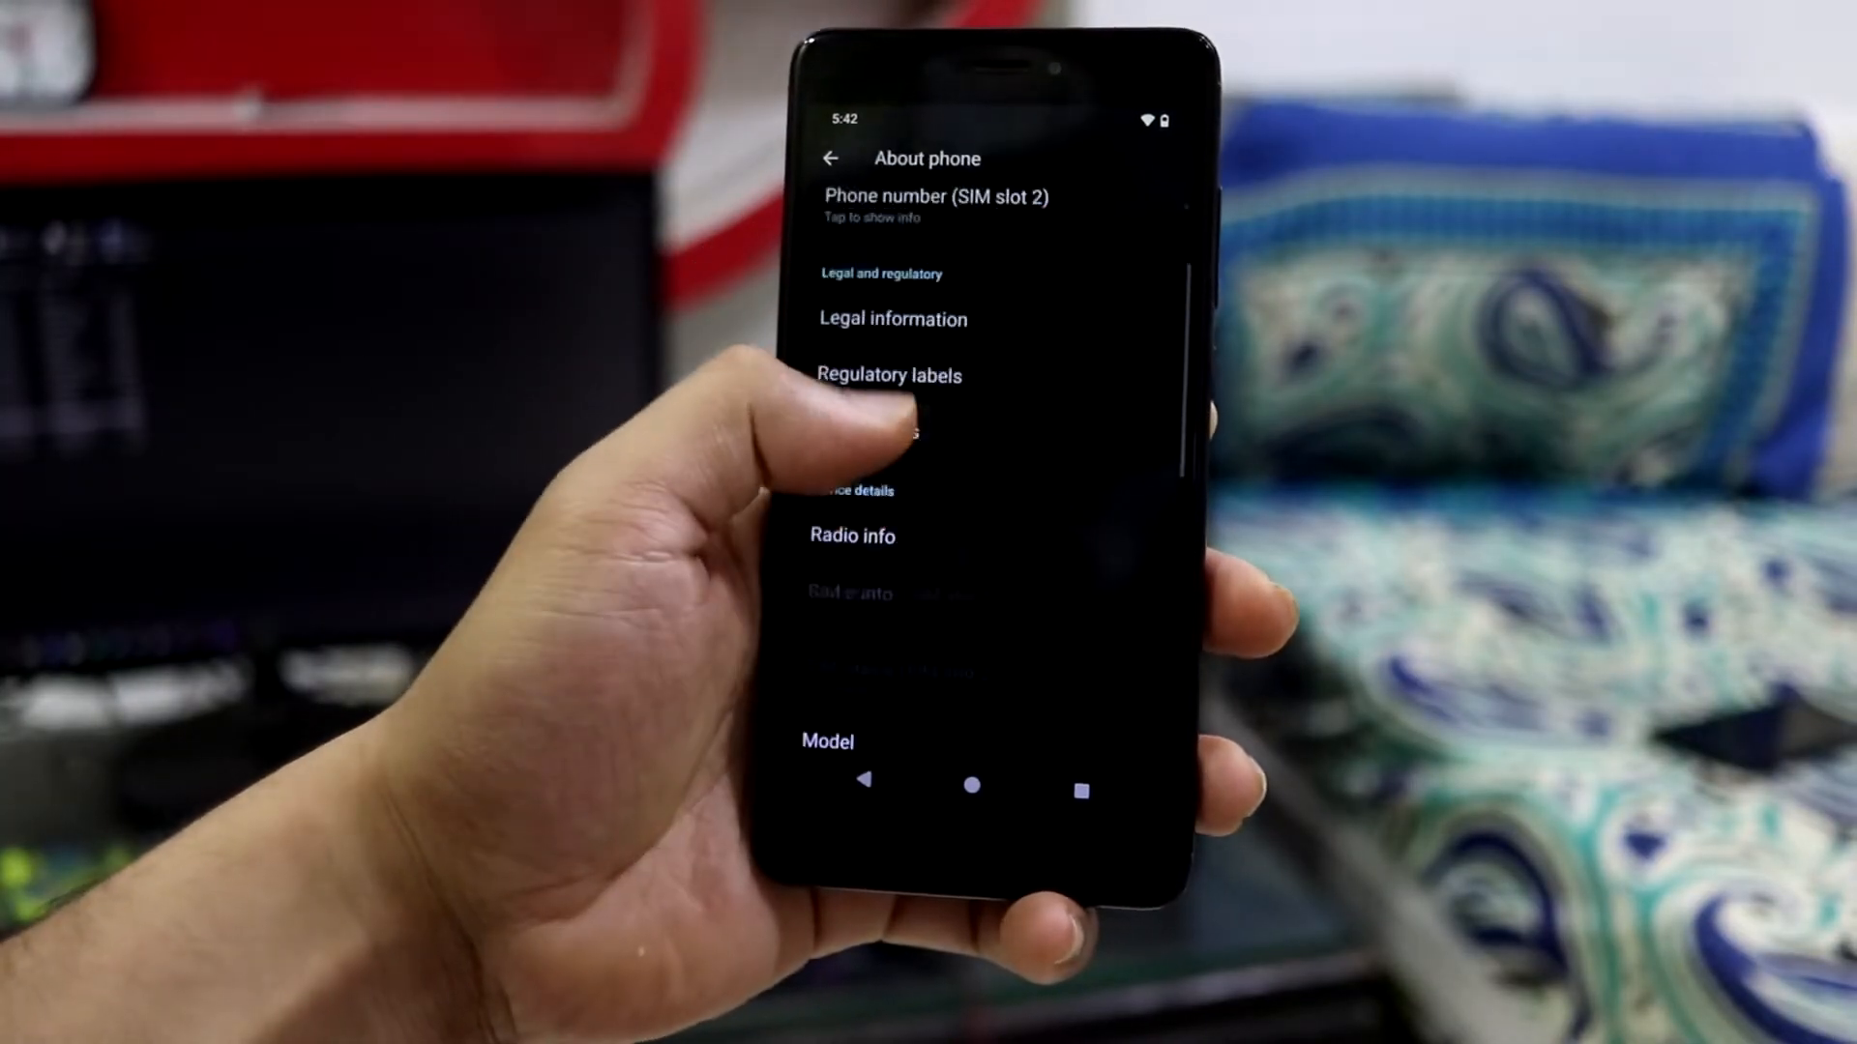
Scroll through the About phone details before returning to the main Settings list
scroll(down, 3)
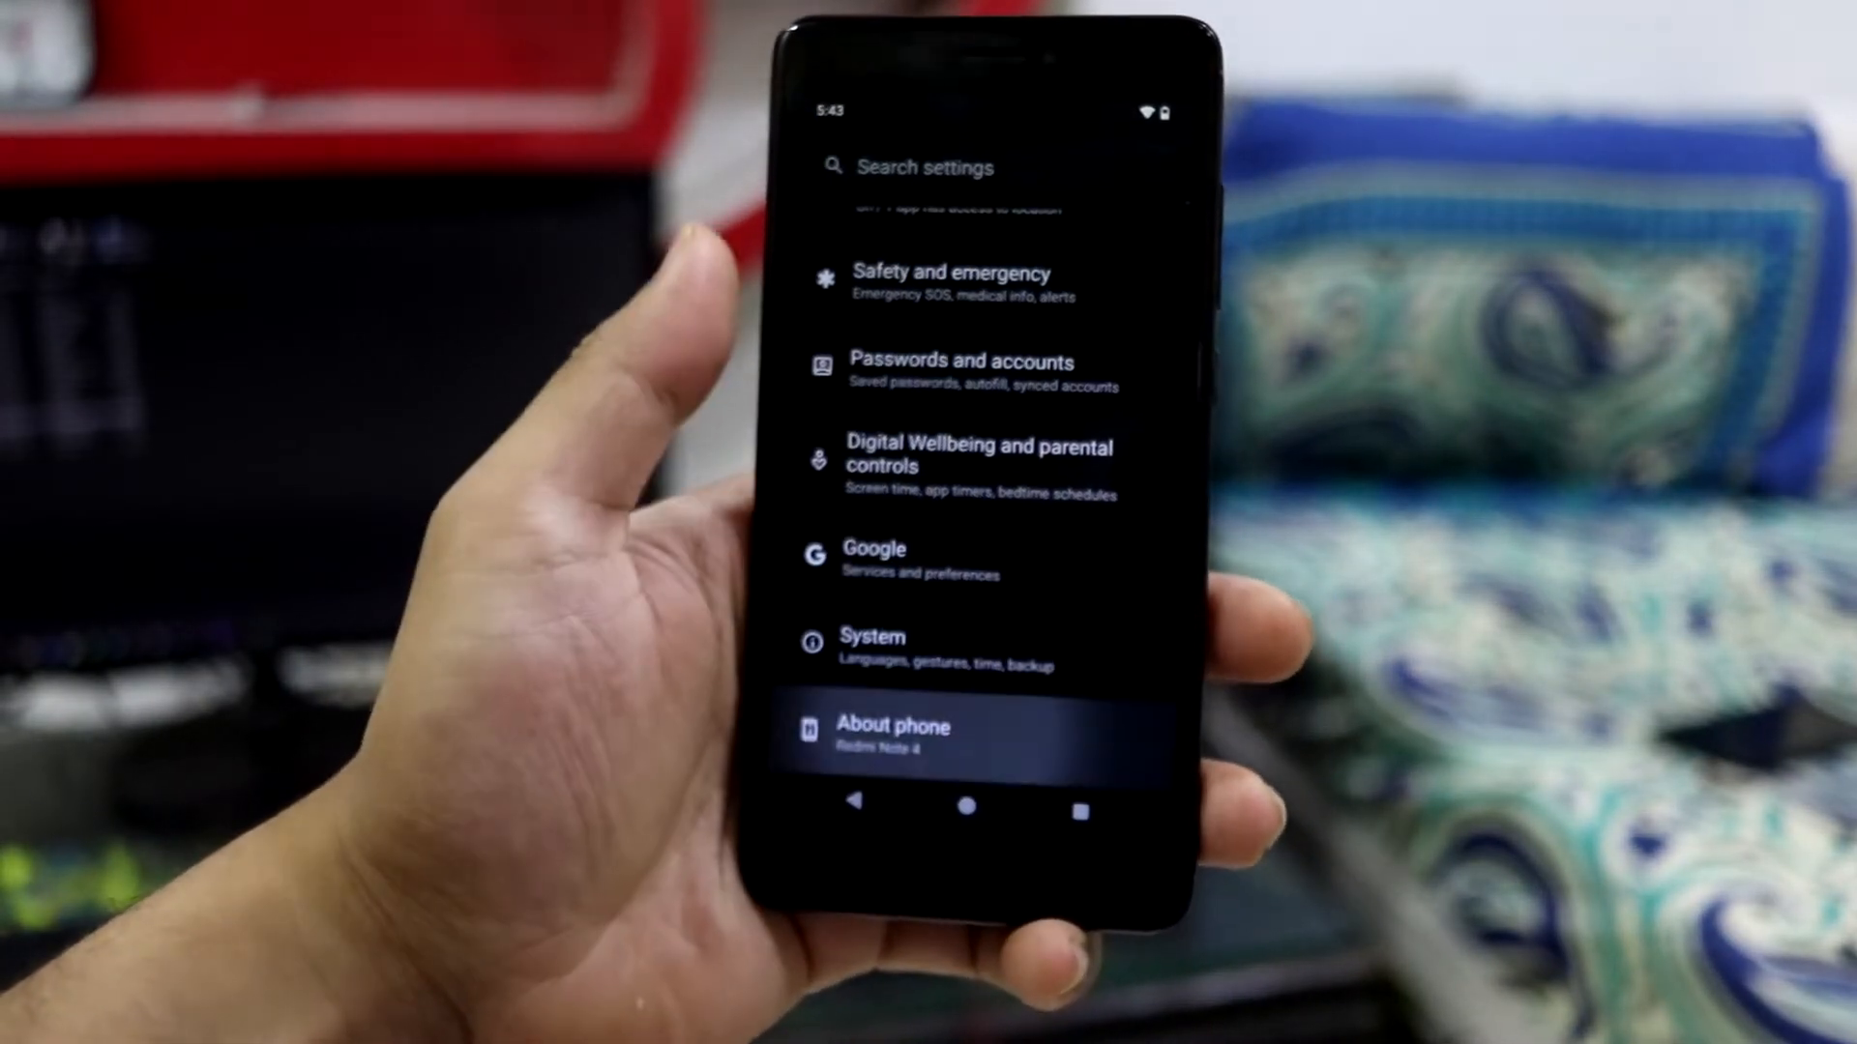
Review About phone's Android version details: LineageOS 21, Android 14, 5 April 2024 security patch
click(894, 725)
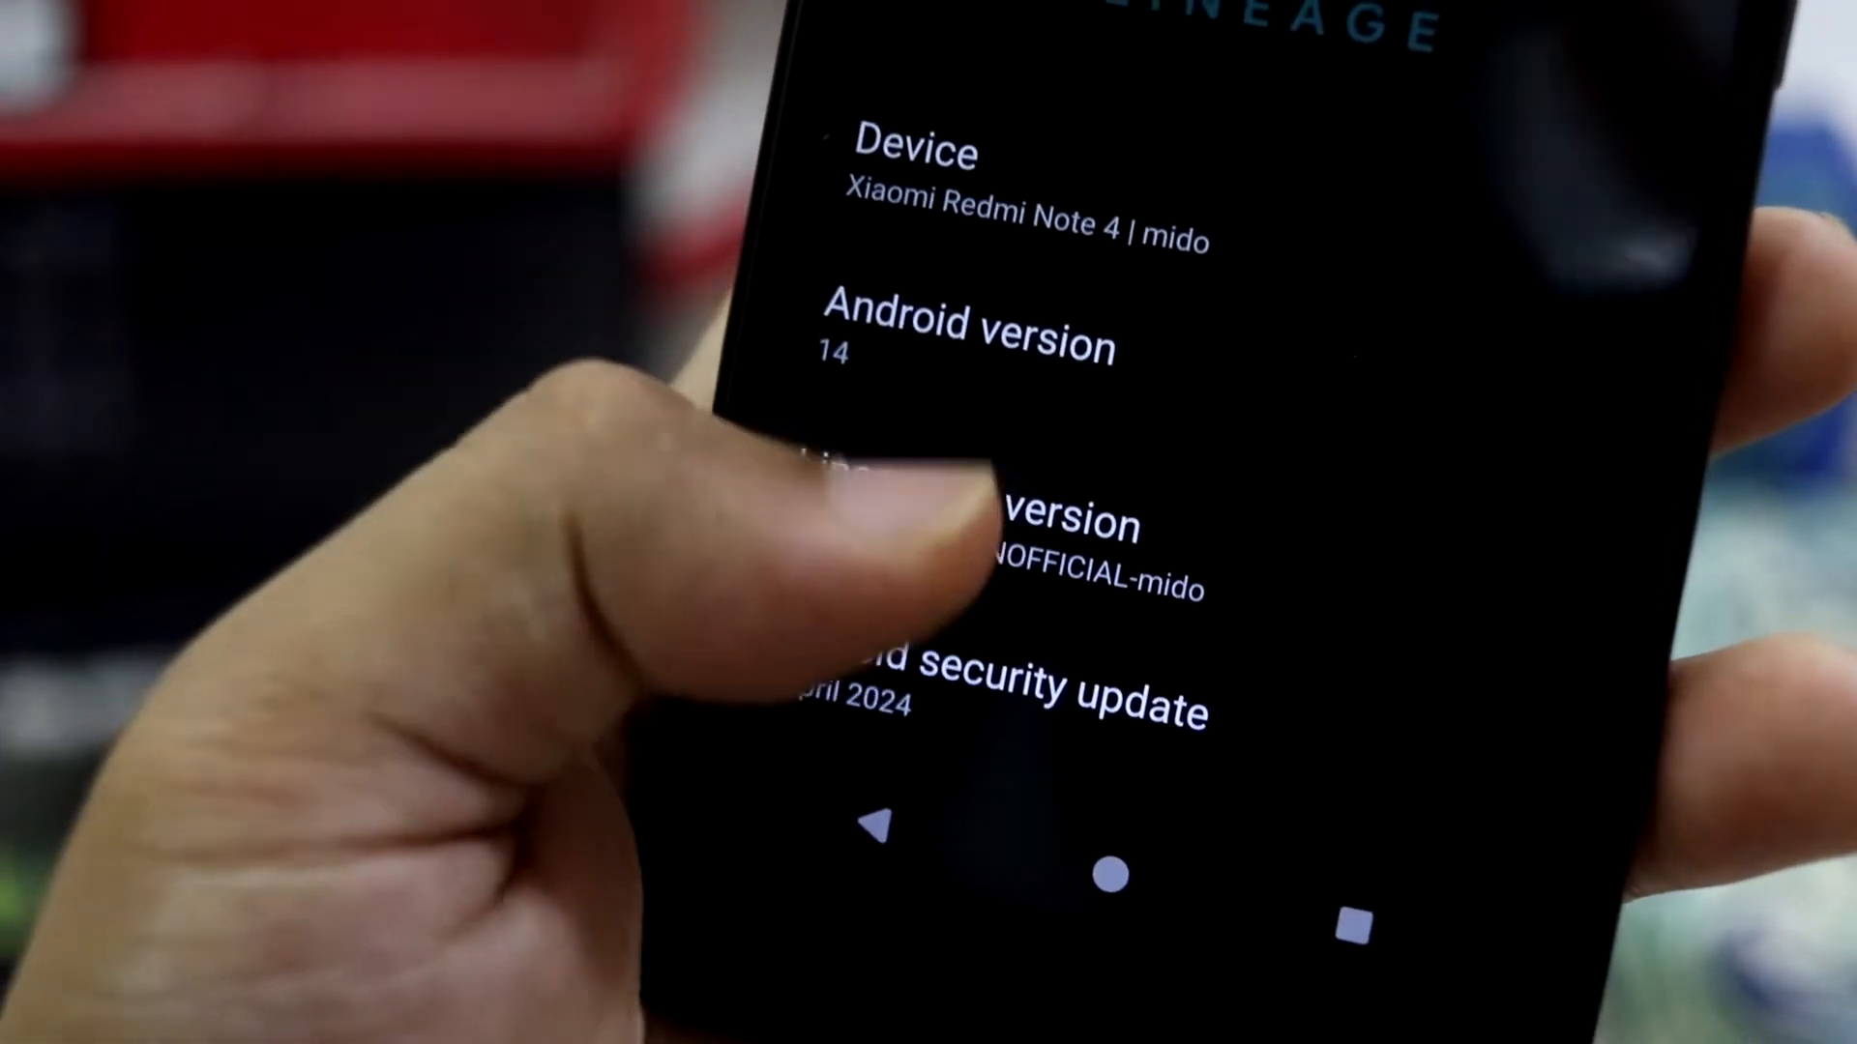
scroll(down, 3)
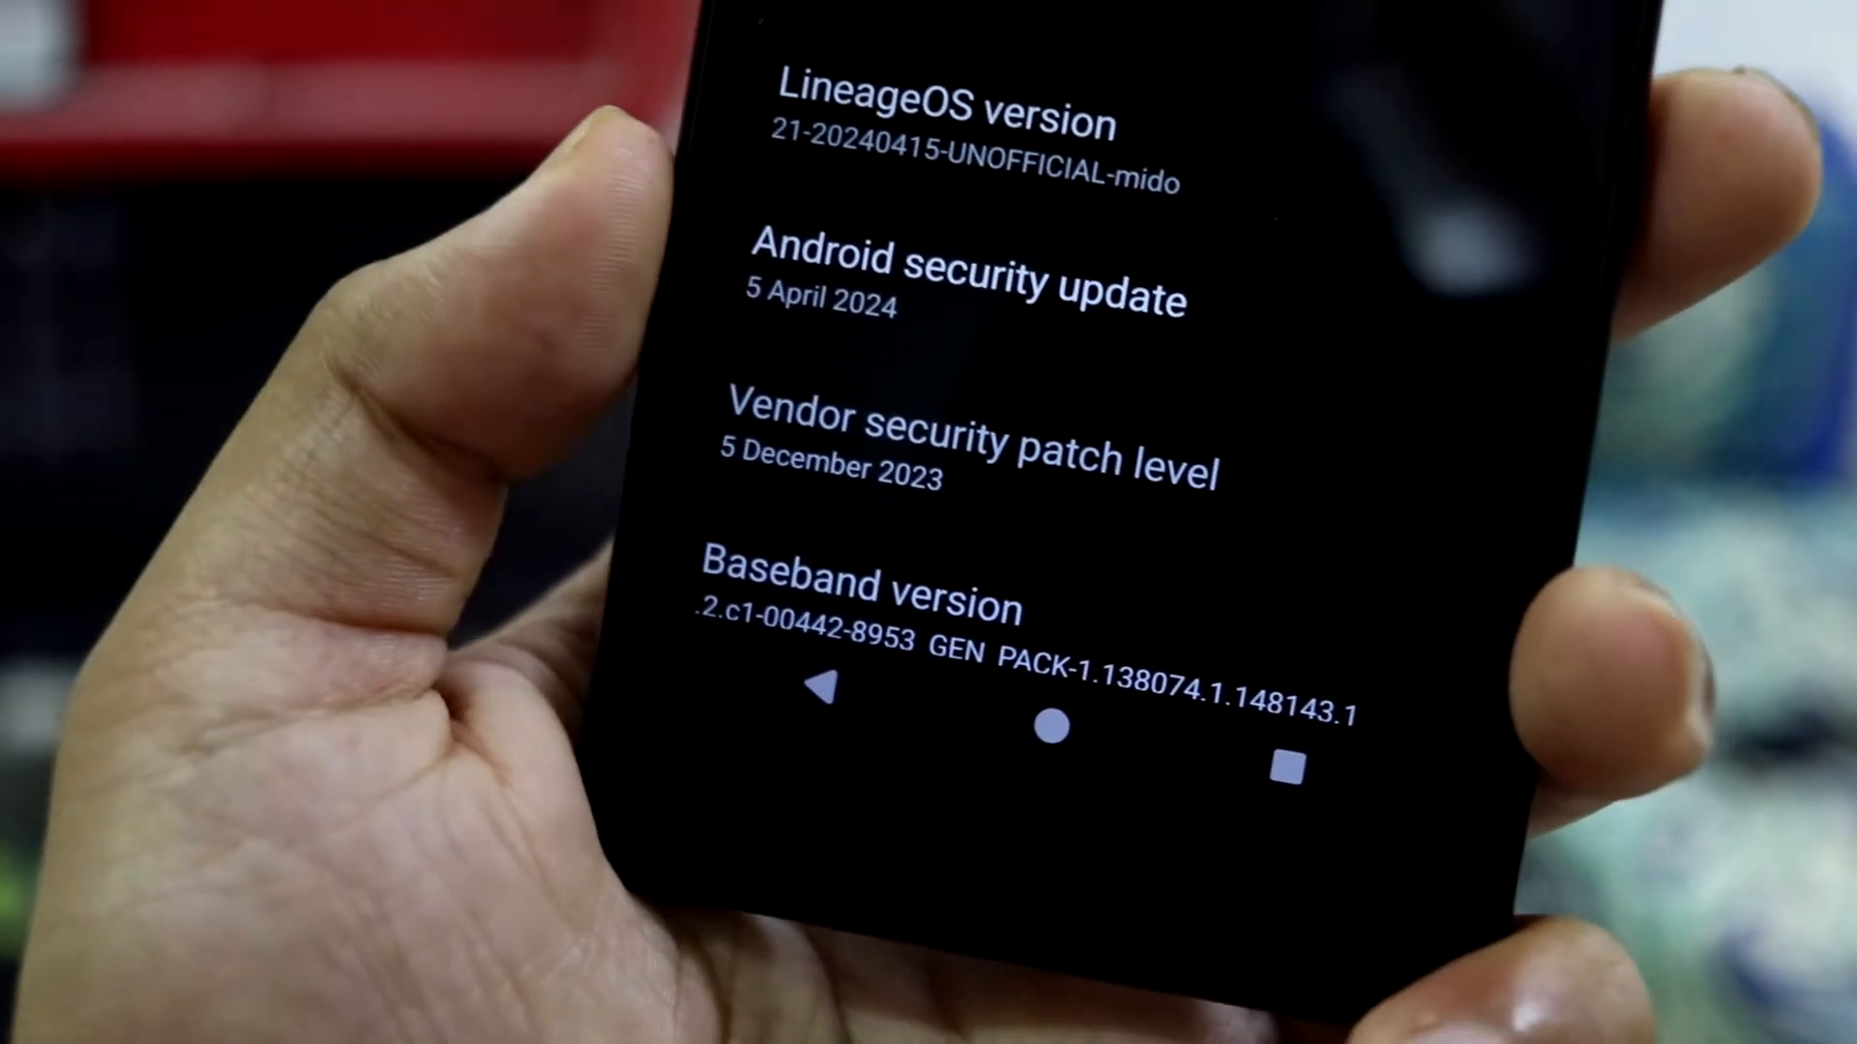
scroll(down, 3)
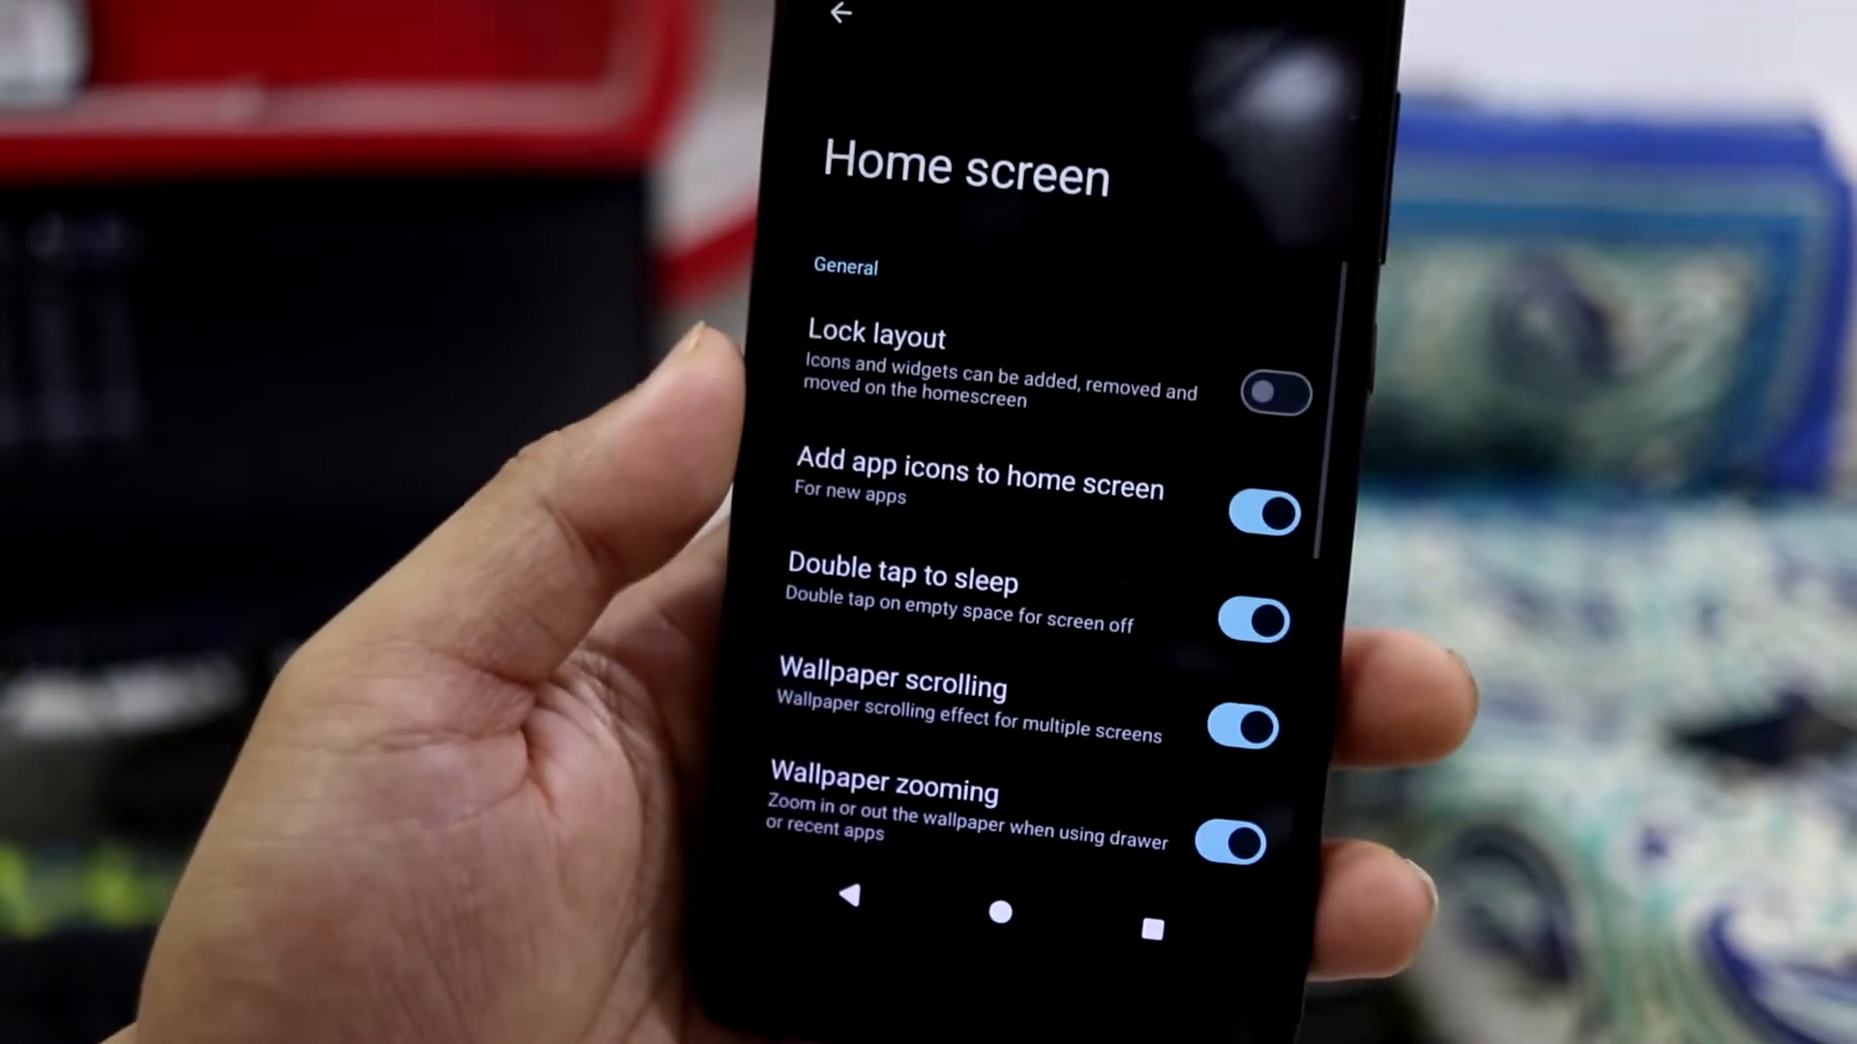
Browse the Home screen and App drawer options, then the Miscellaneous launcher options
scroll(down, 3)
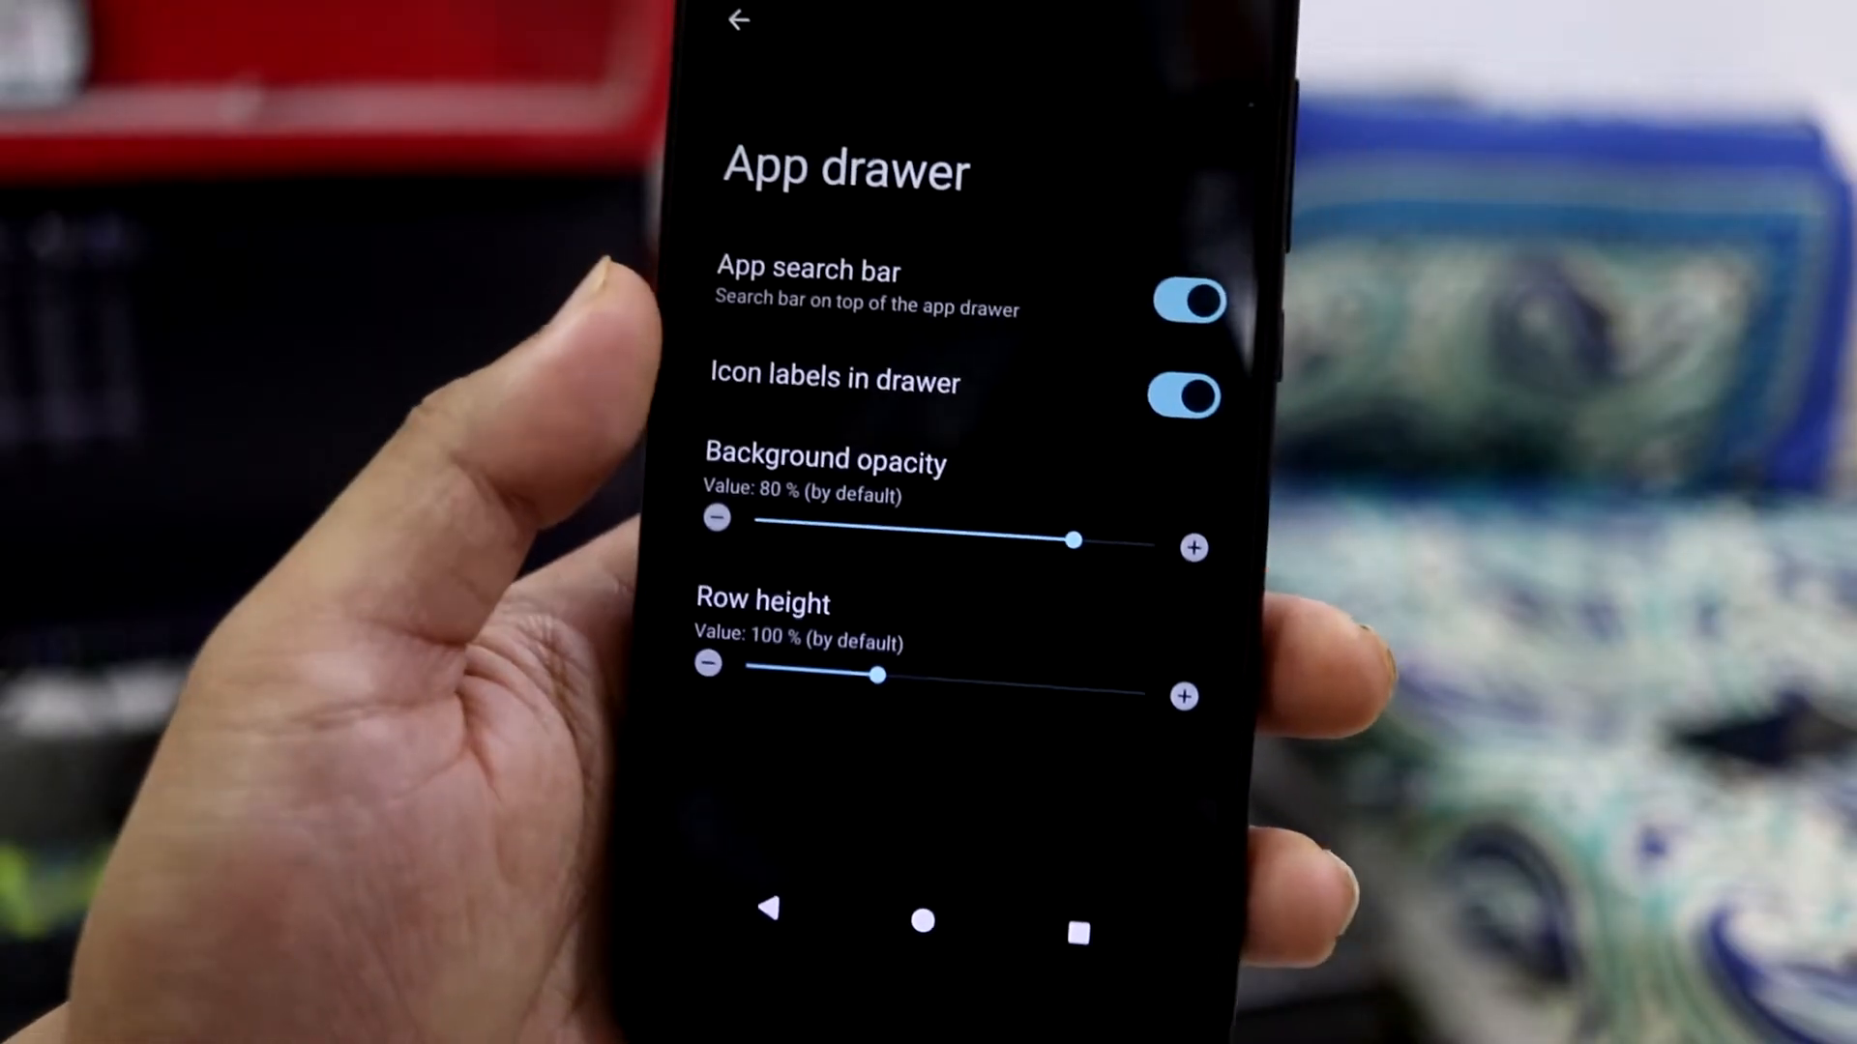
click(741, 19)
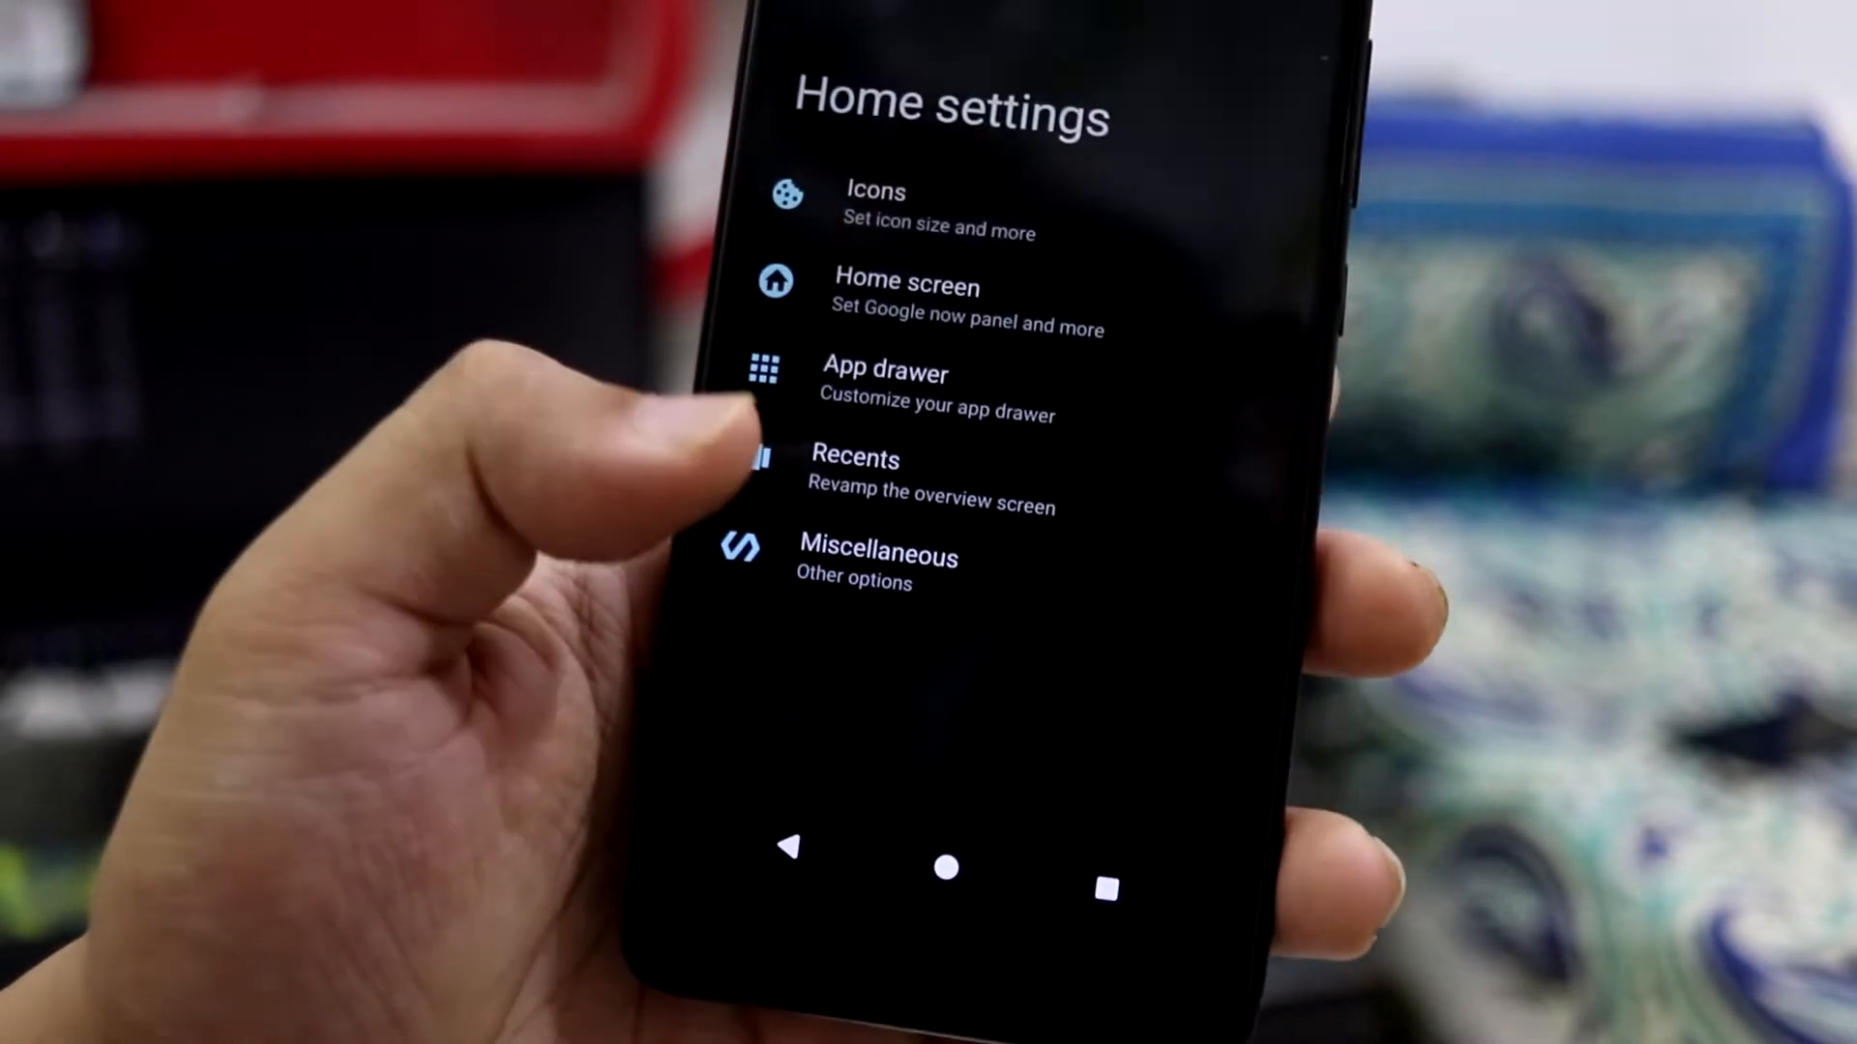
click(876, 557)
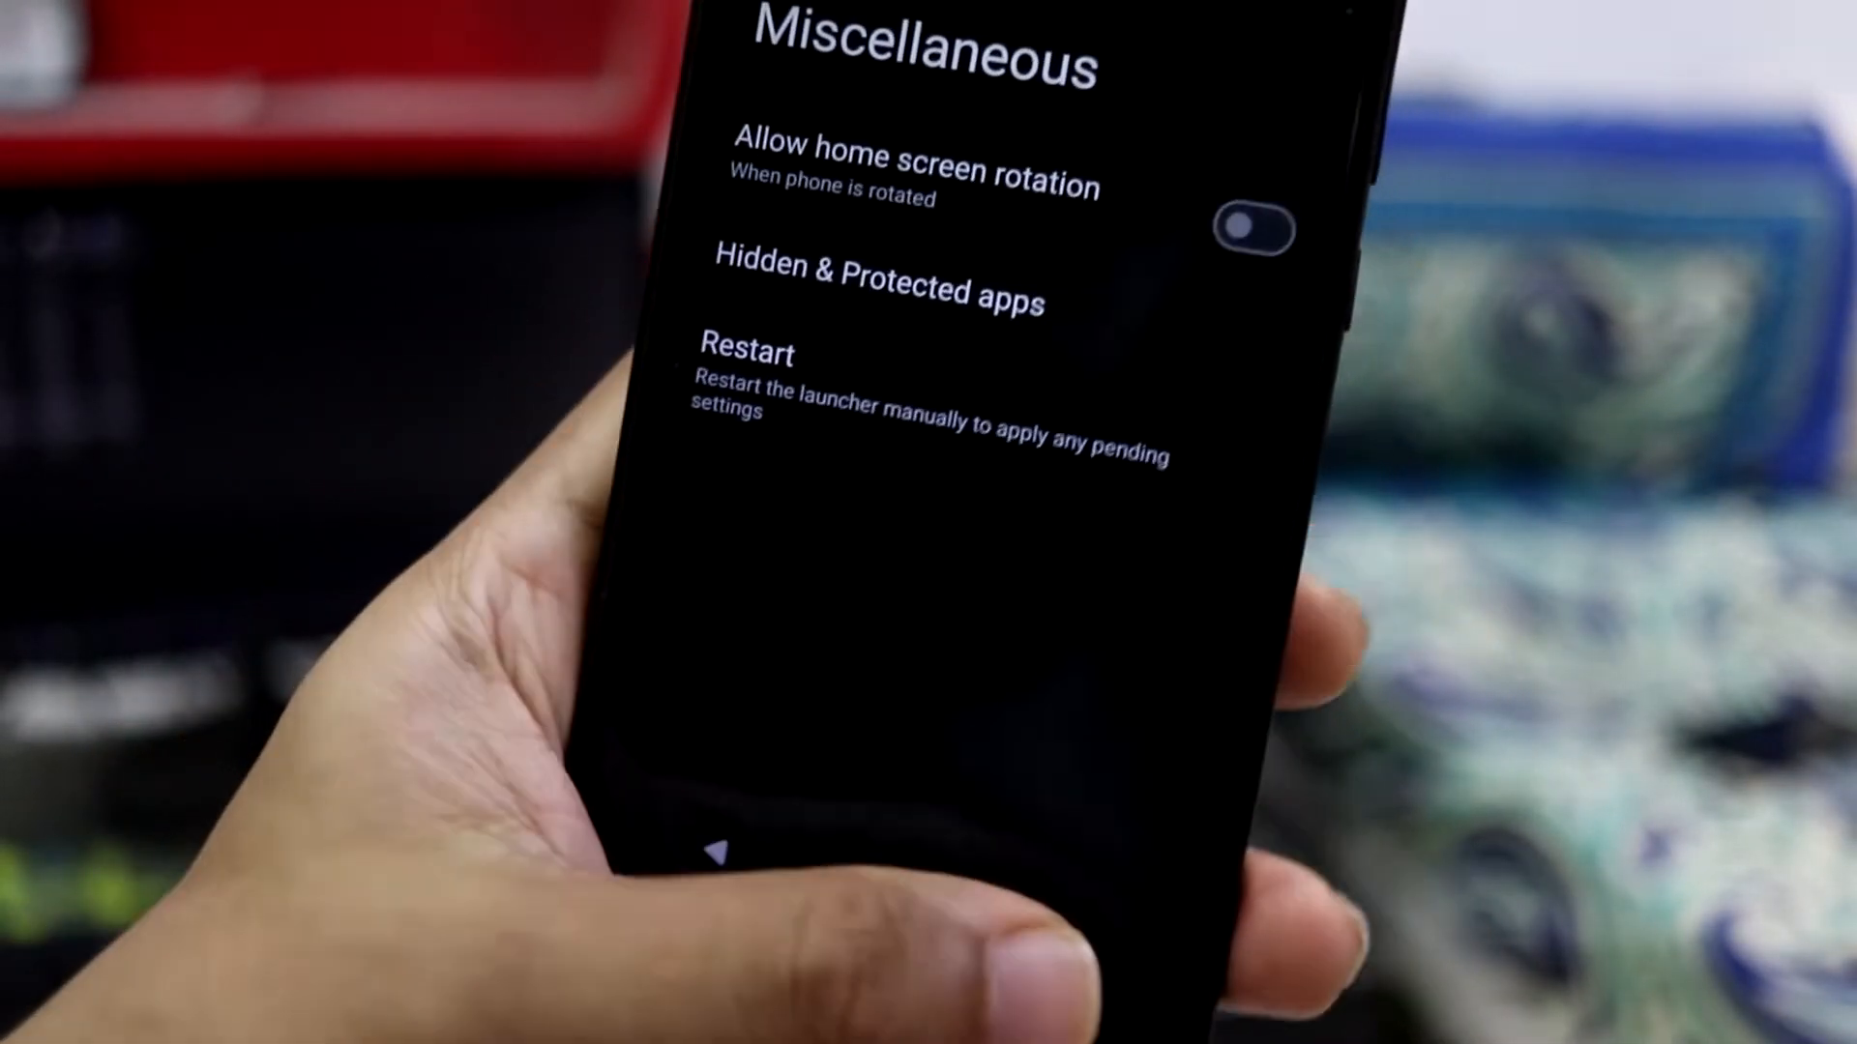
click(747, 350)
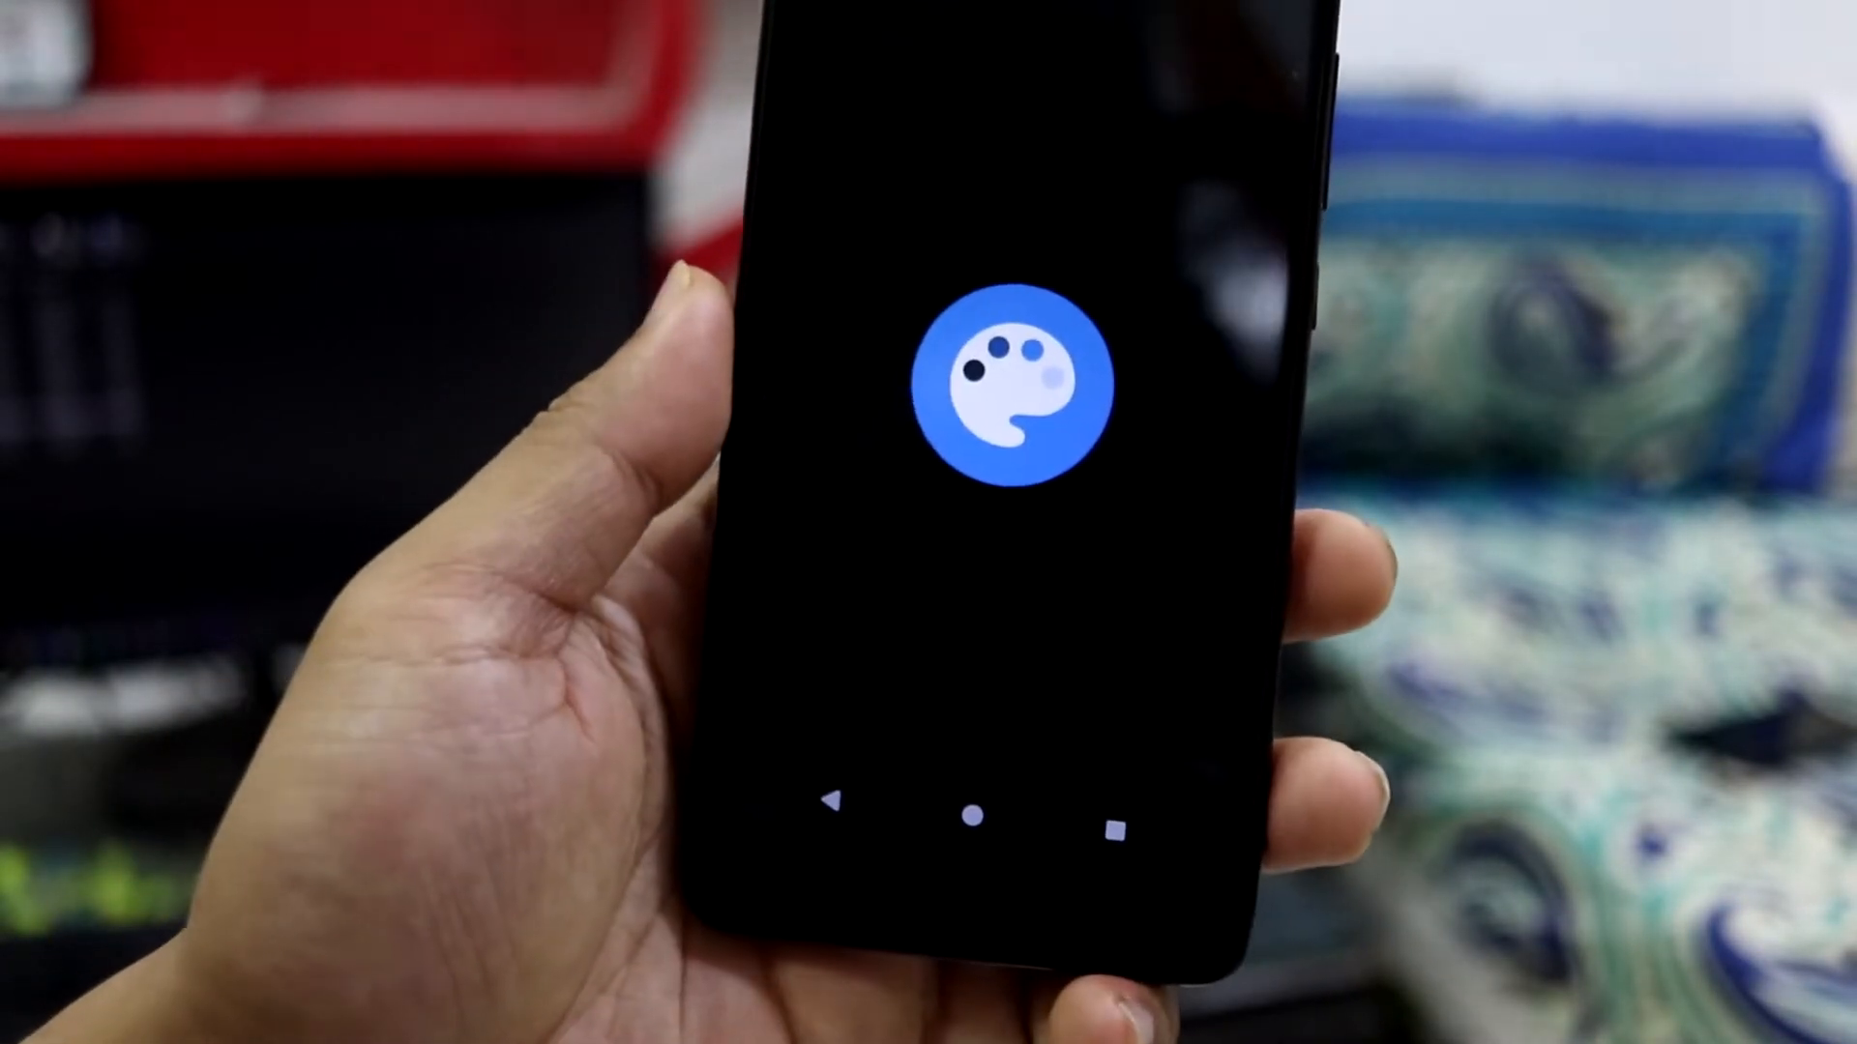
Launch the Wallpaper & style customisation app from the home screen
click(1021, 393)
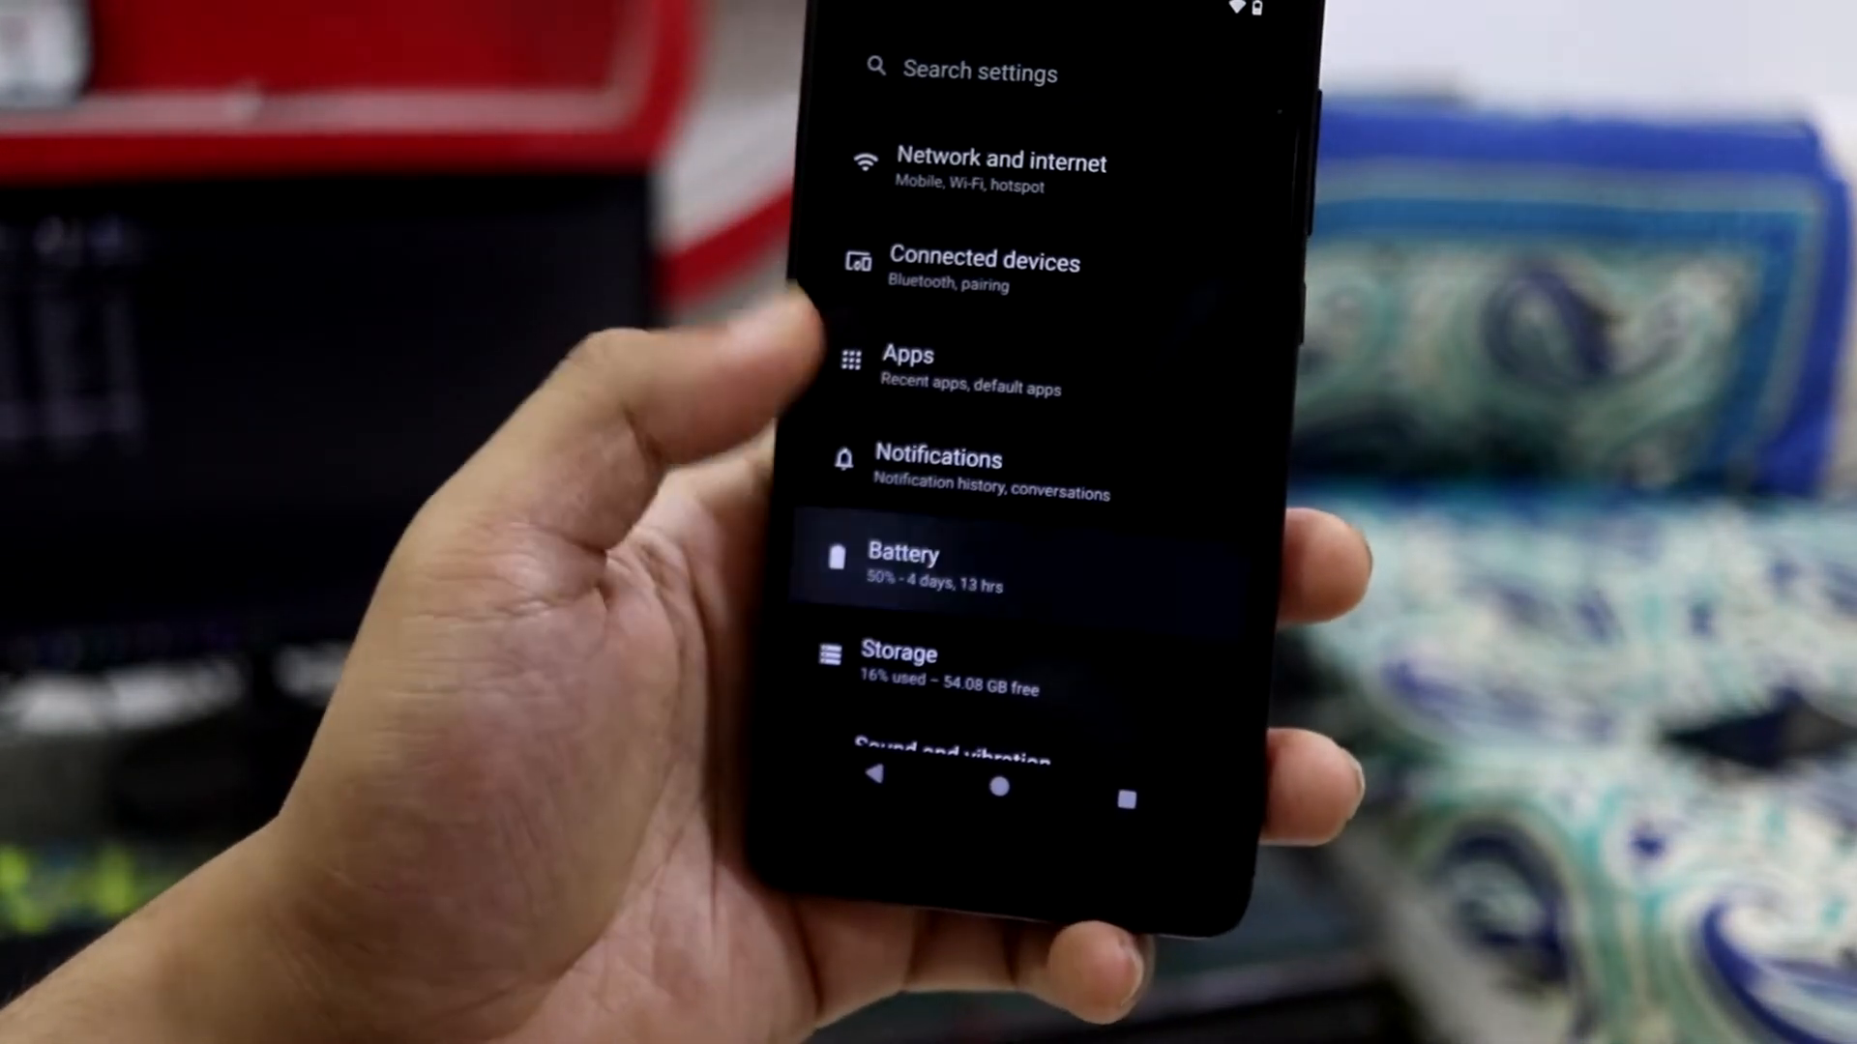
Check the Battery page and leave Smart Charging switched off, returning to Settings
click(906, 566)
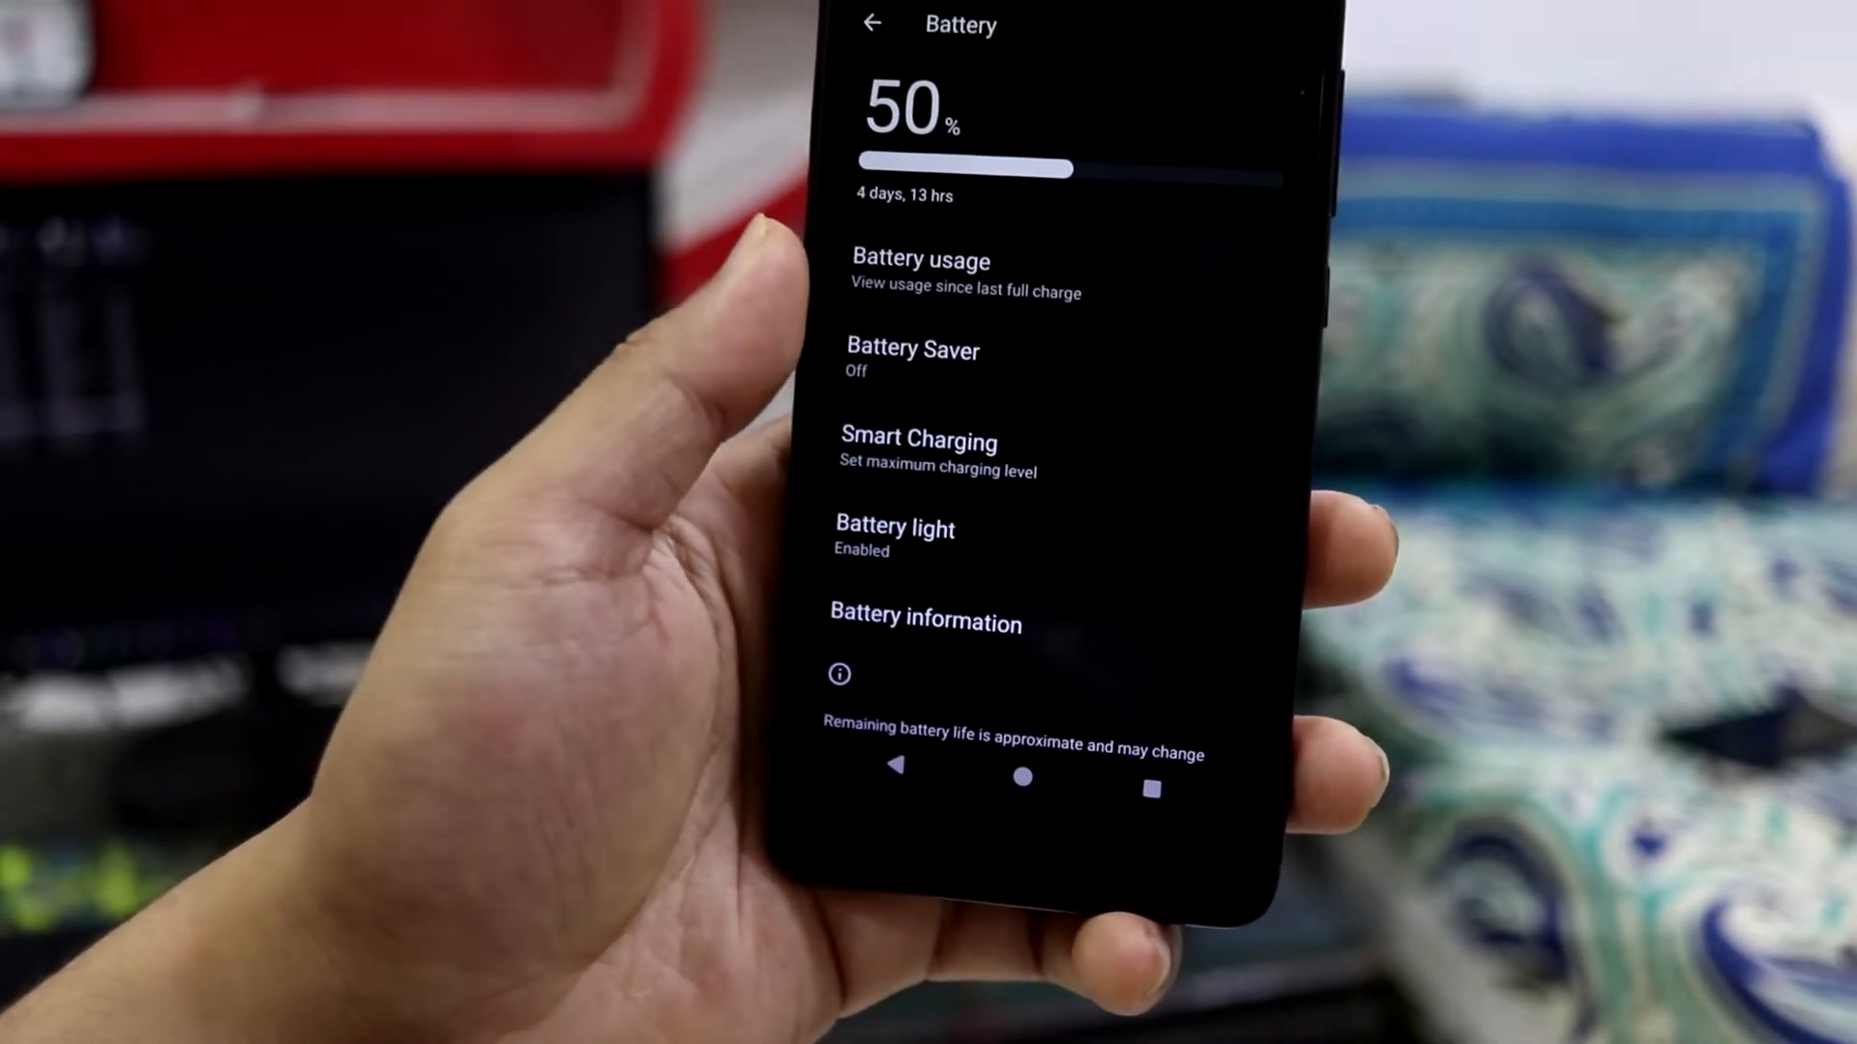
click(919, 453)
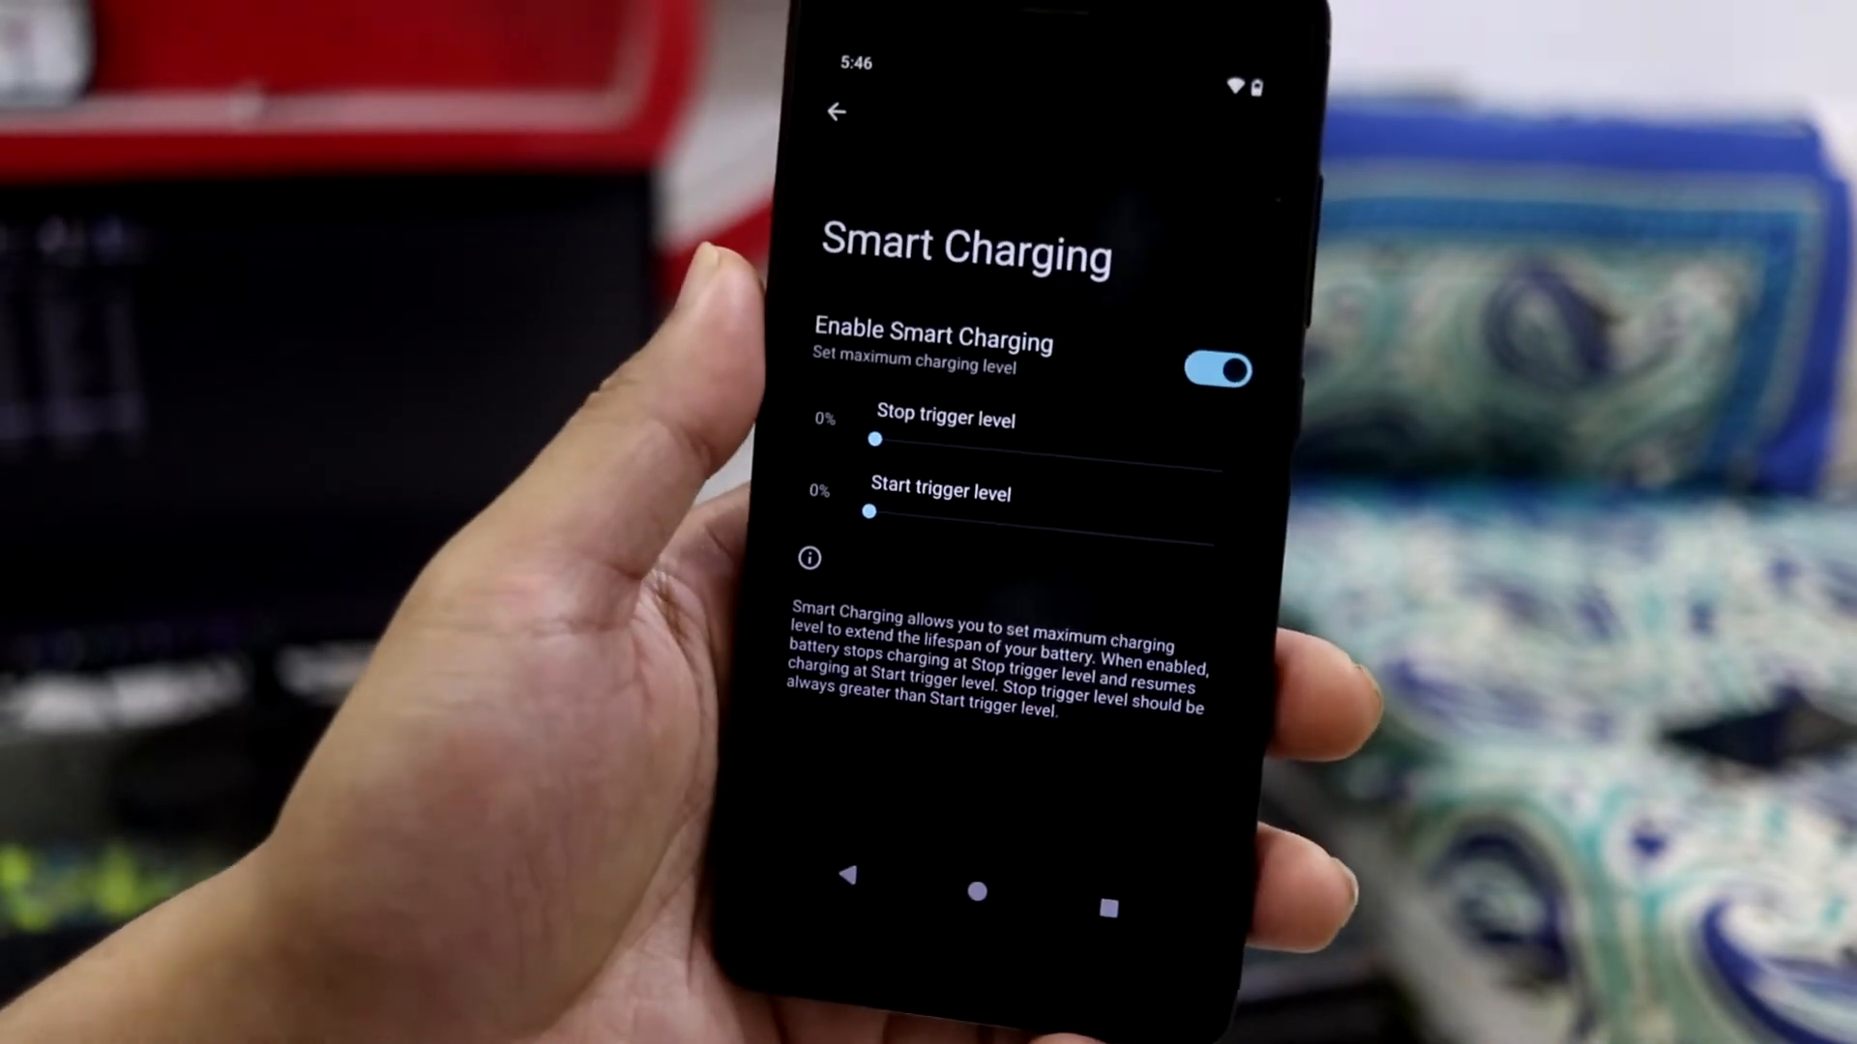
click(1226, 369)
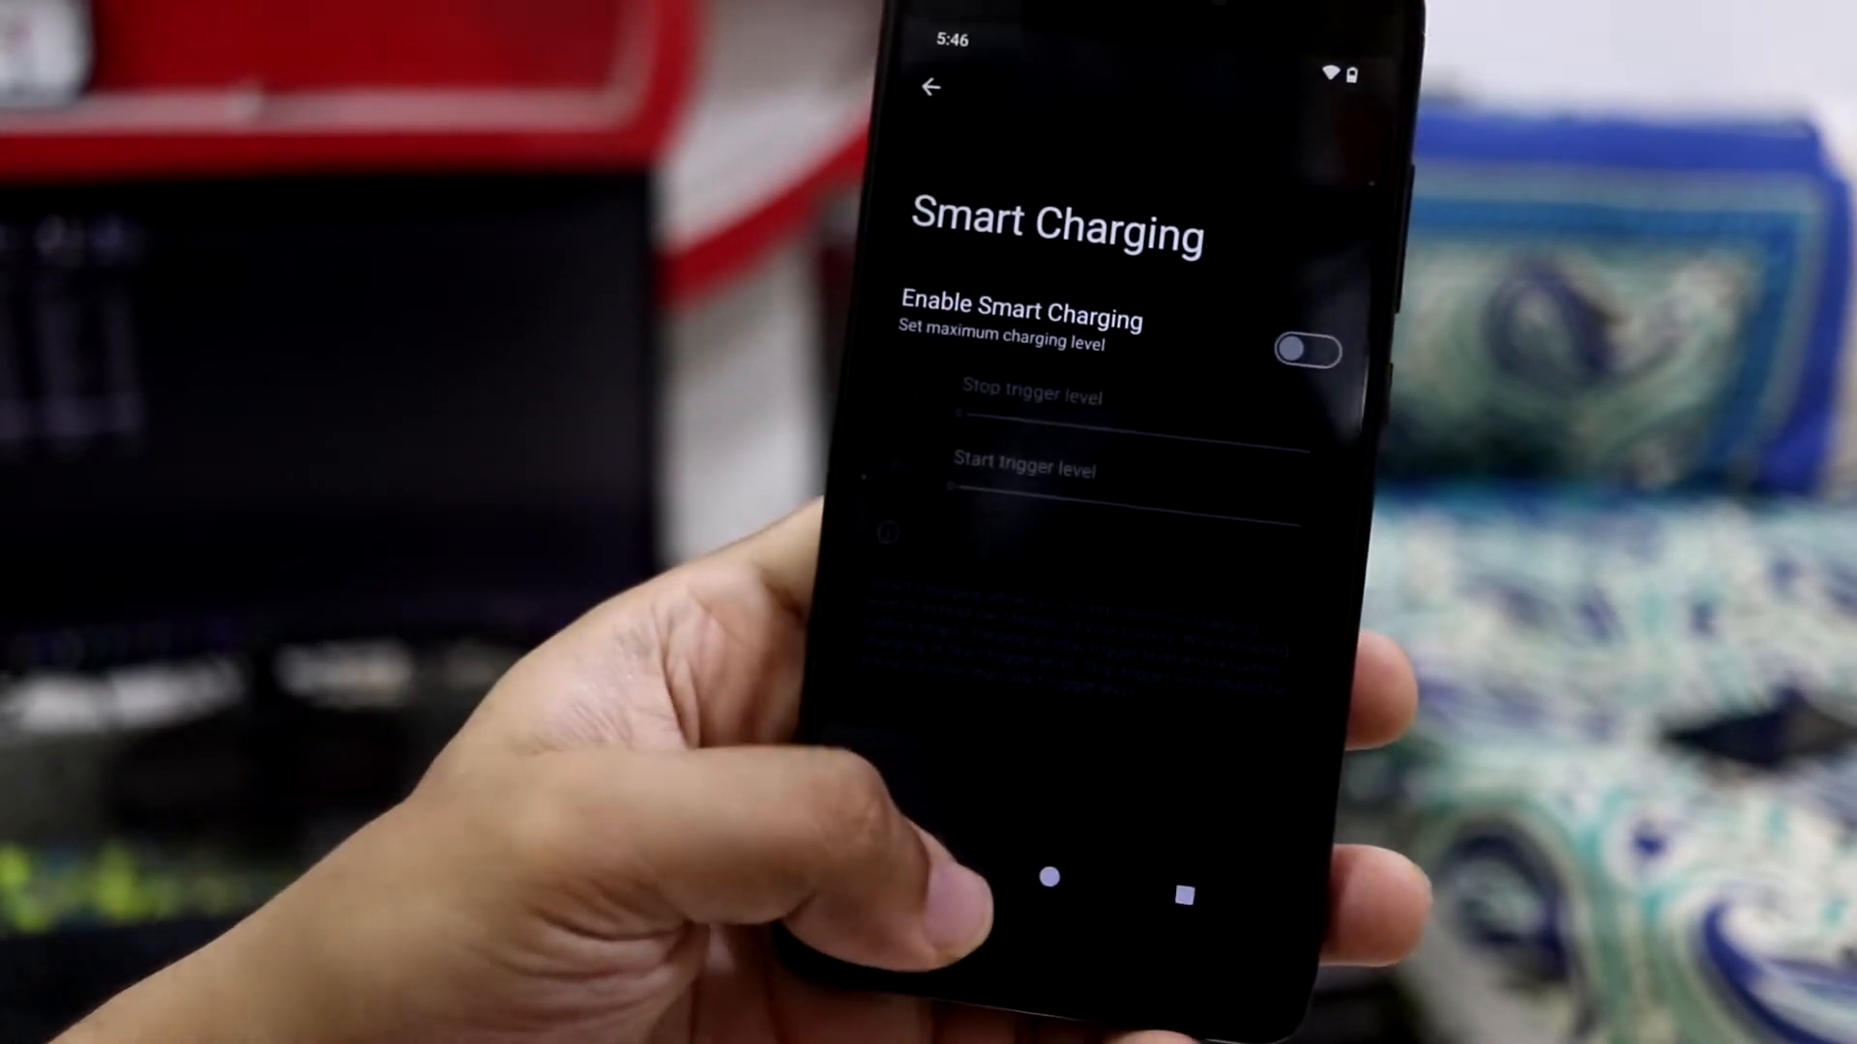
click(930, 87)
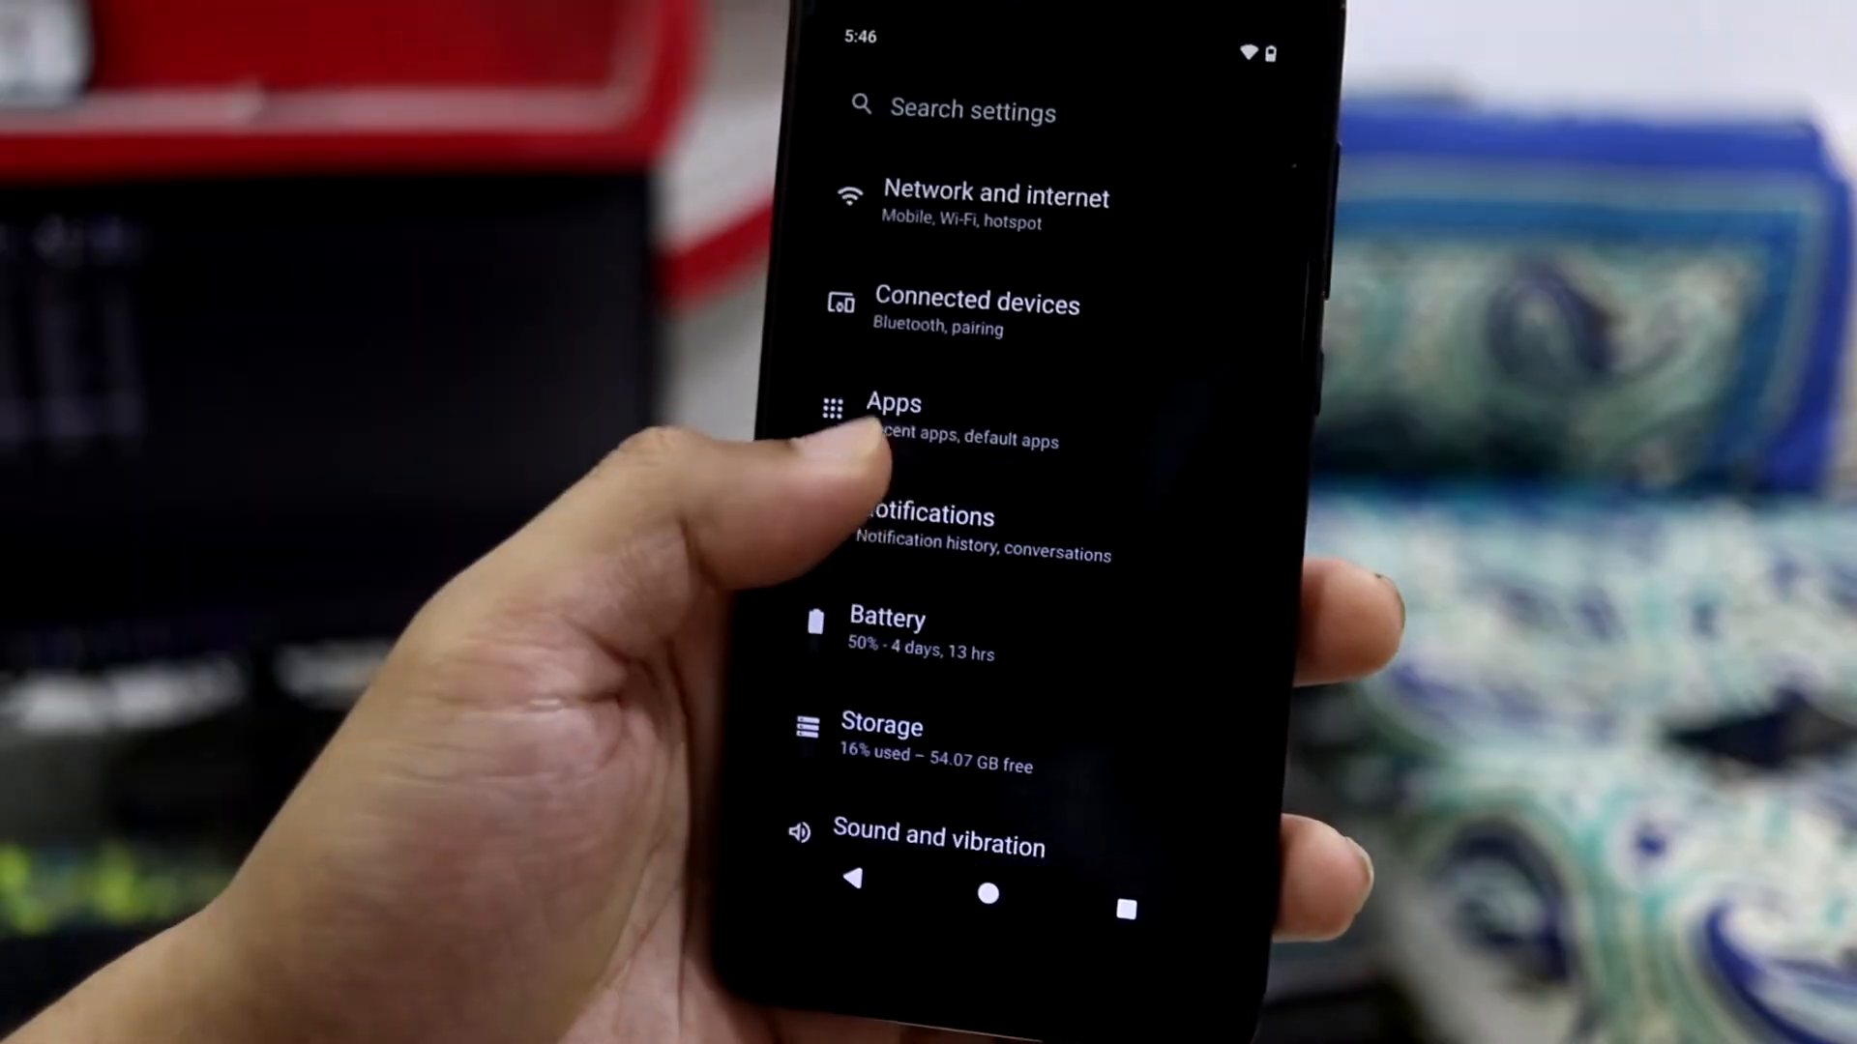
Review Display settings including Extra dim, Night Light and Tap to wake options
scroll(down, 3)
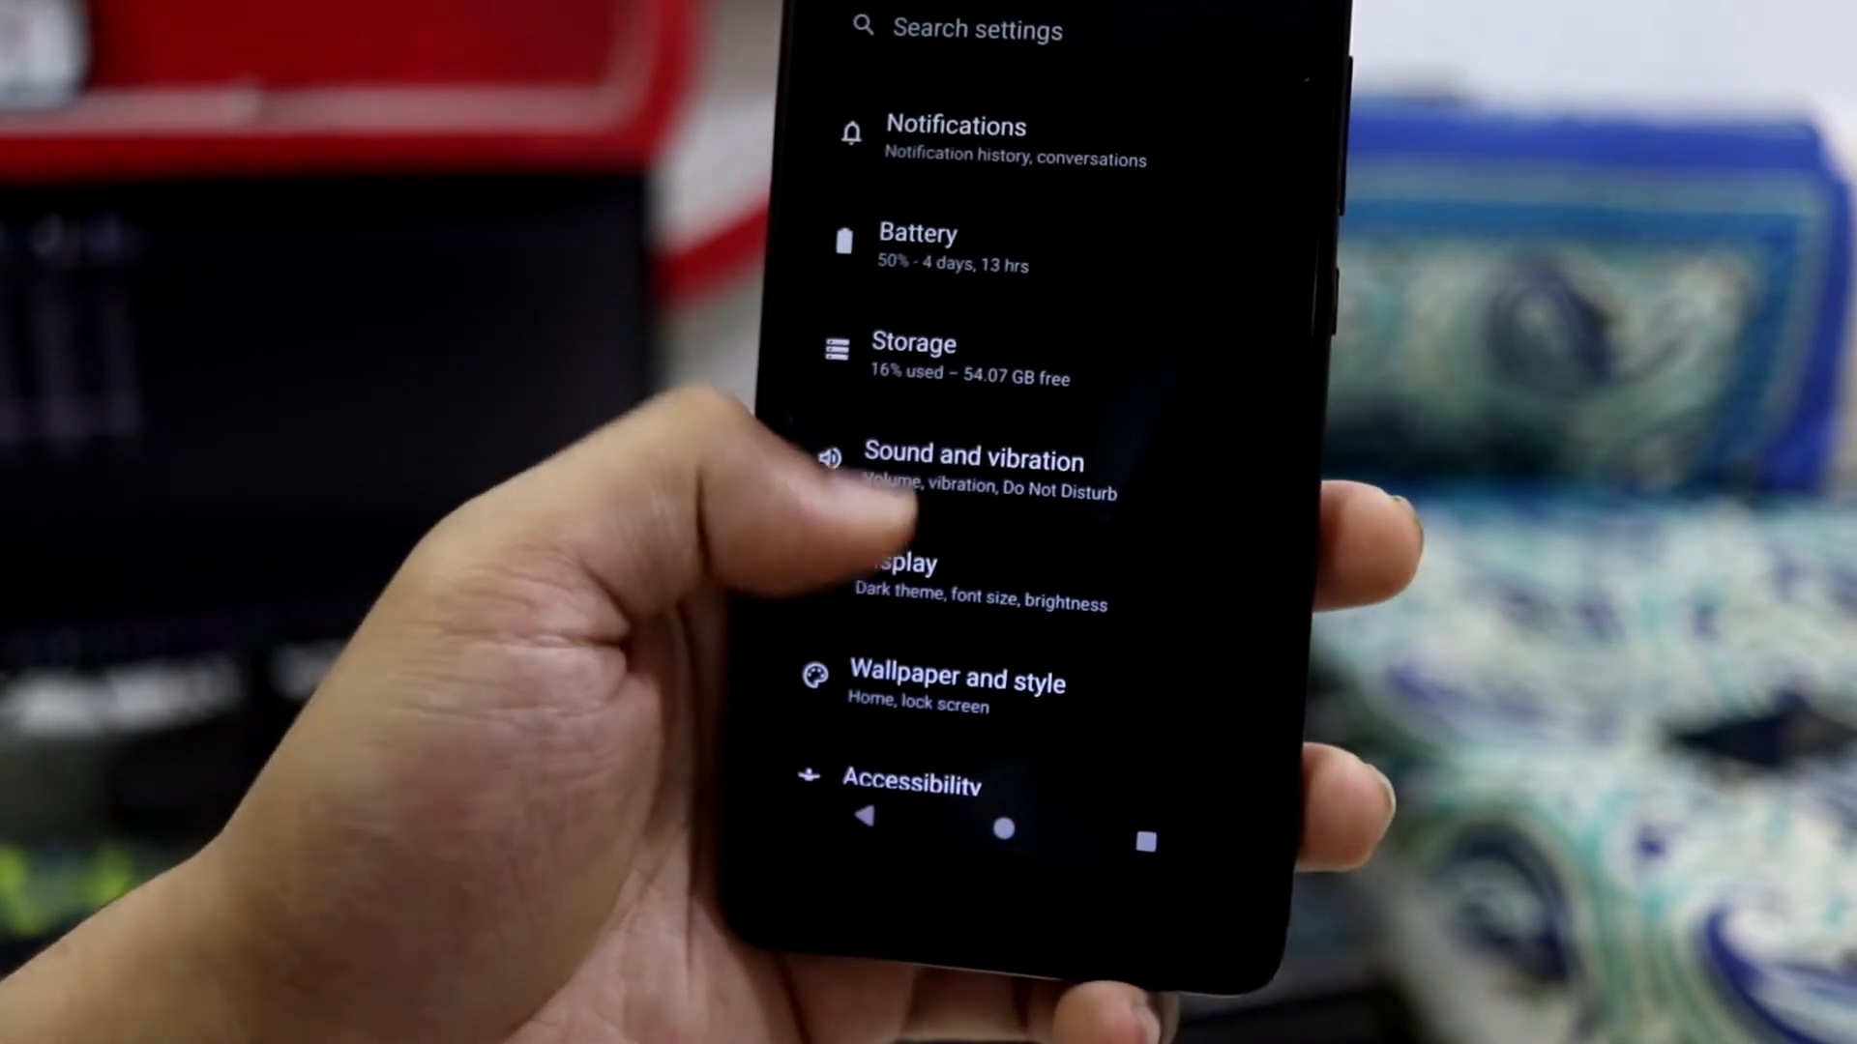
click(899, 580)
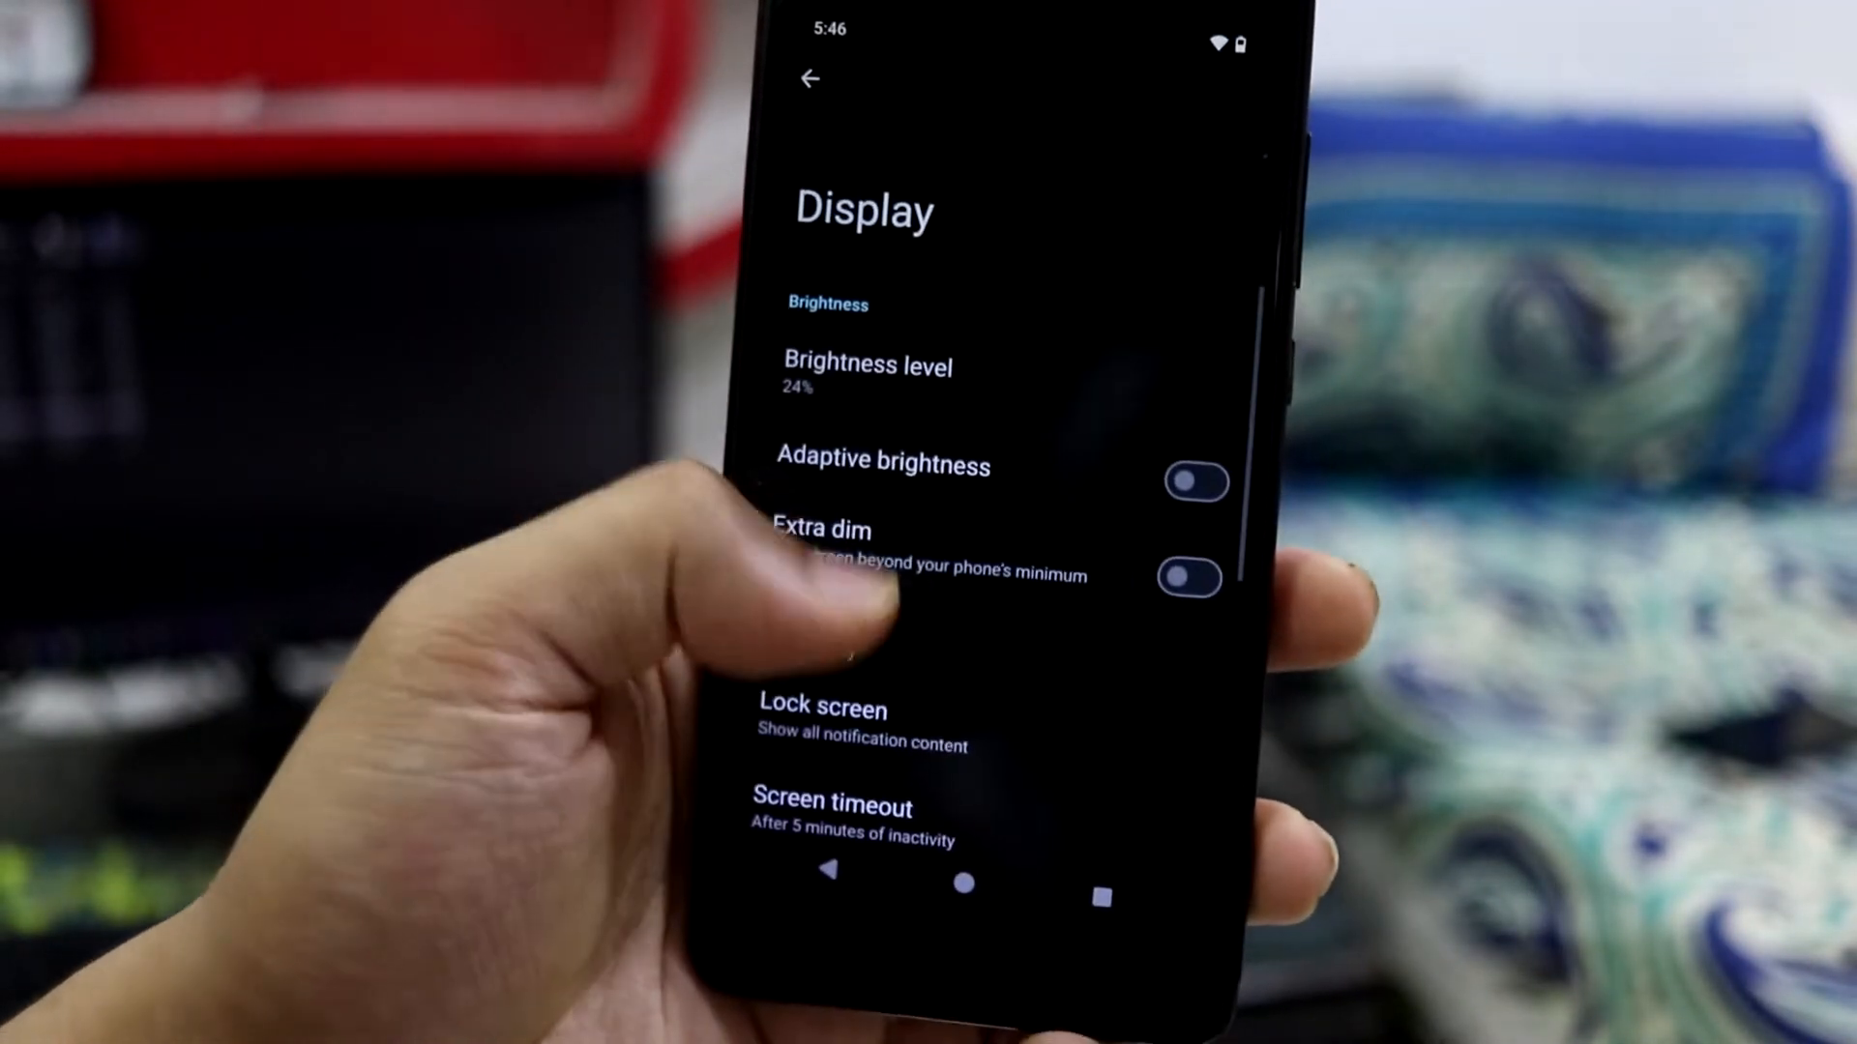
click(822, 529)
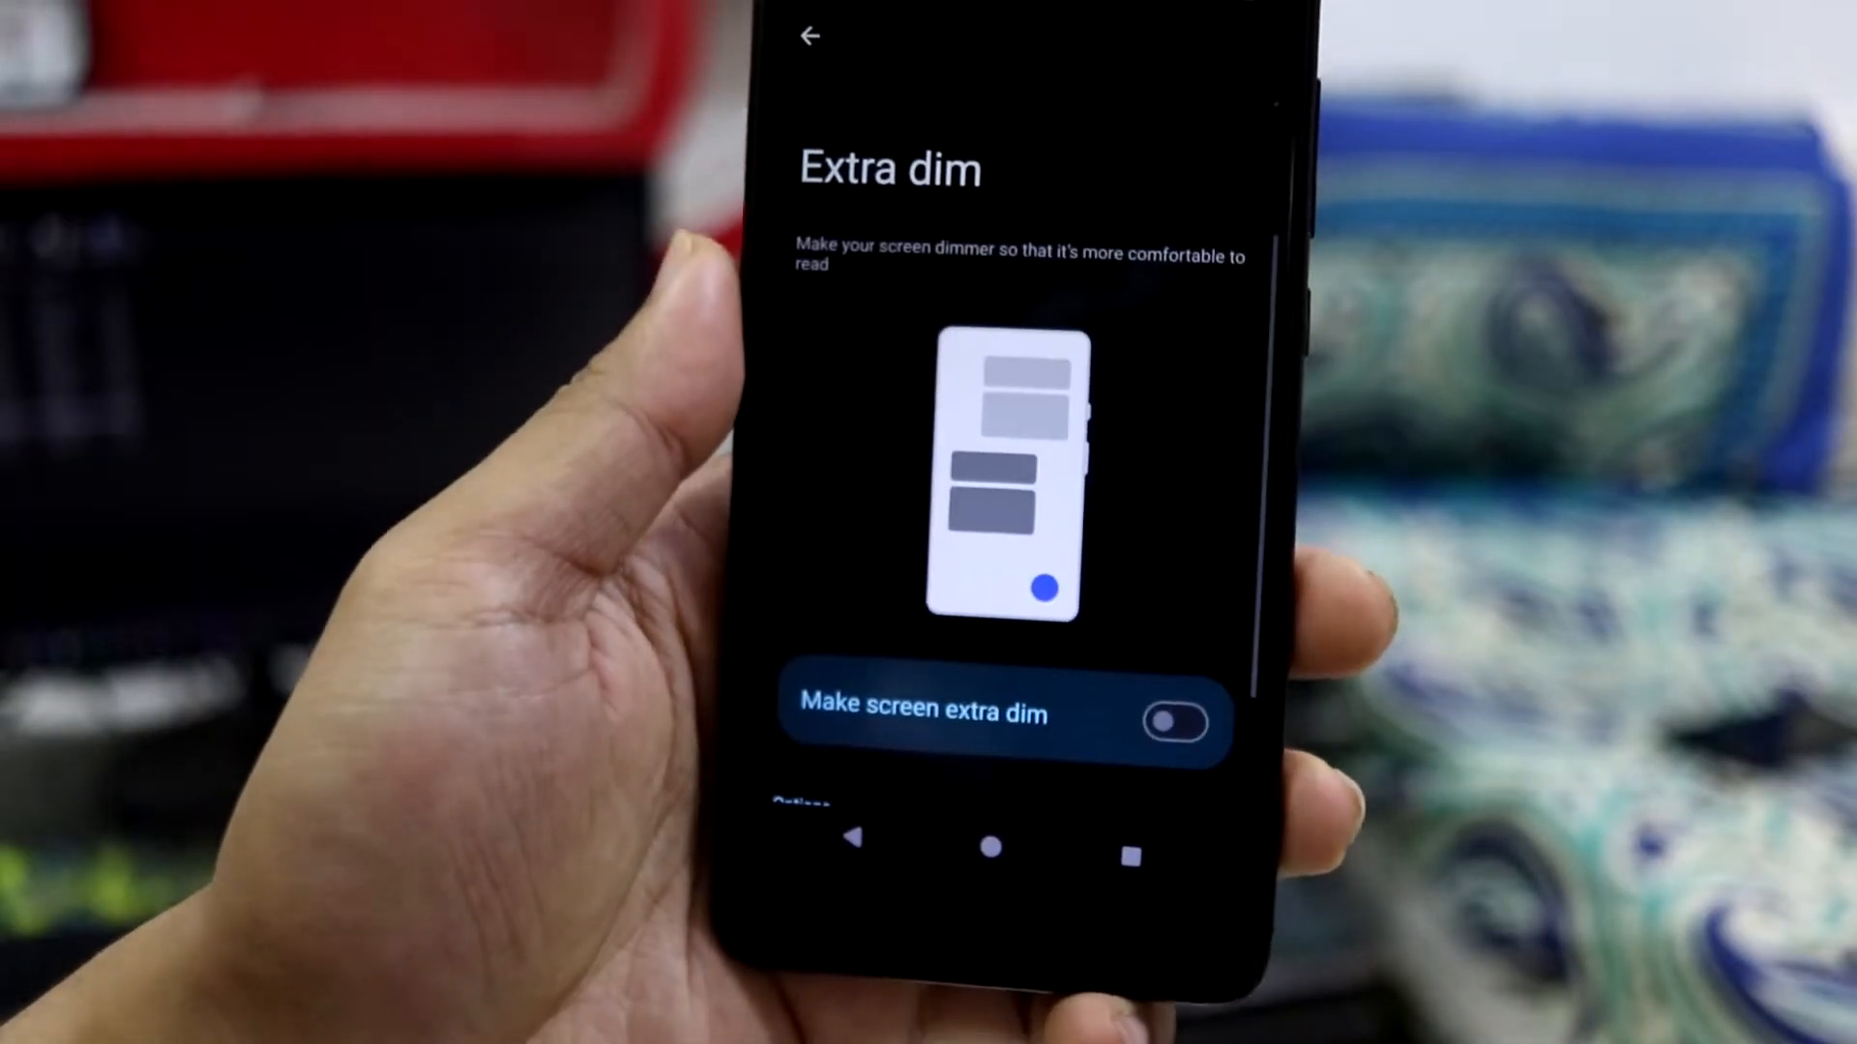
click(1180, 721)
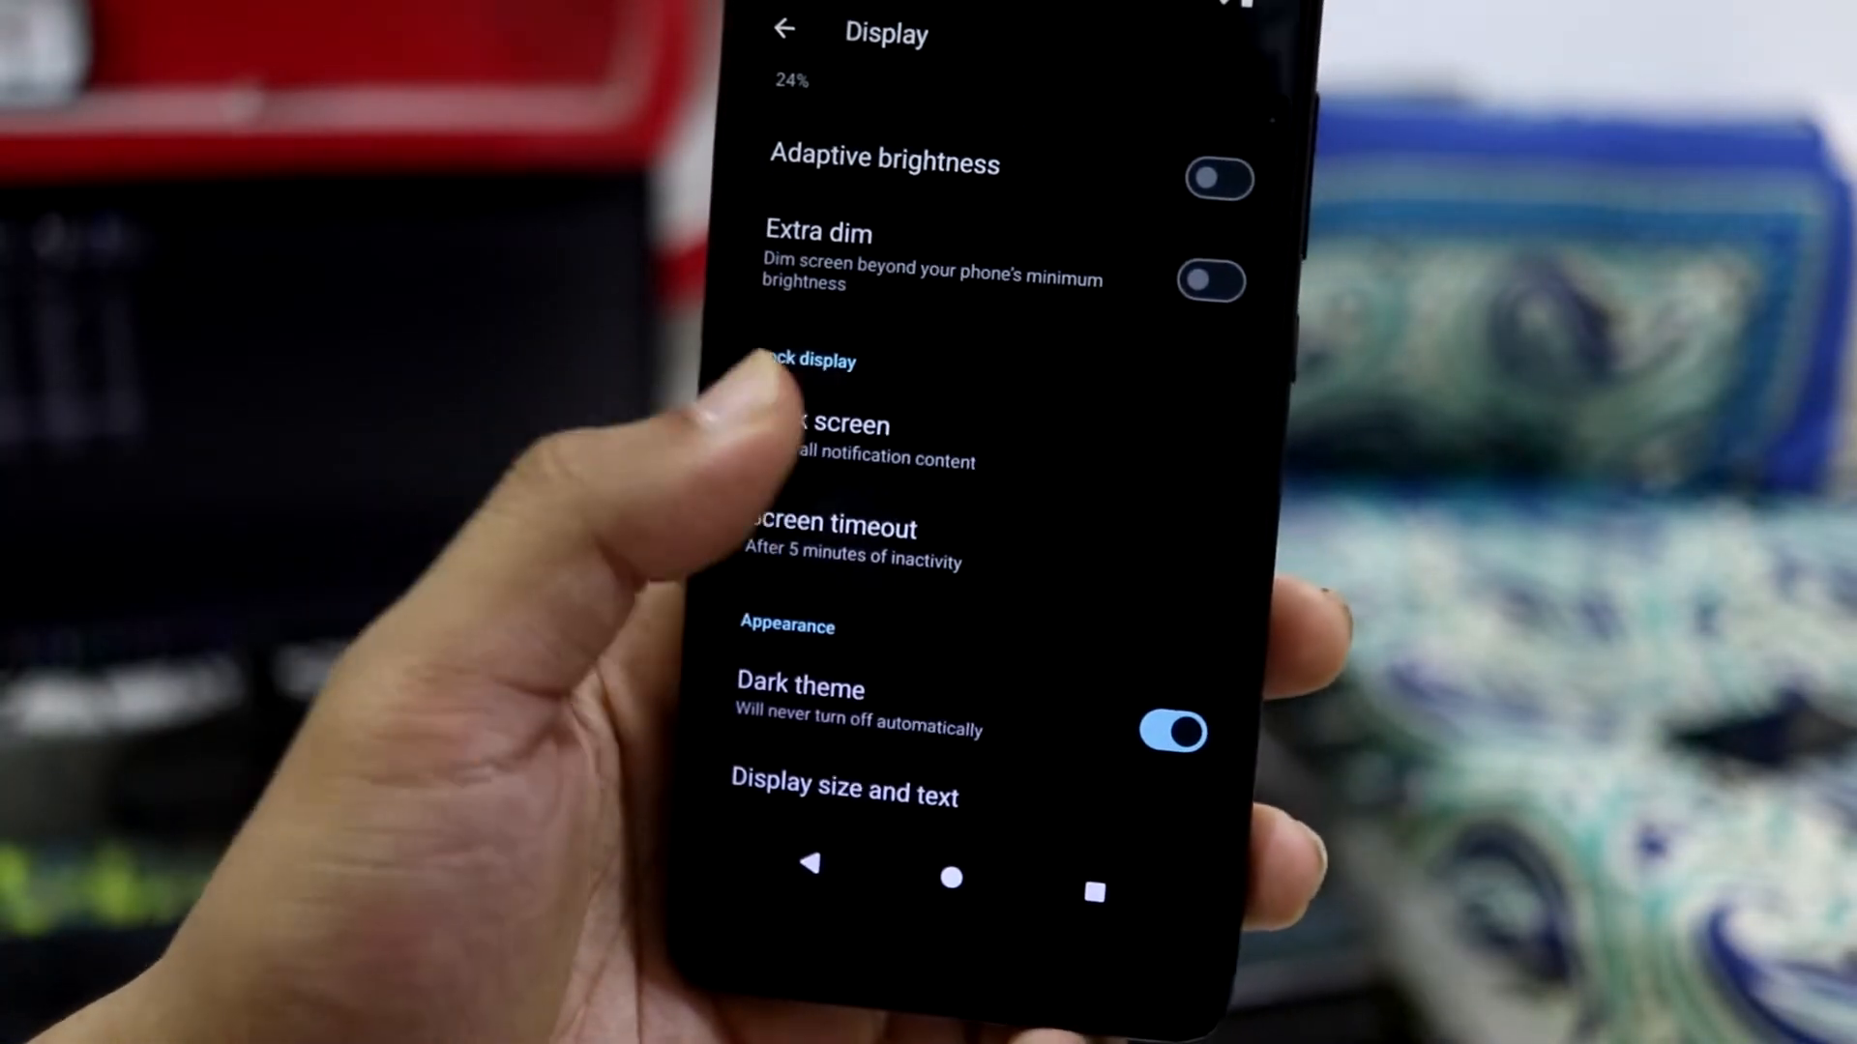
scroll(down, 3)
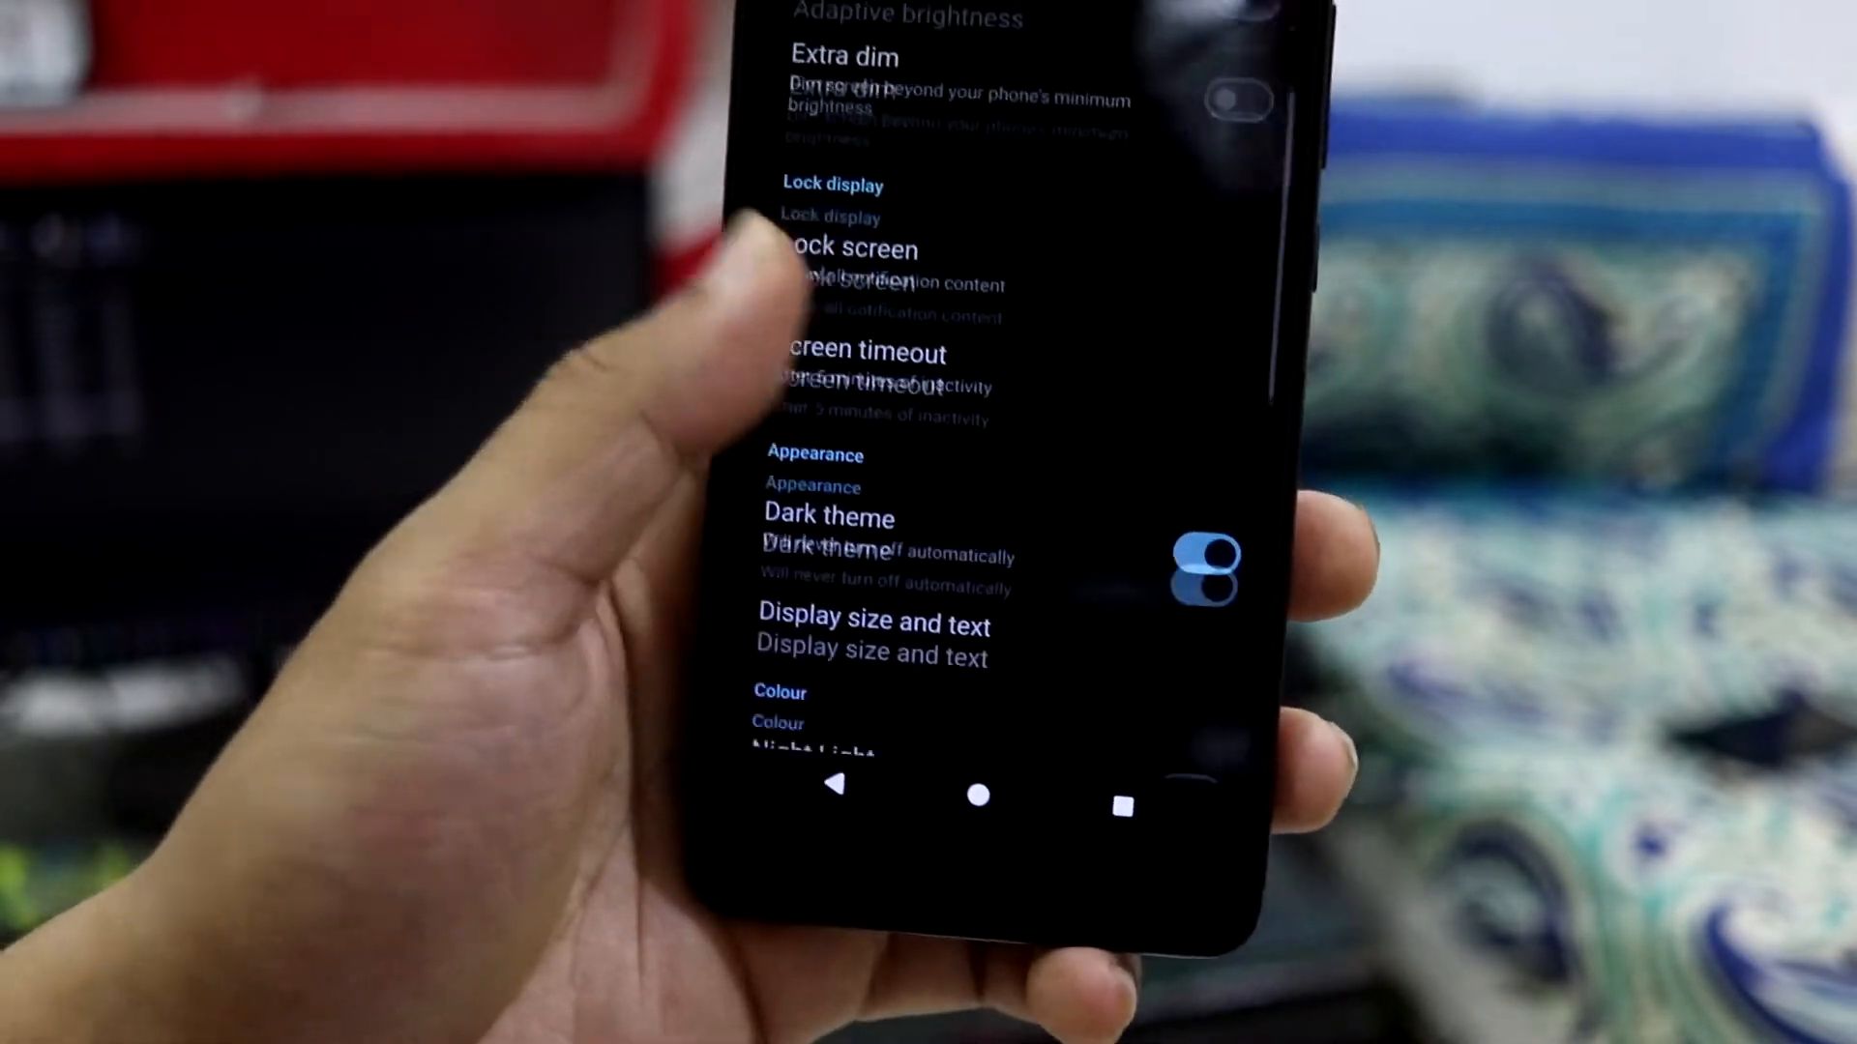
scroll(down, 3)
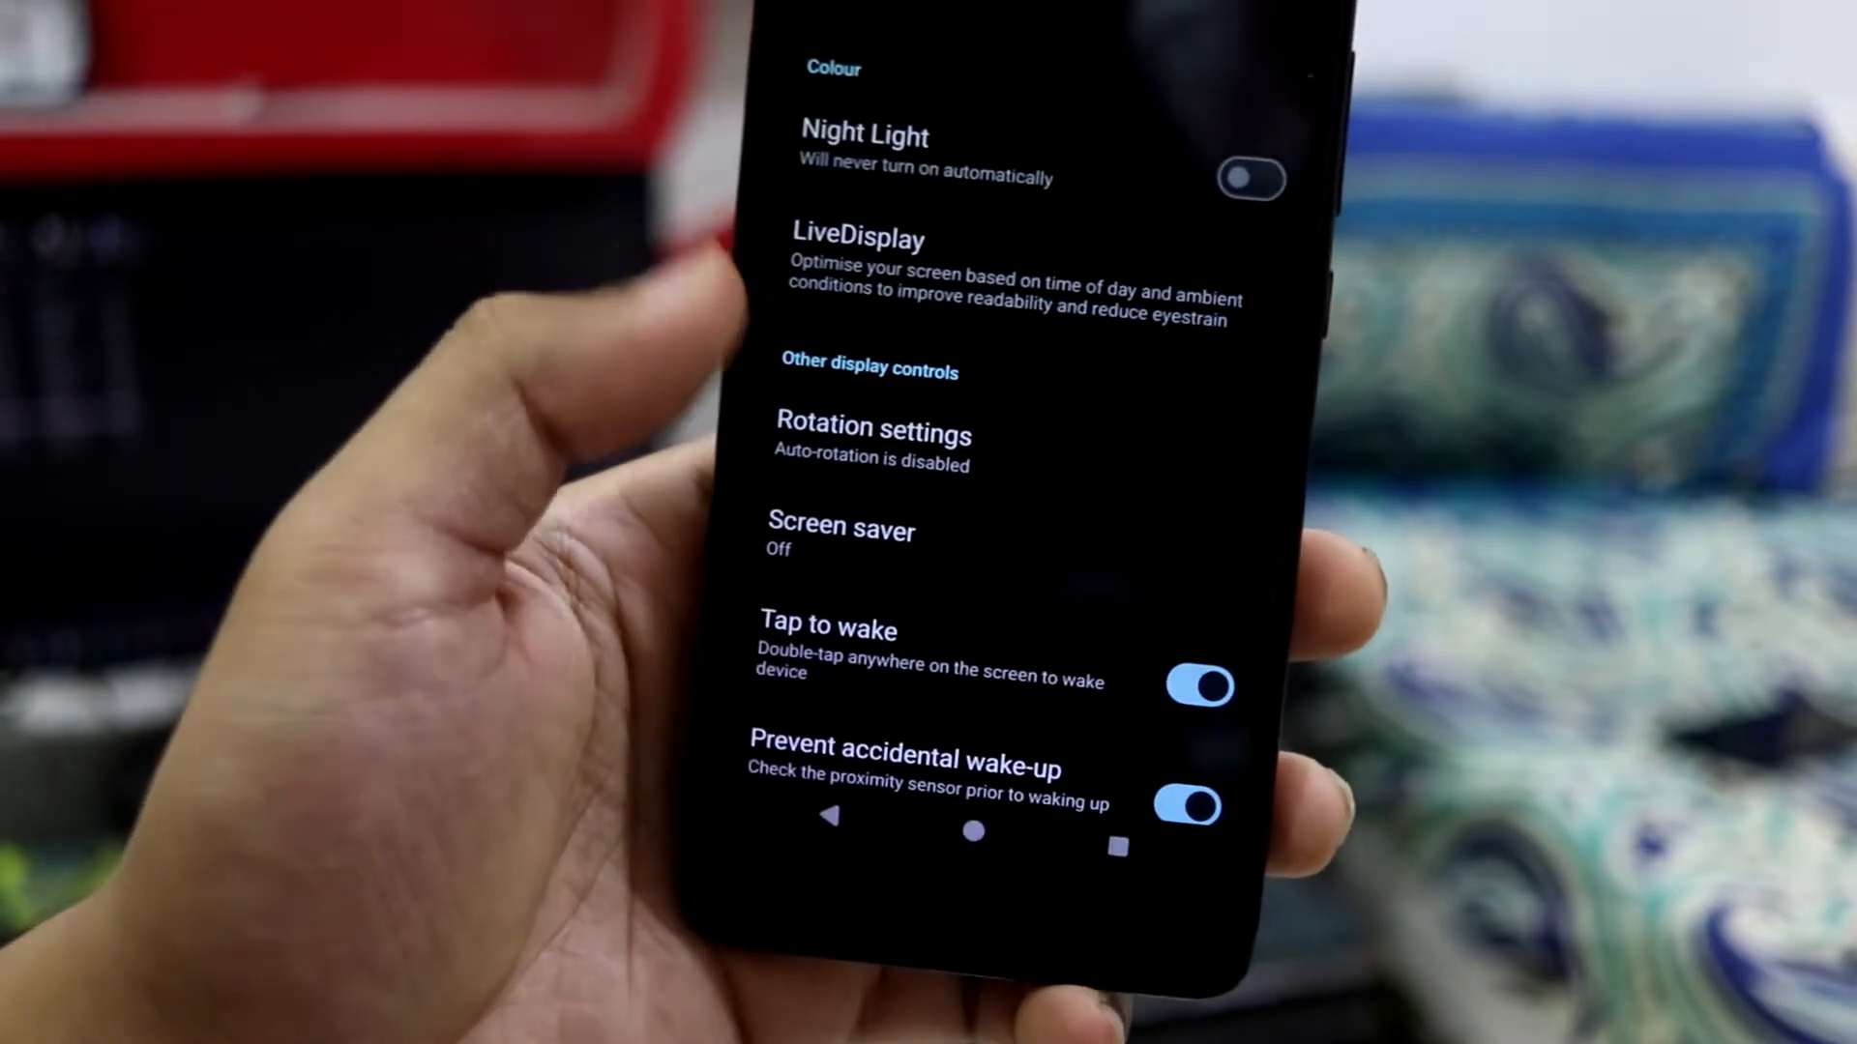
scroll(down, 3)
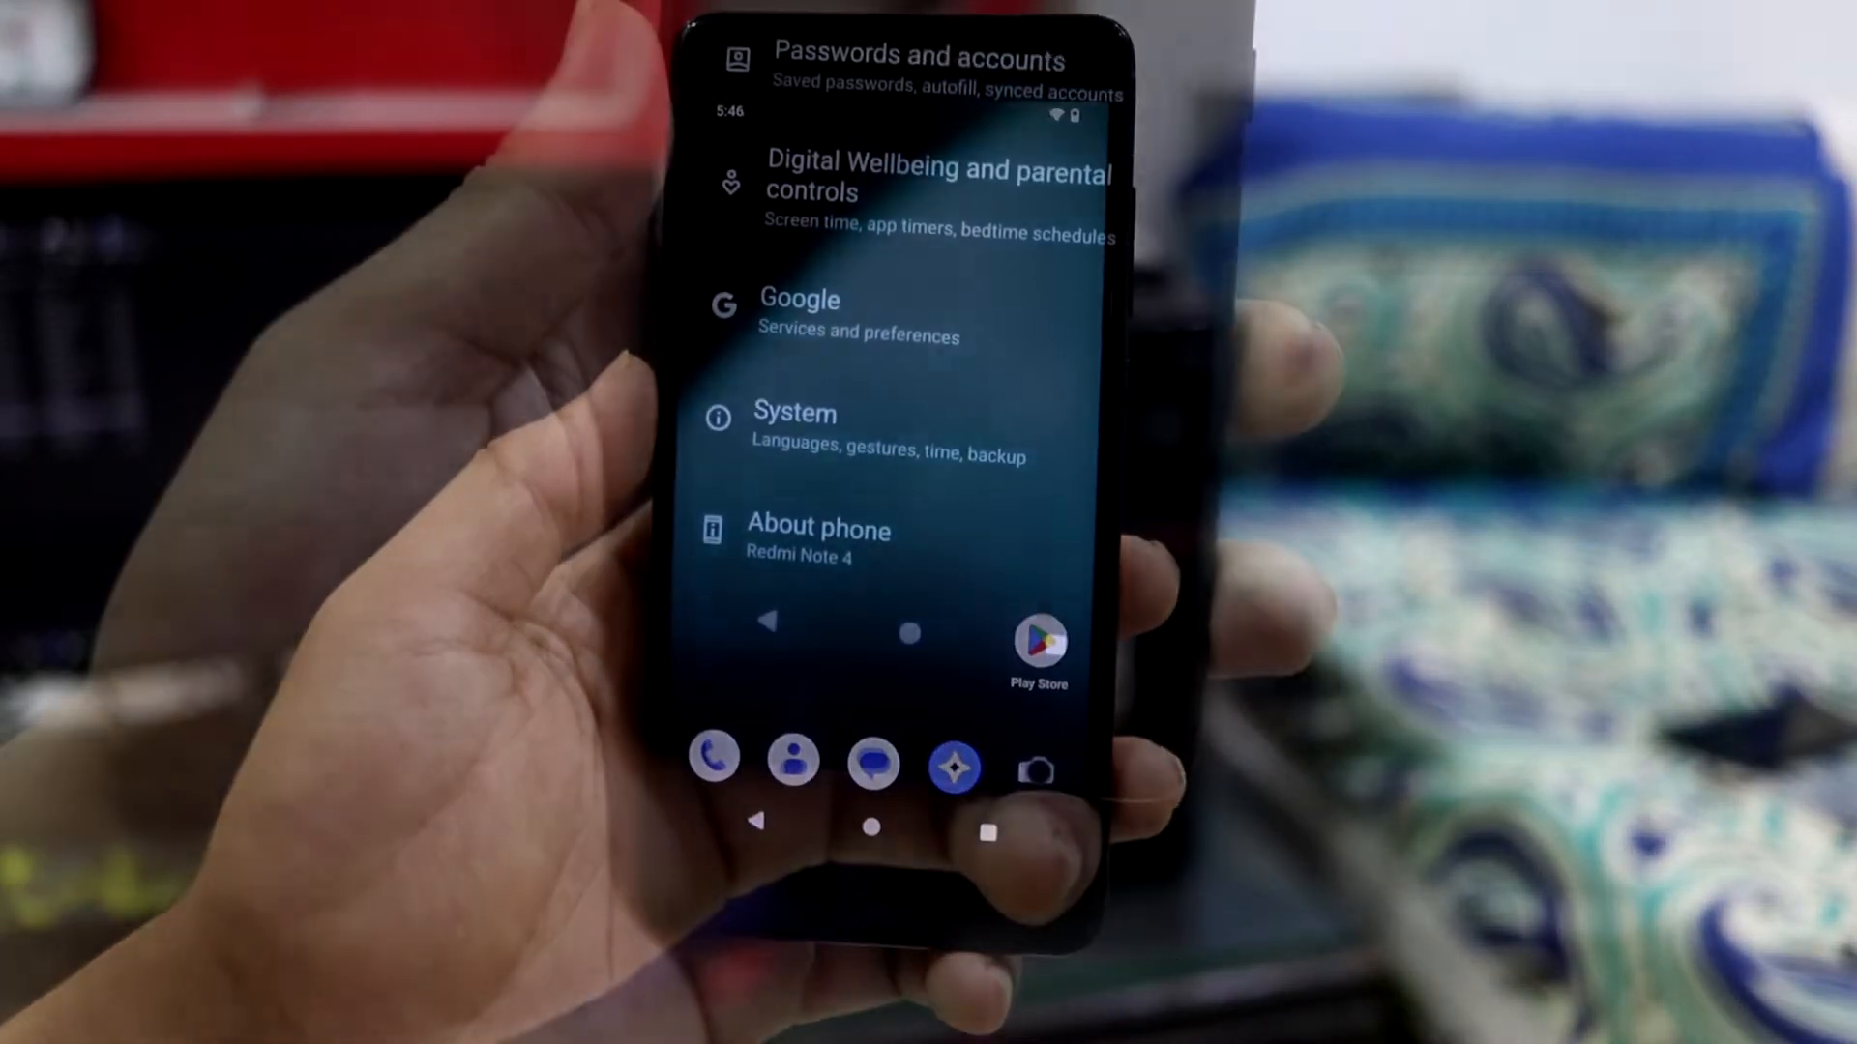
Browse System's navigation button settings, return home and reopen the System list
click(795, 425)
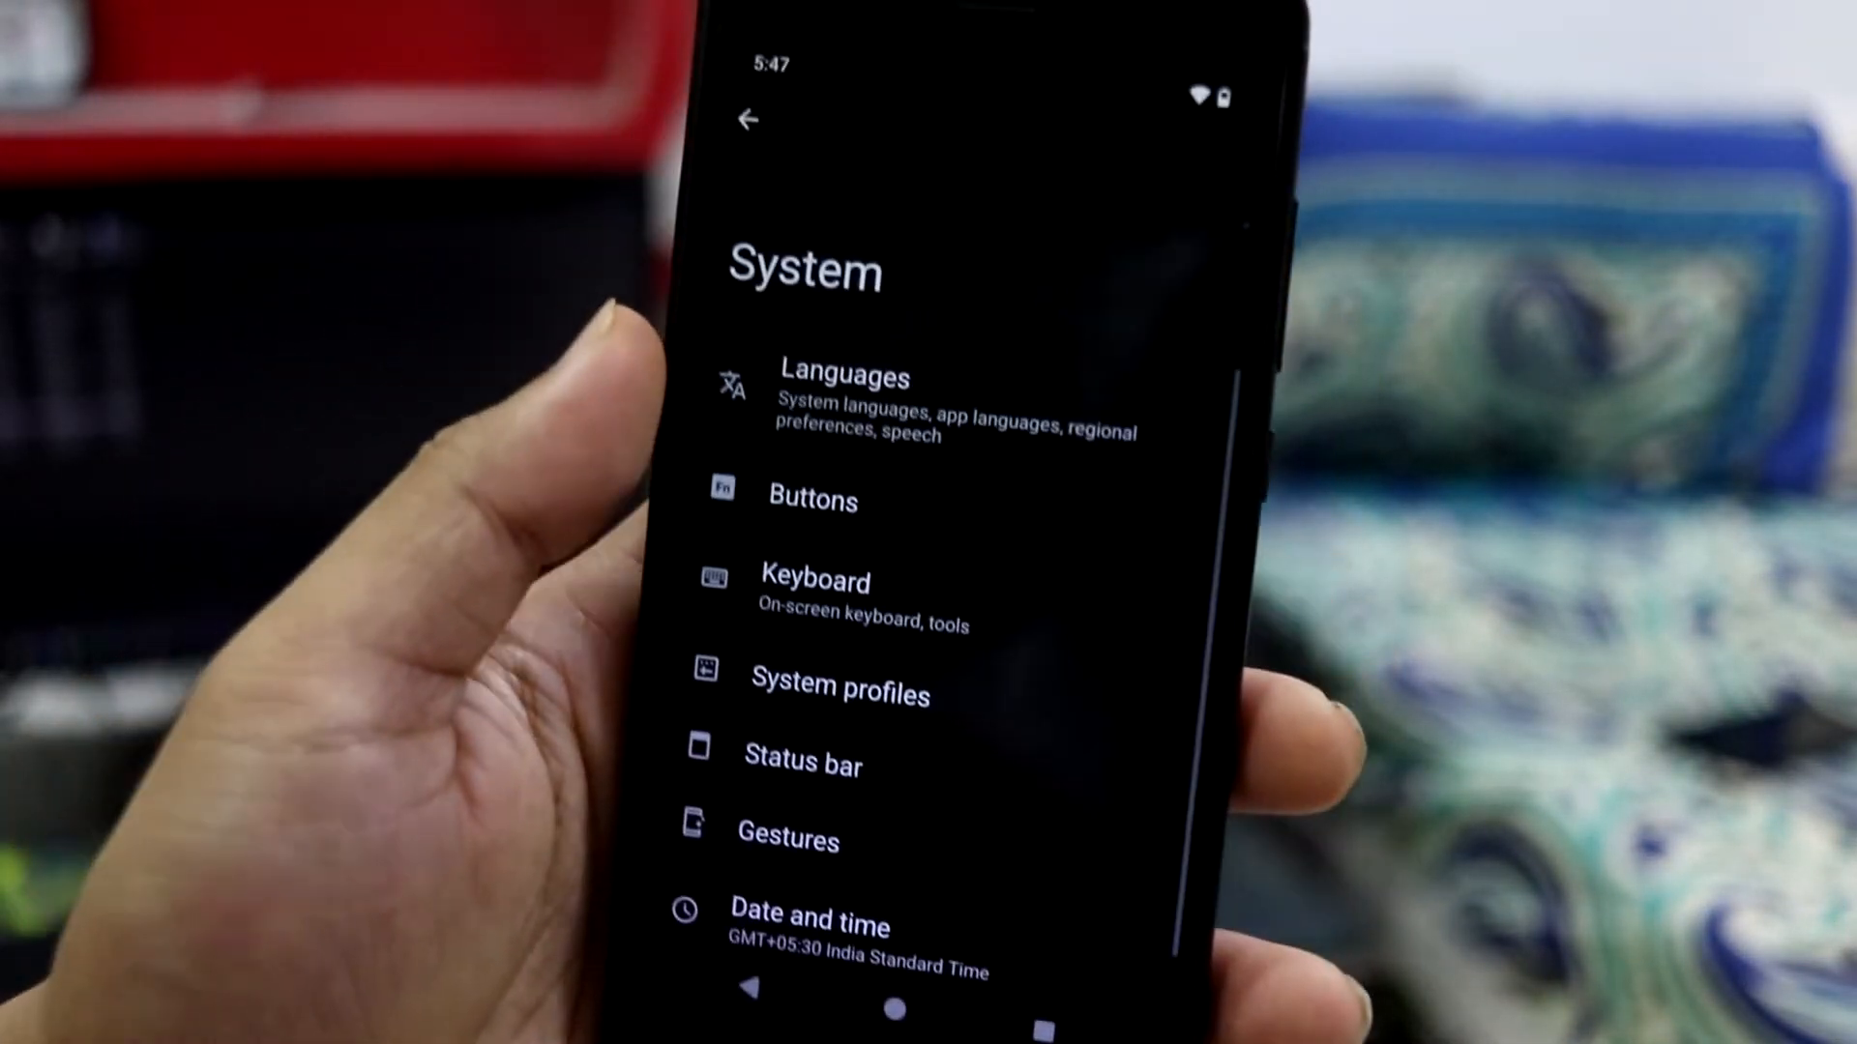
click(810, 499)
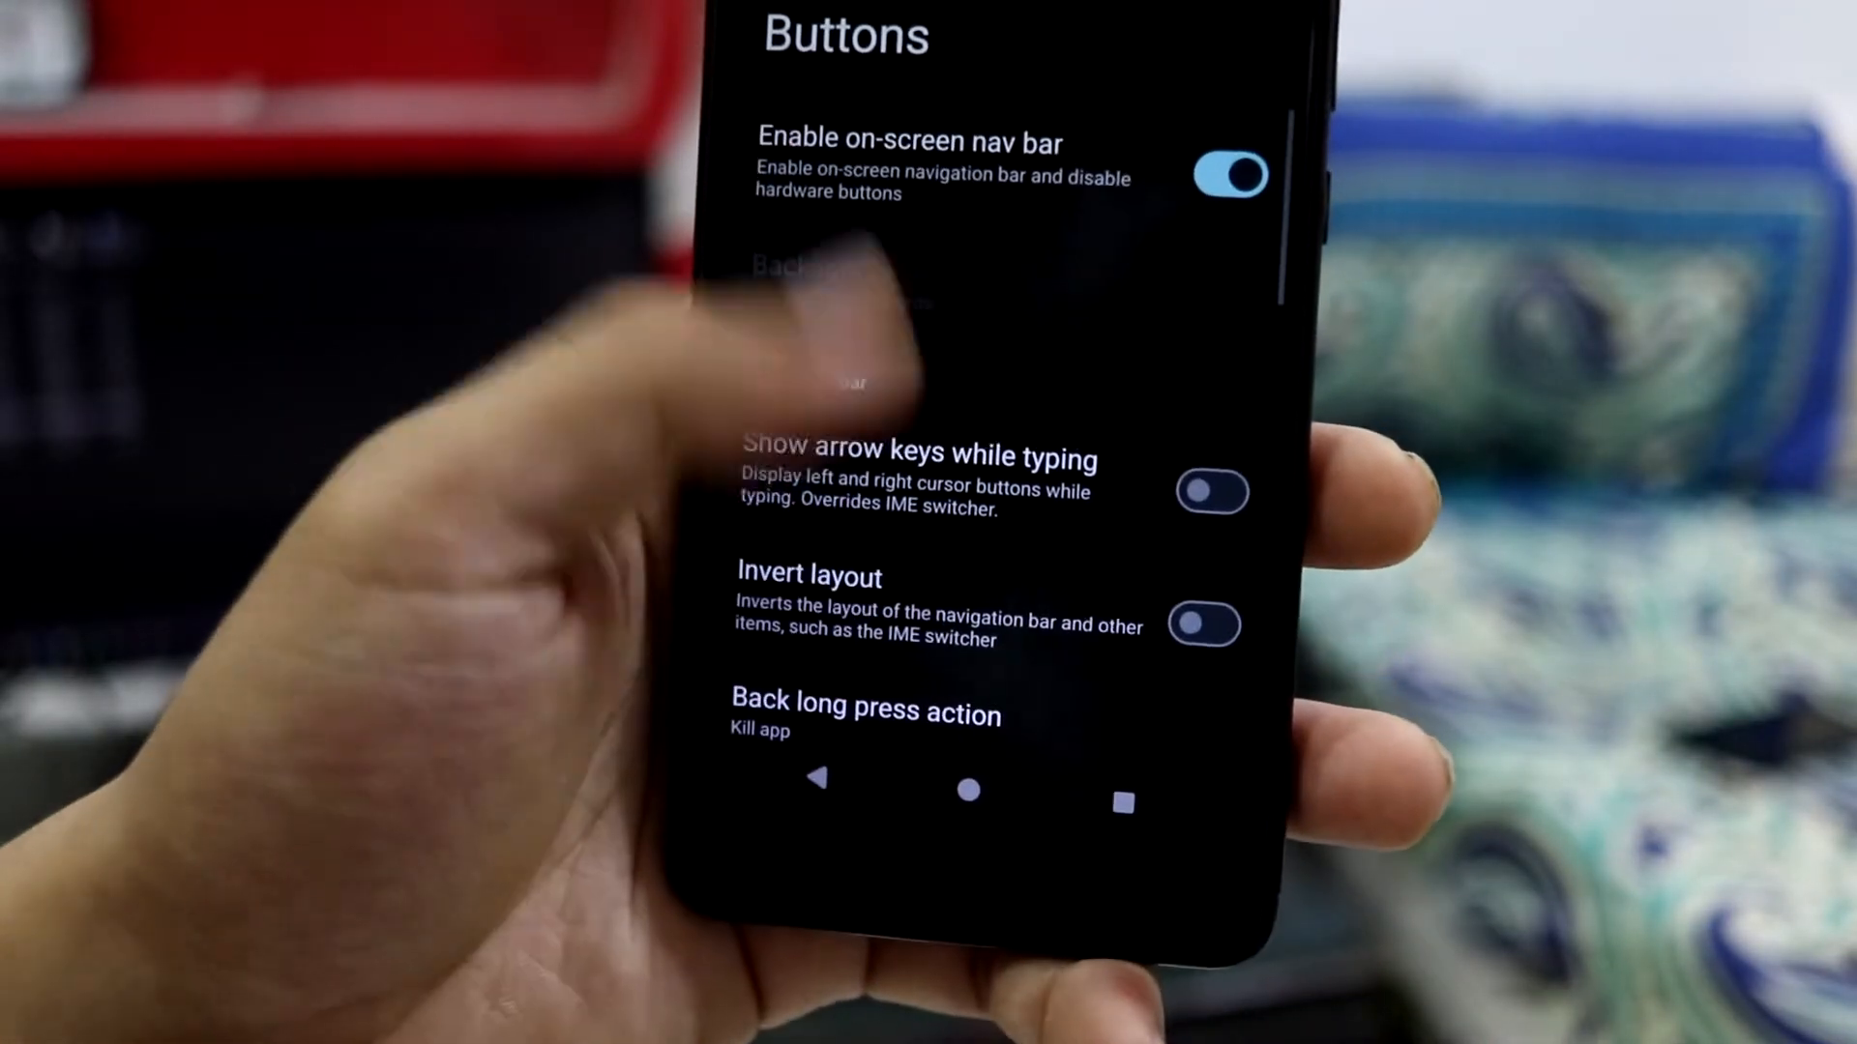
scroll(down, 3)
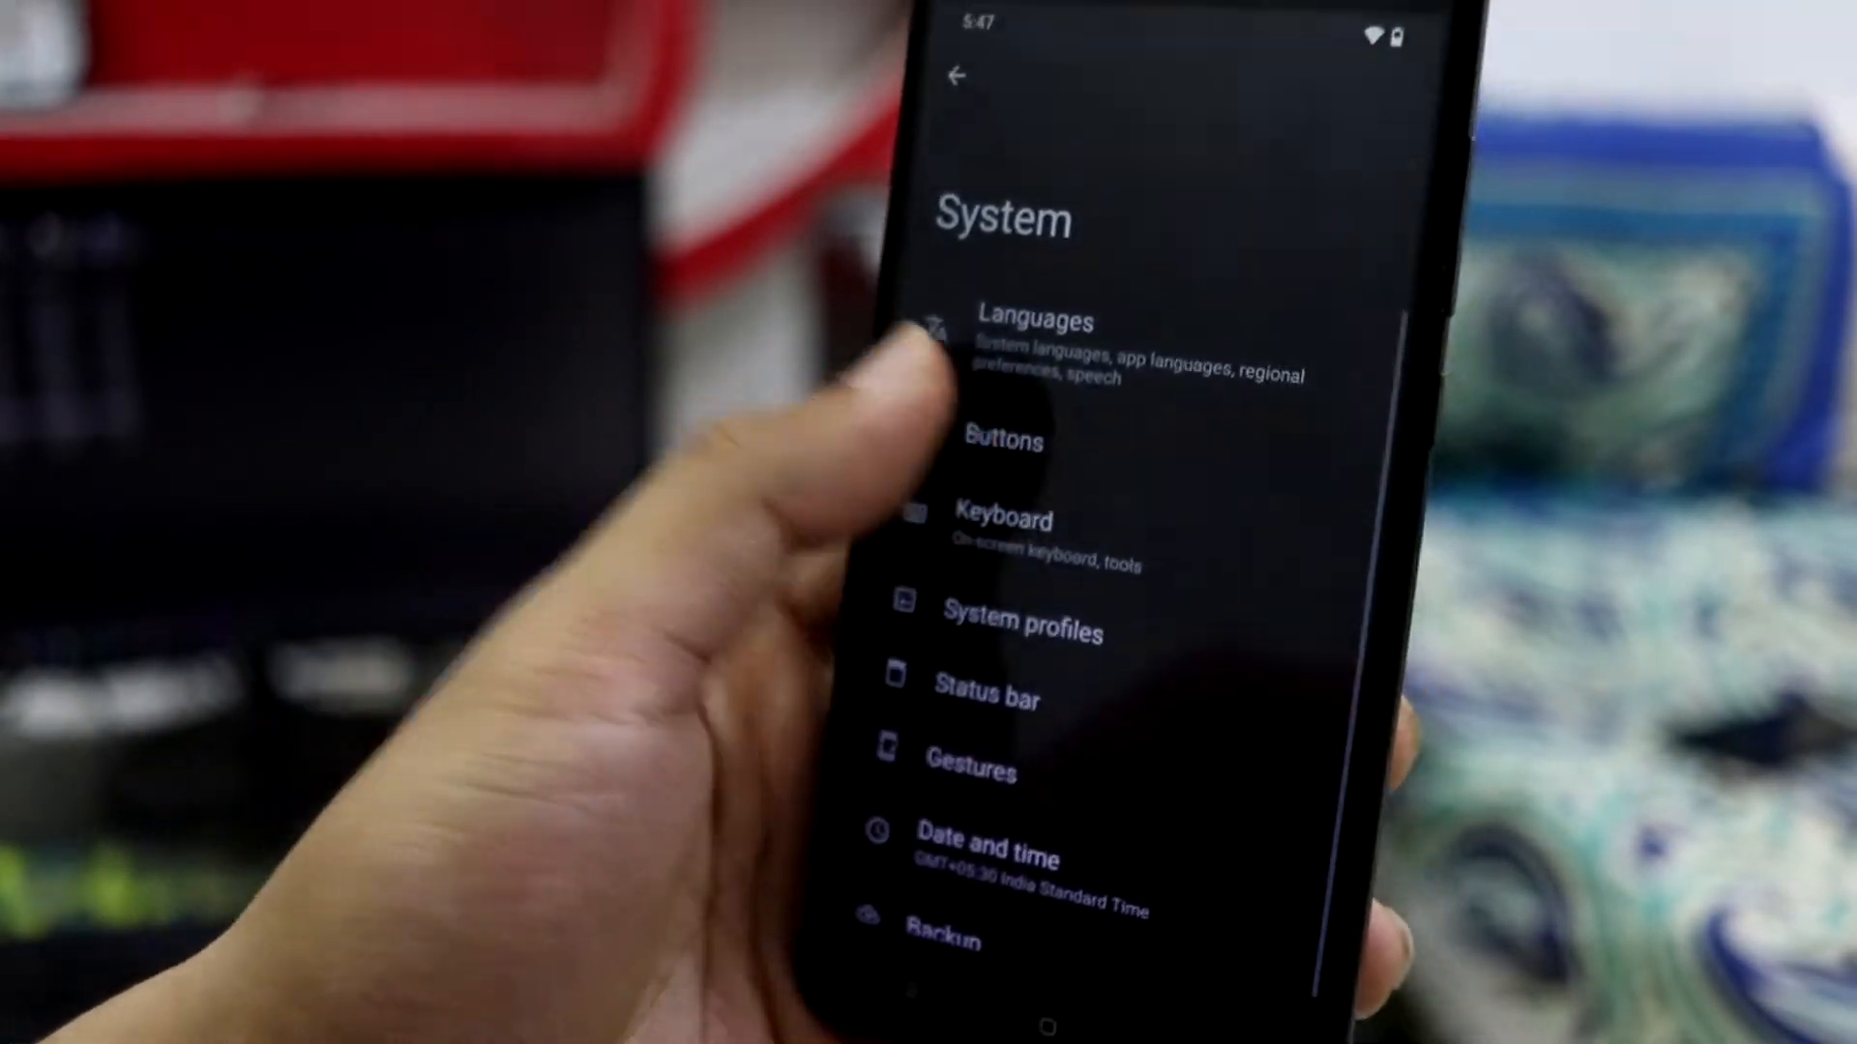
key(home)
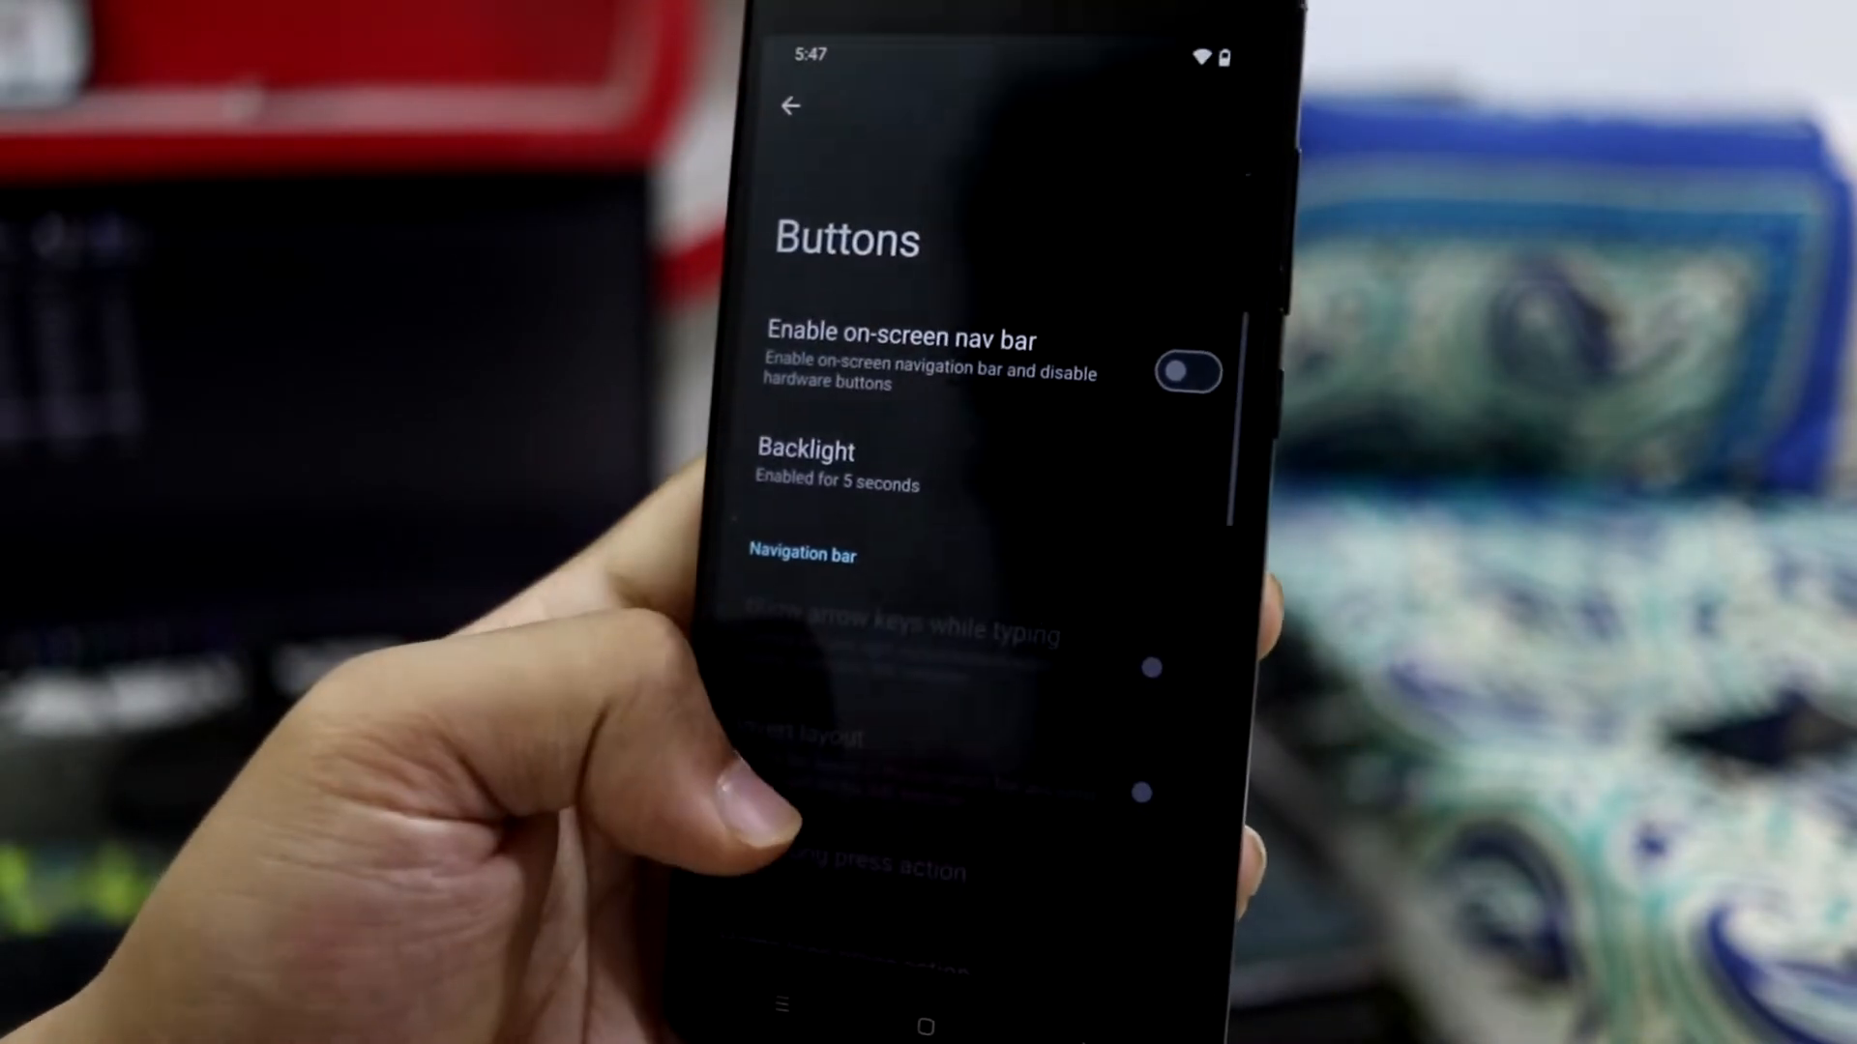
click(789, 107)
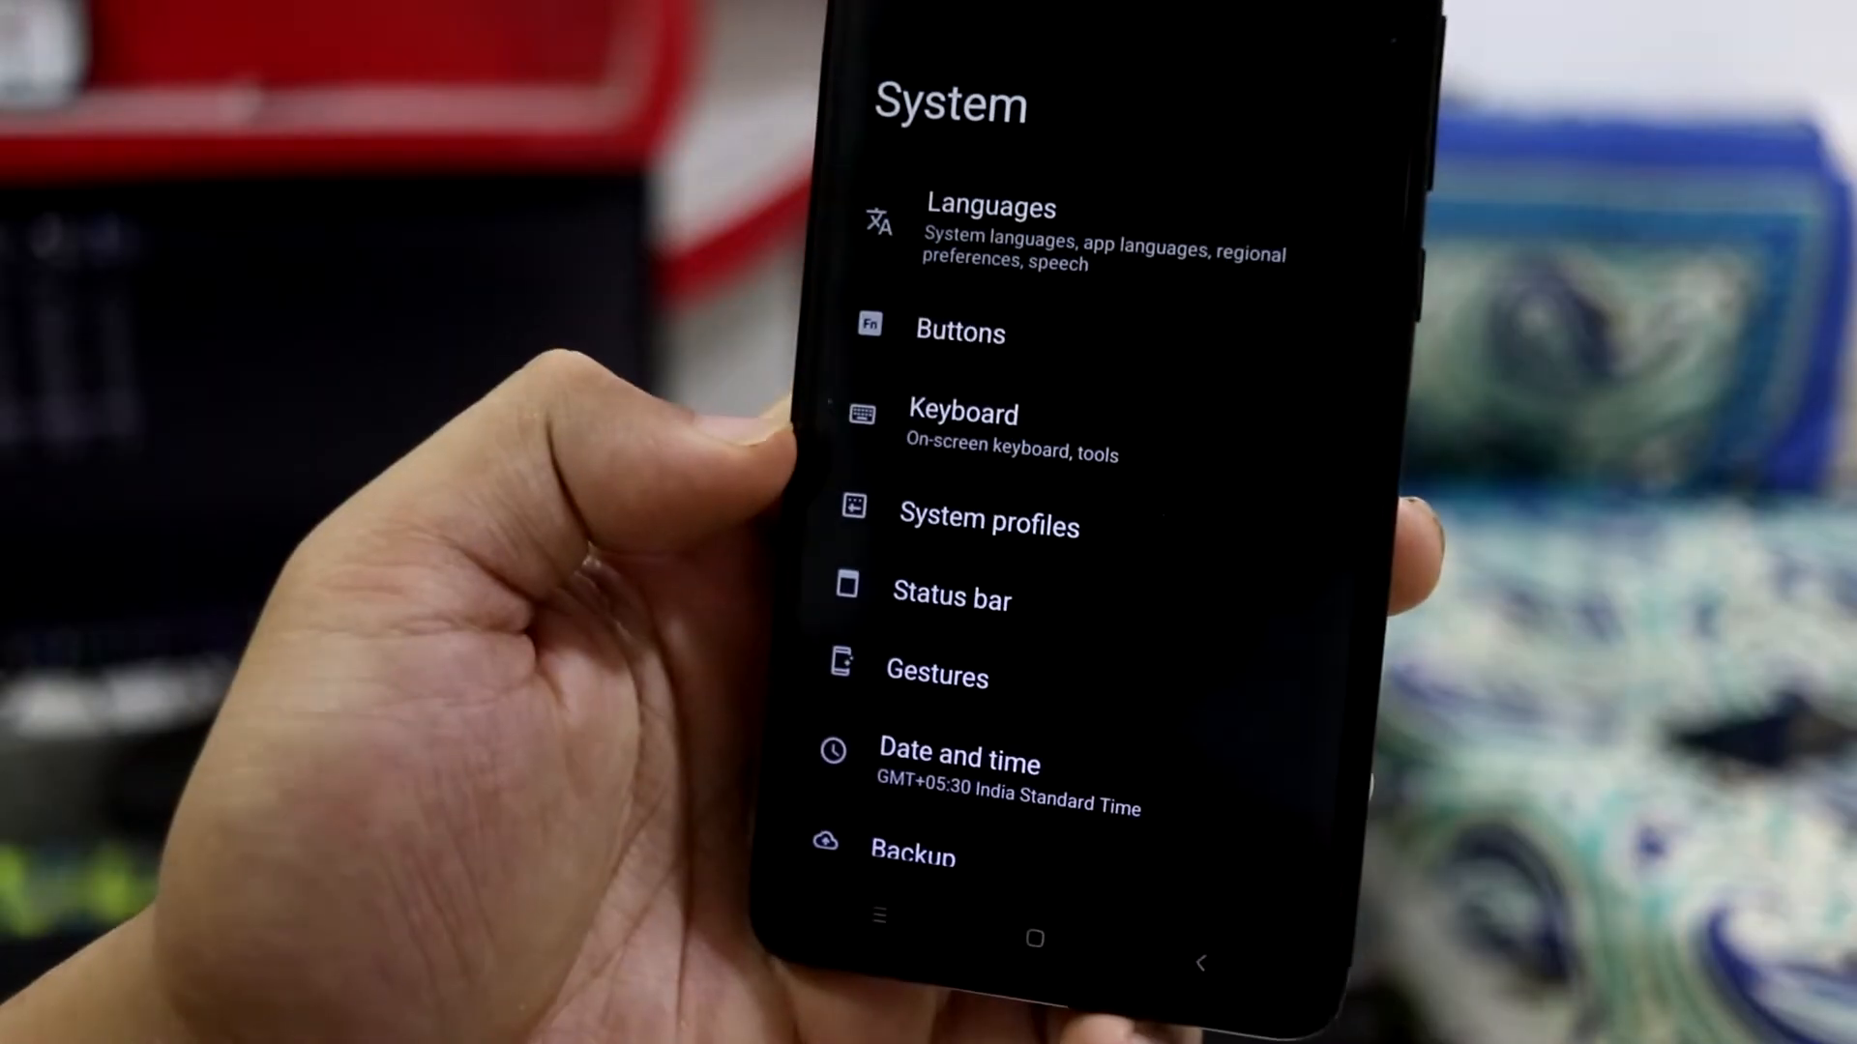
scroll(down, 3)
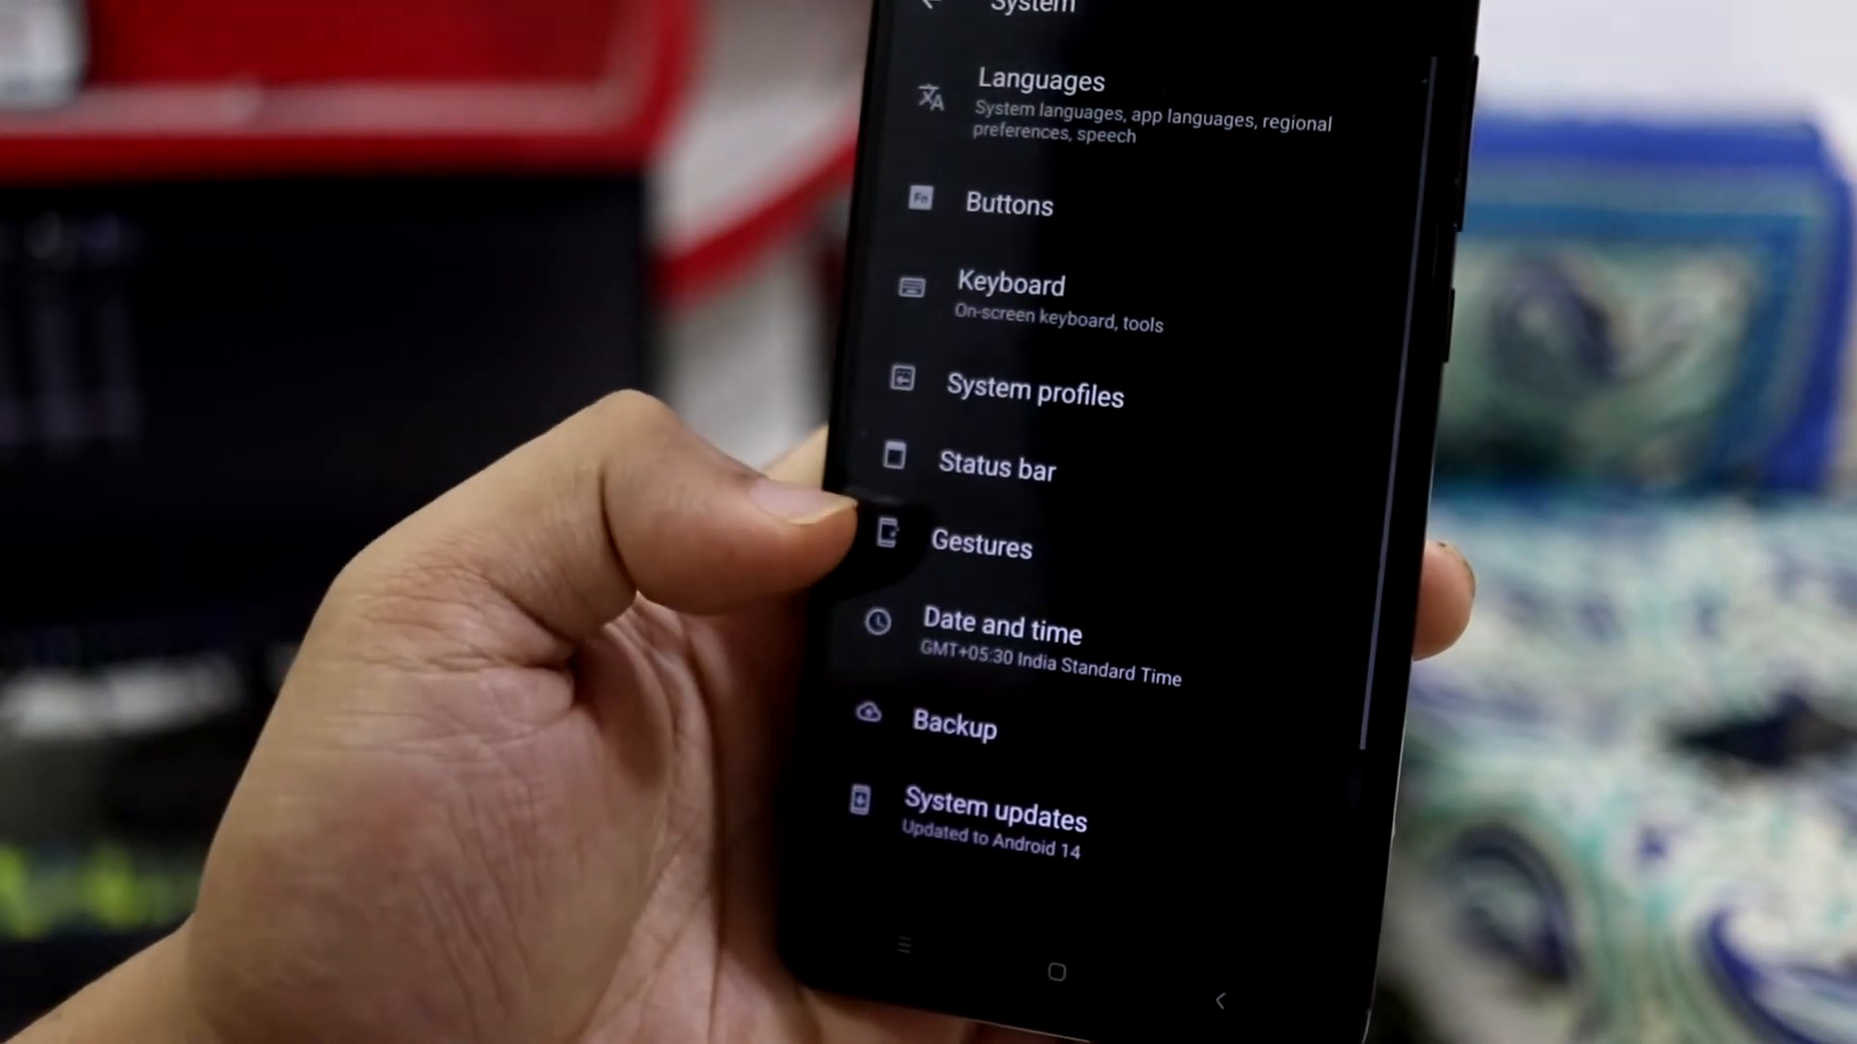
Look over the Status bar and Gestures pages, then return to the main Settings list
click(997, 468)
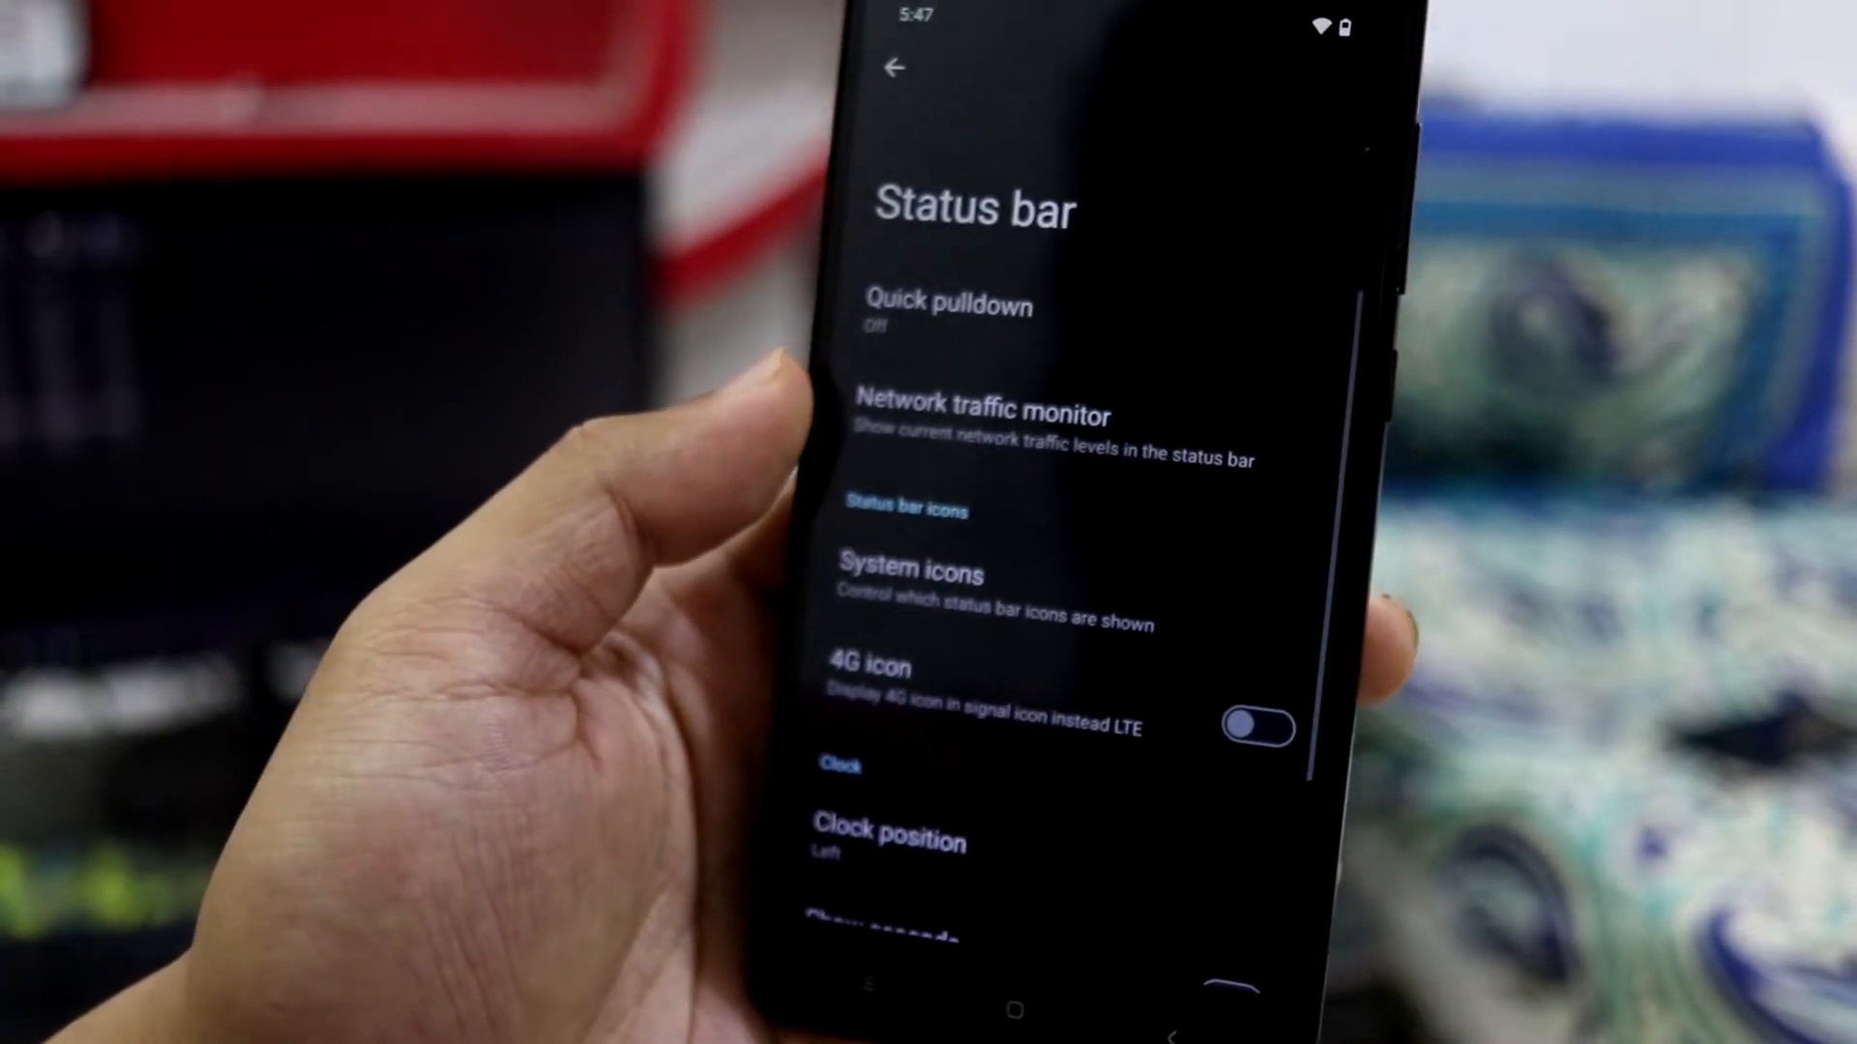
scroll(down, 3)
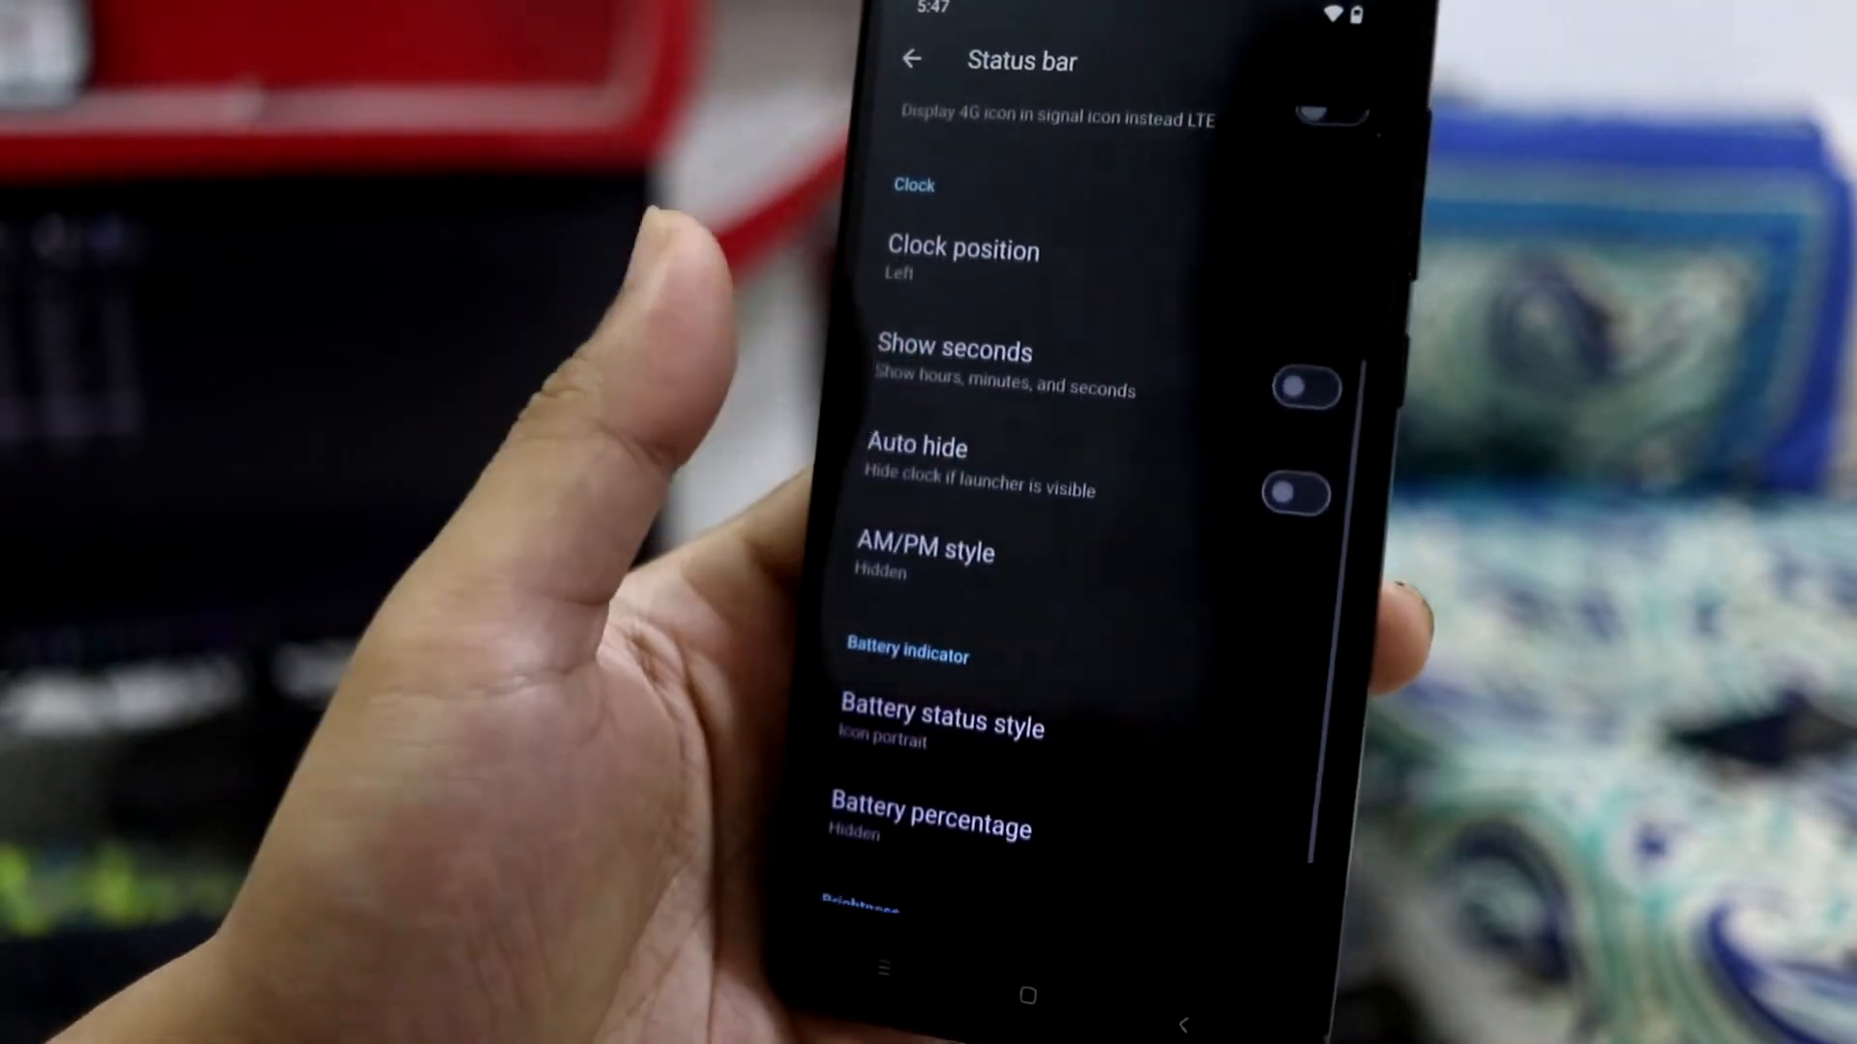
scroll(down, 3)
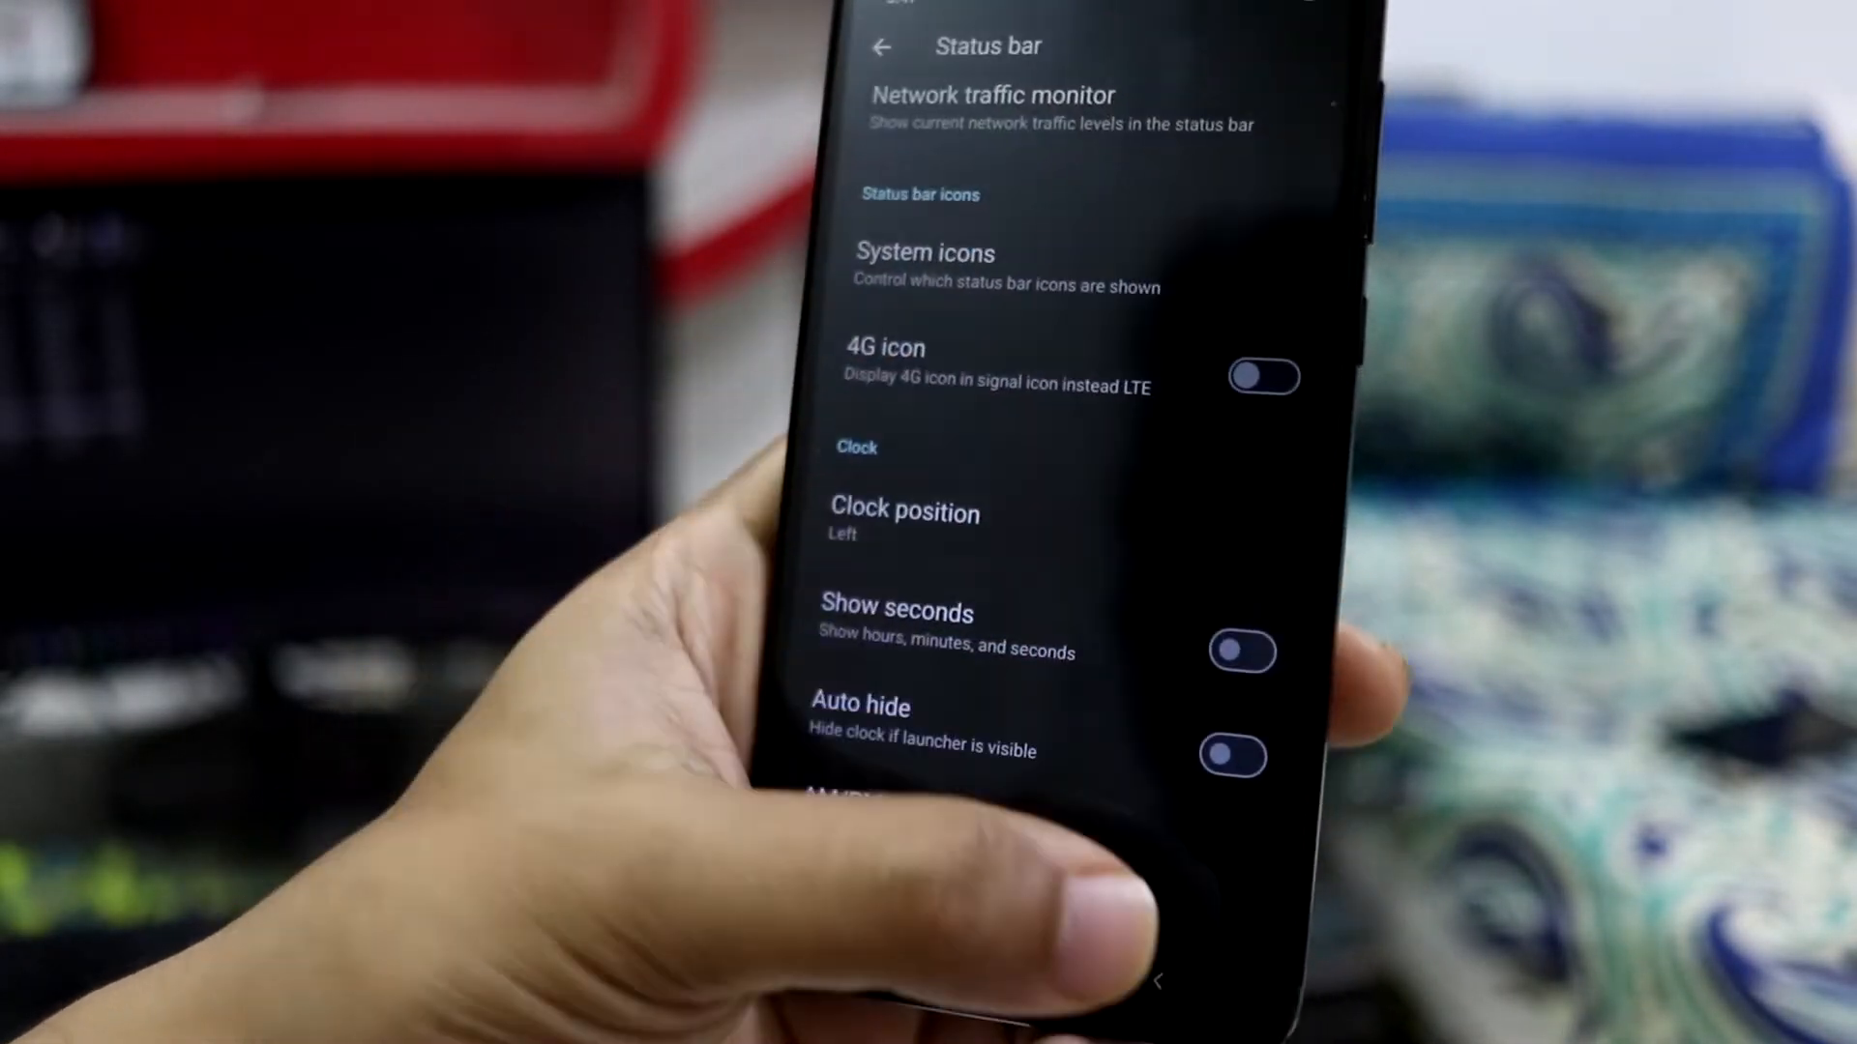
click(882, 47)
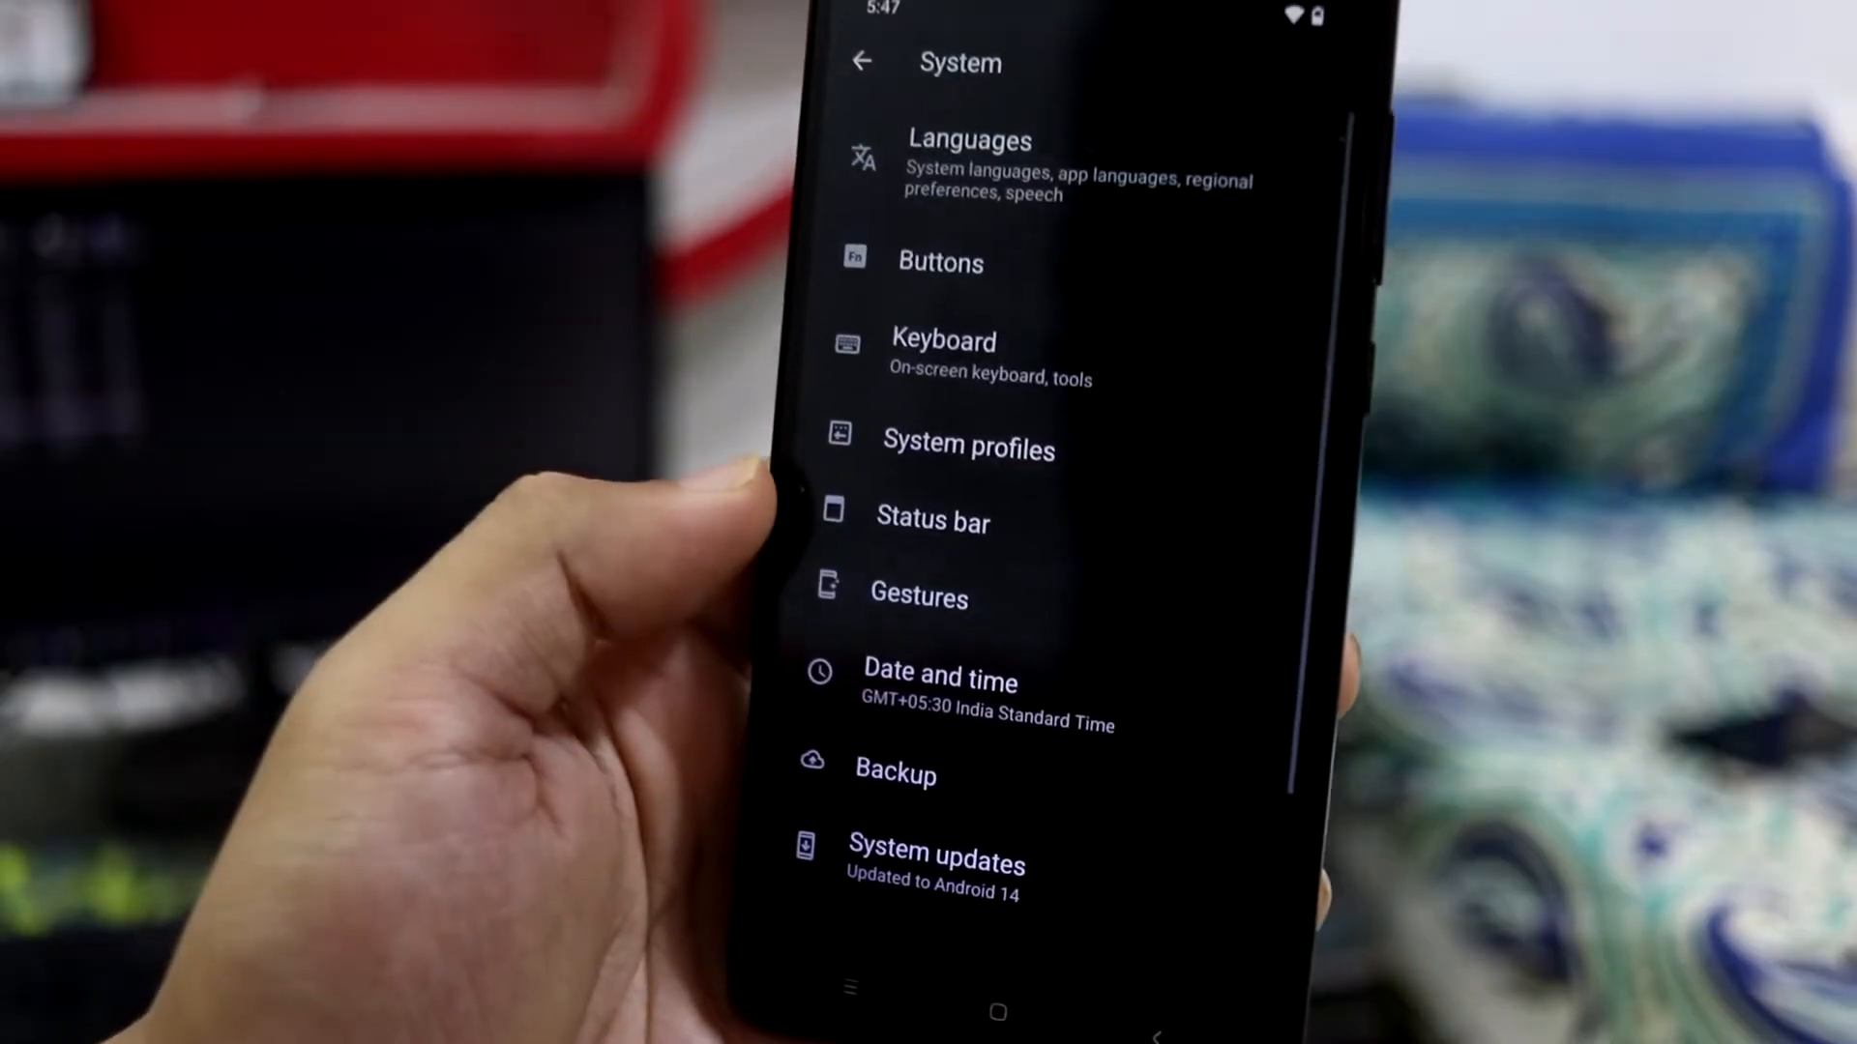
click(916, 597)
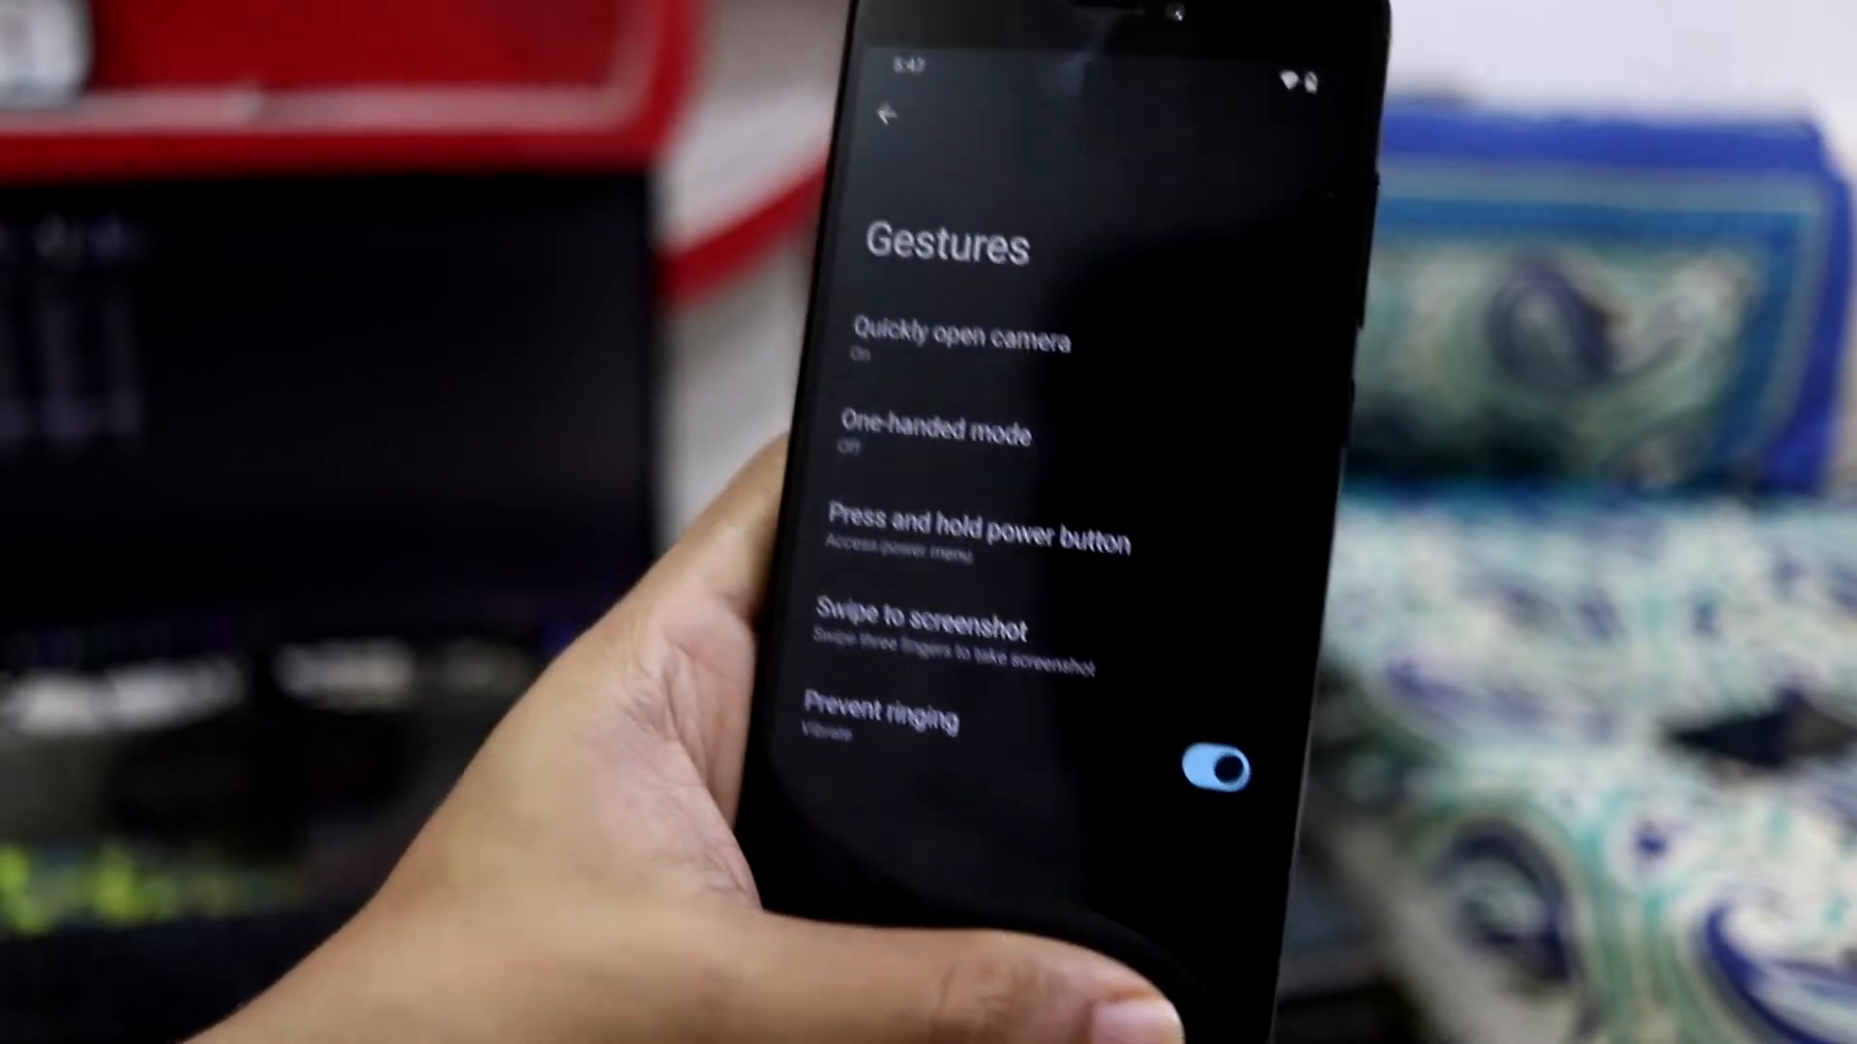
click(900, 114)
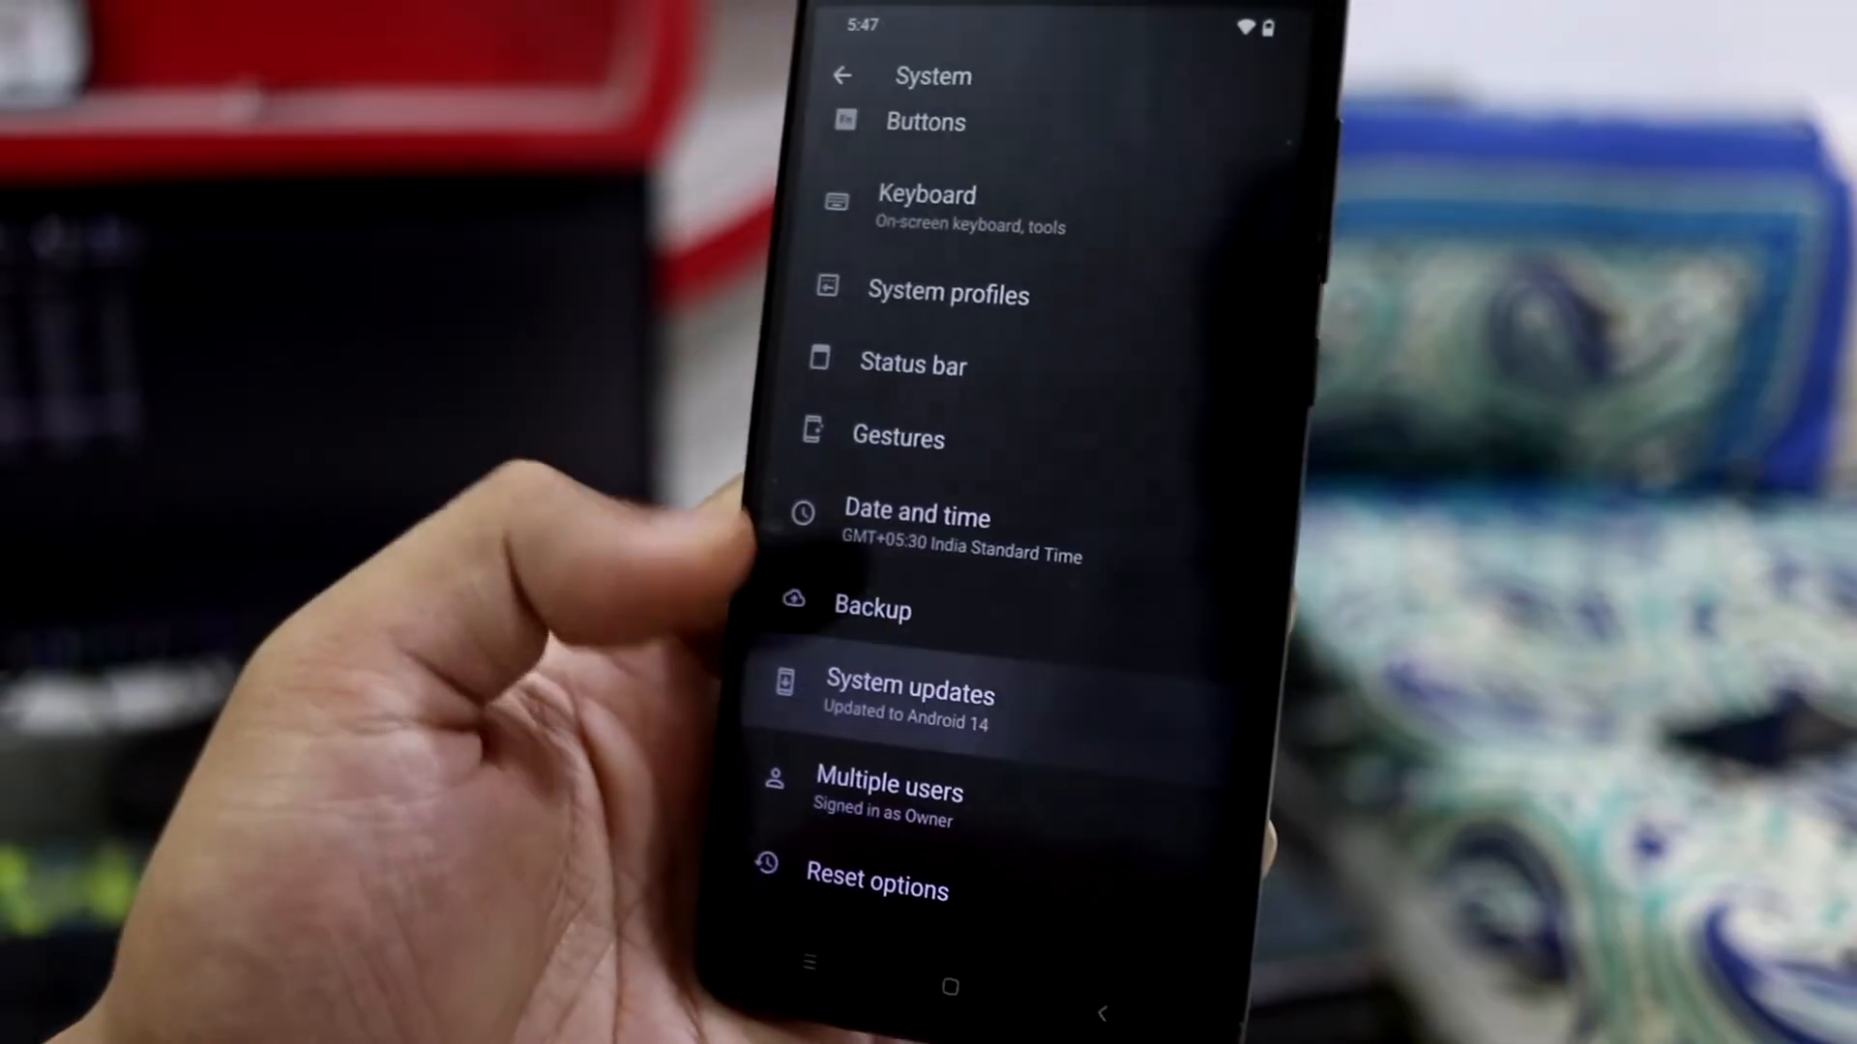
click(909, 692)
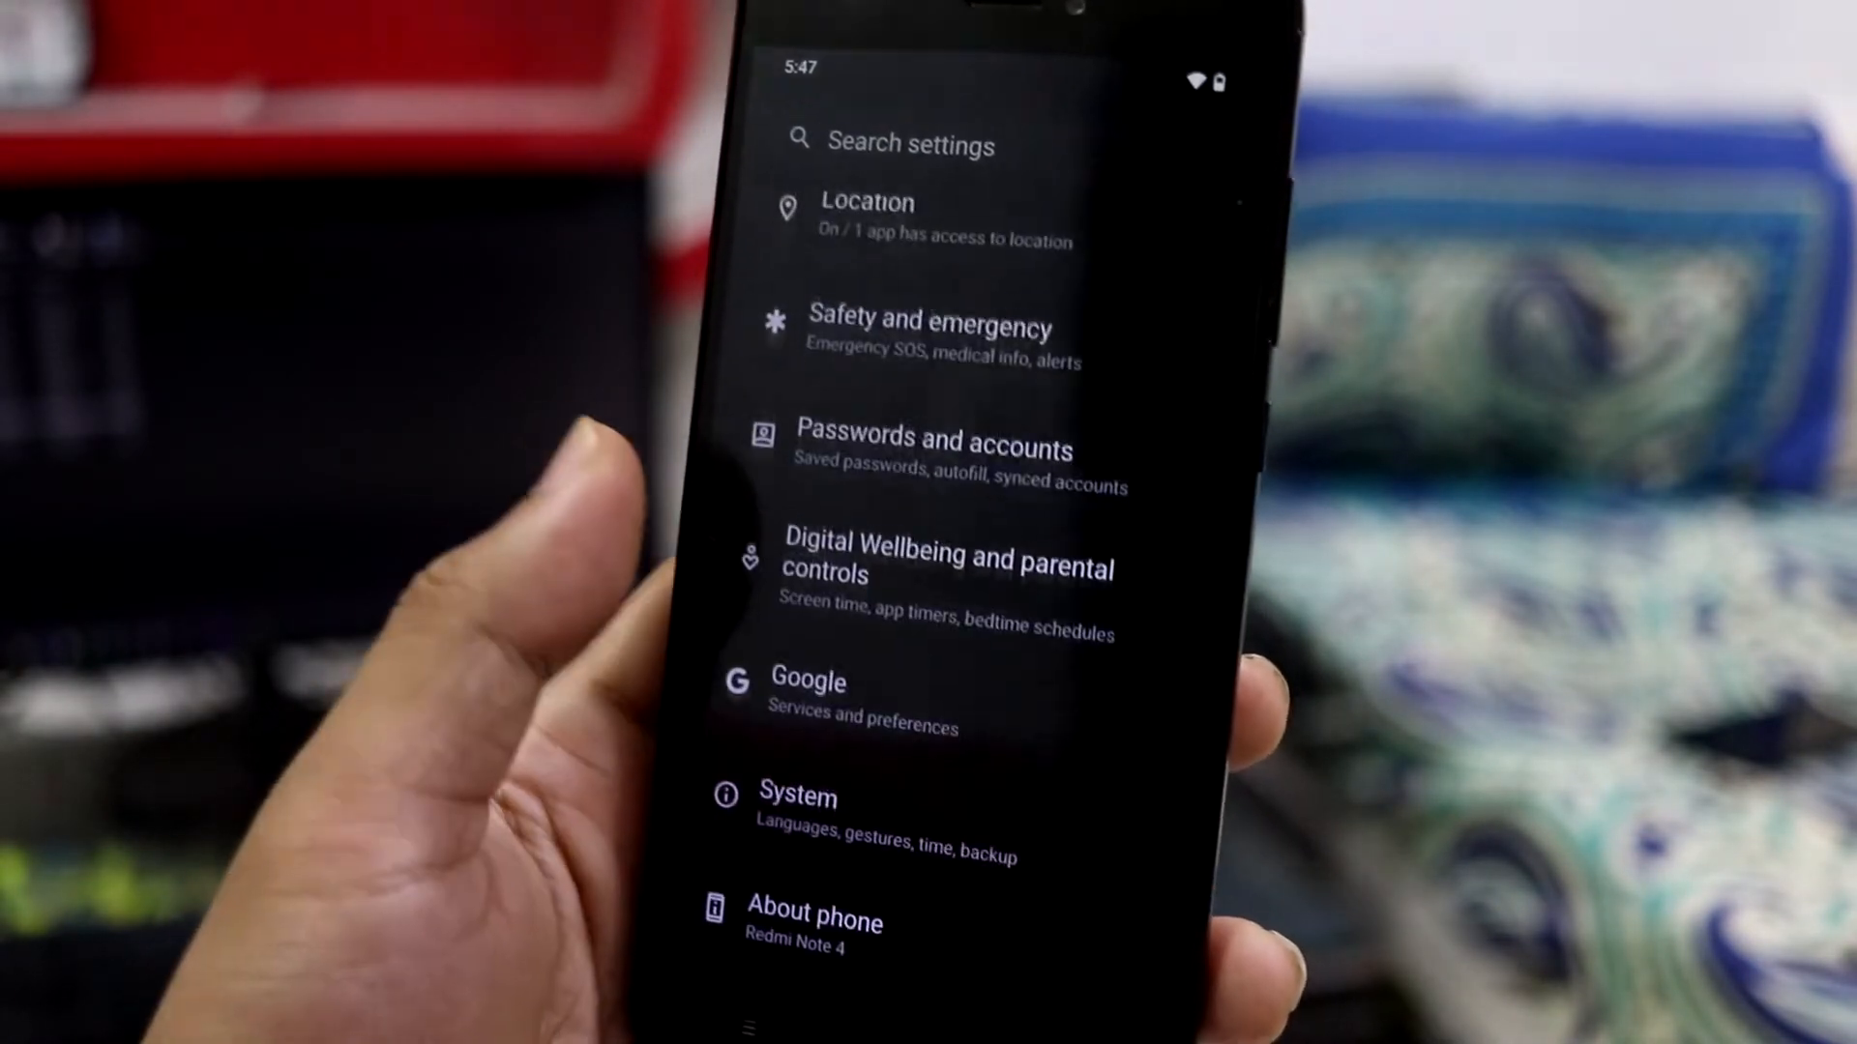
click(911, 1021)
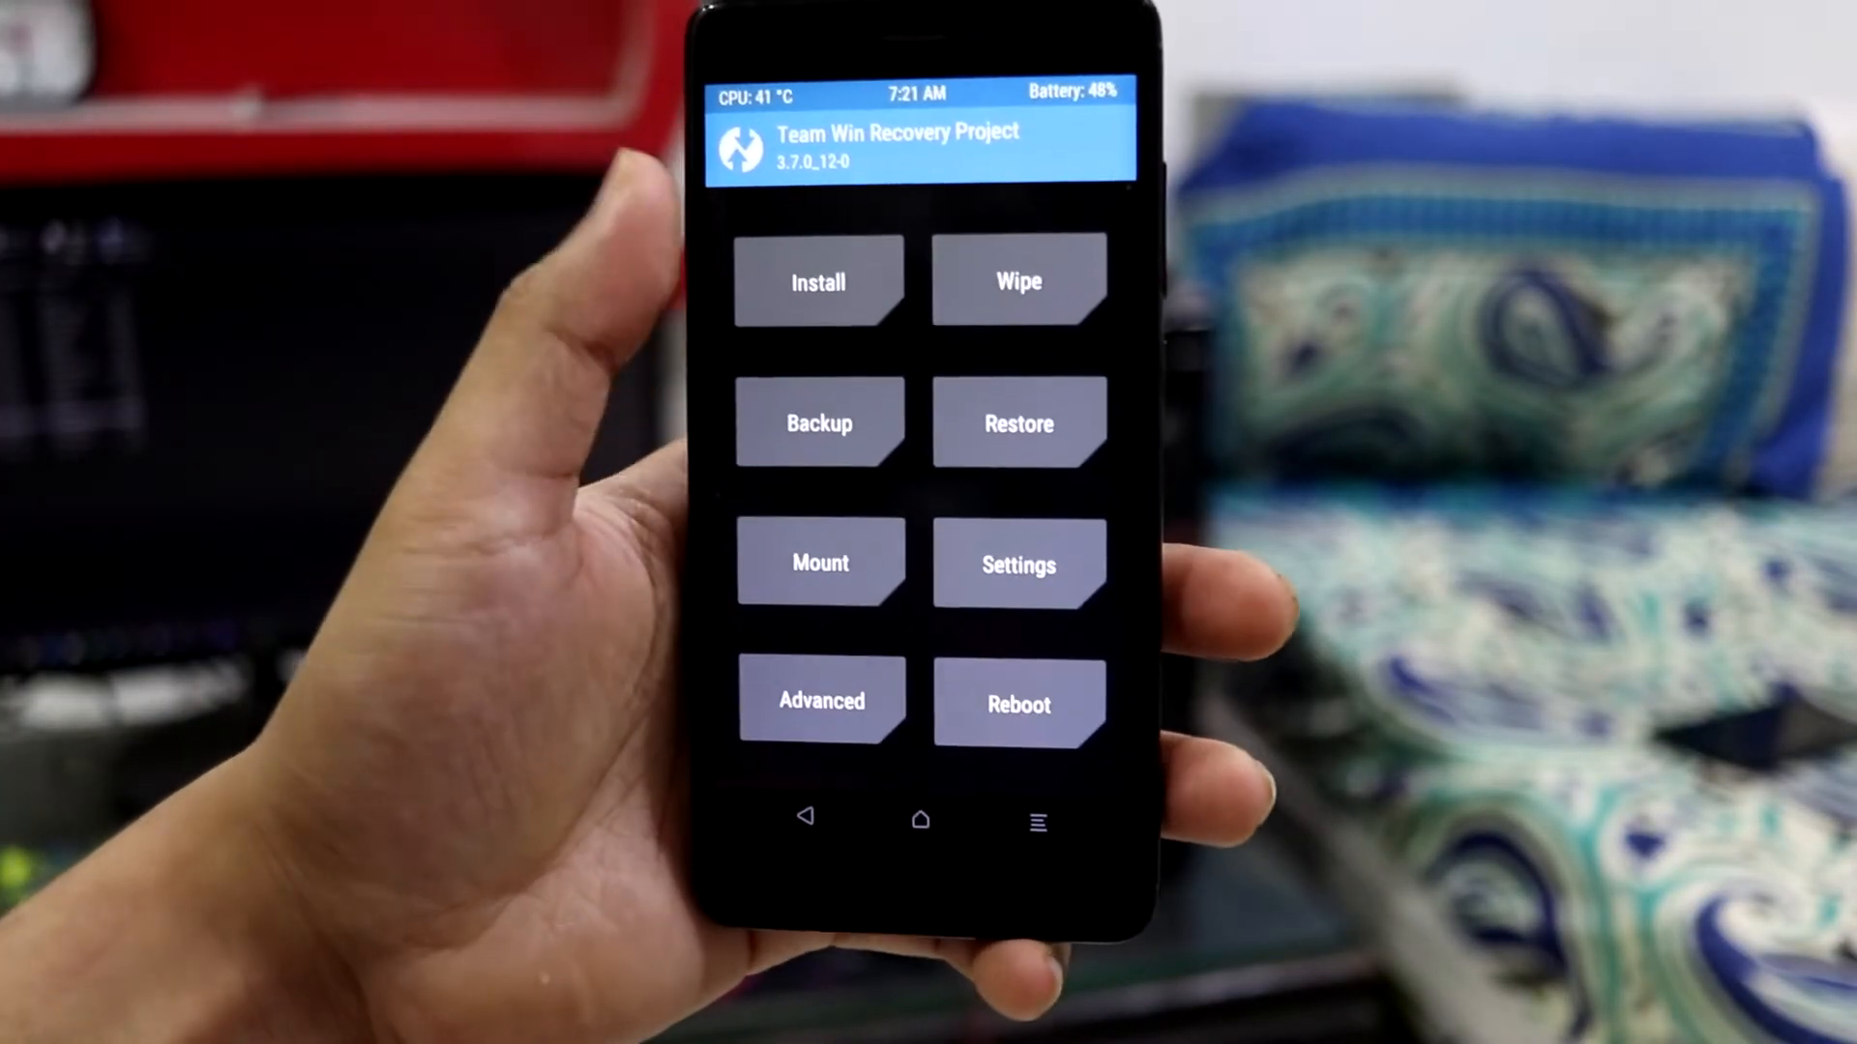
click(816, 283)
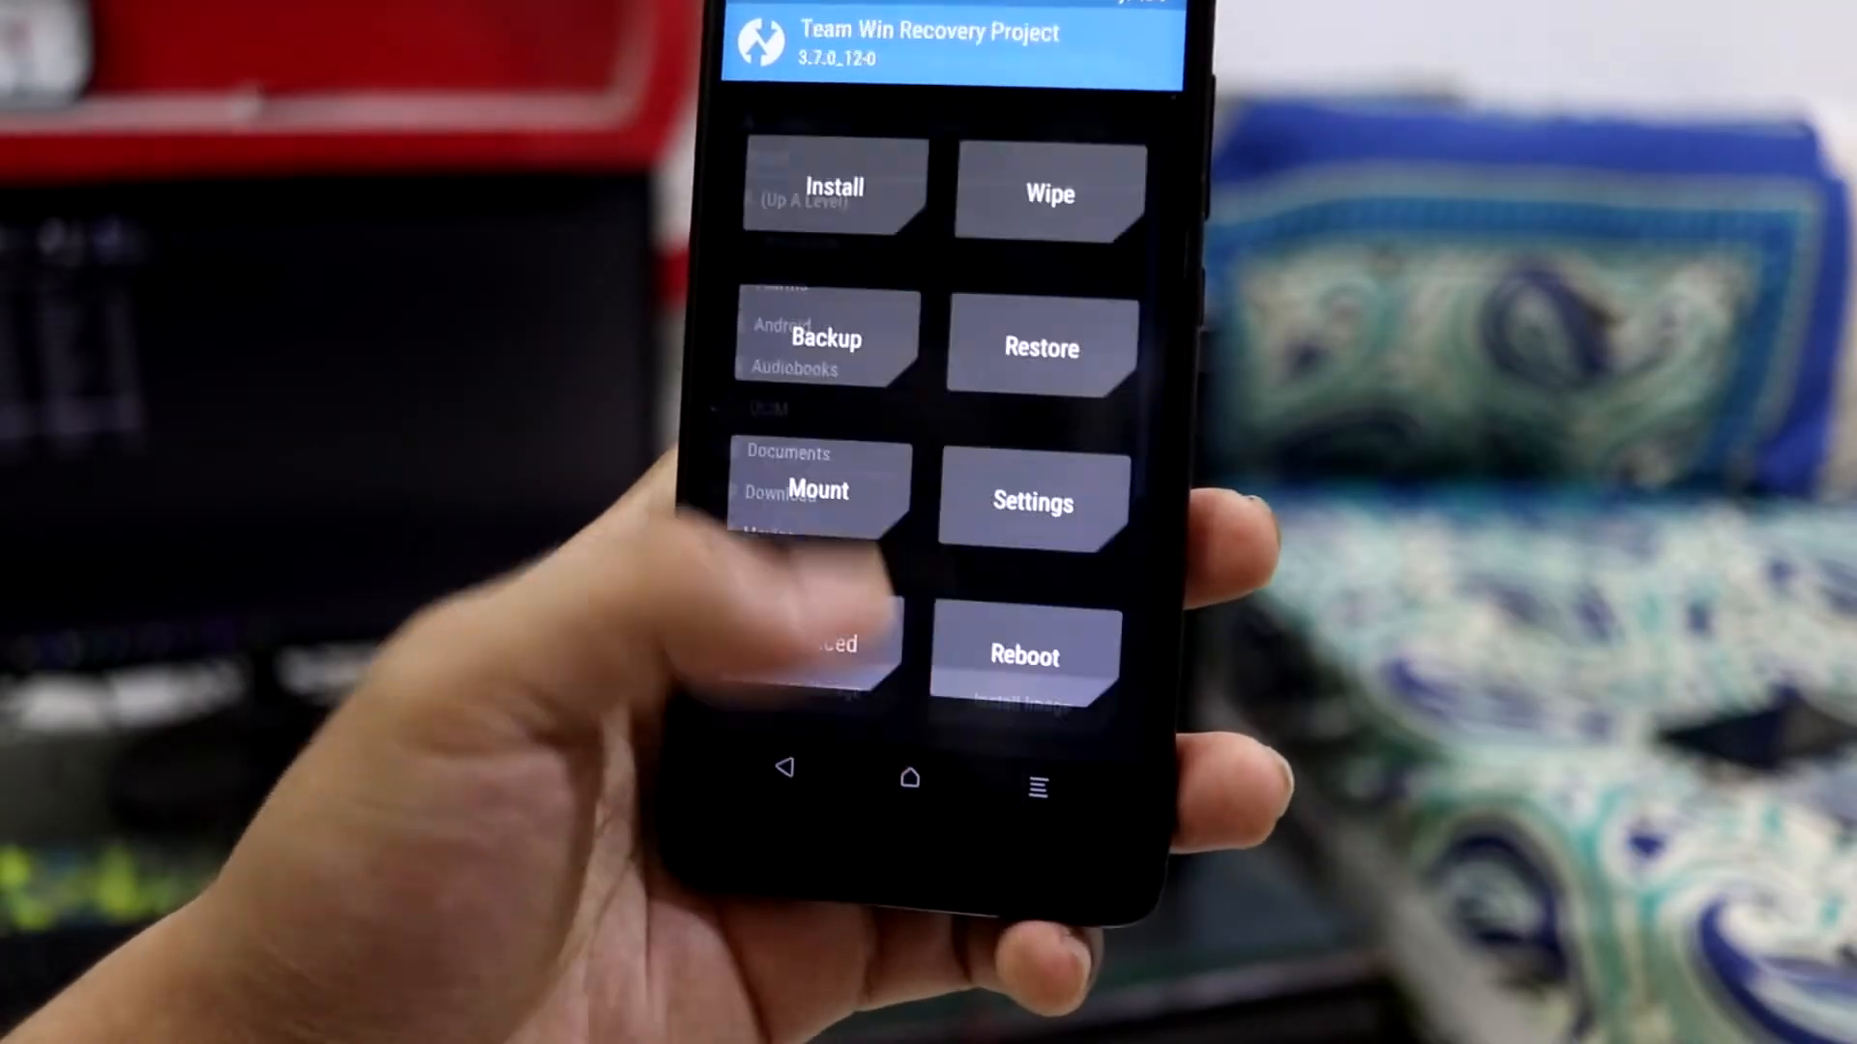
click(833, 190)
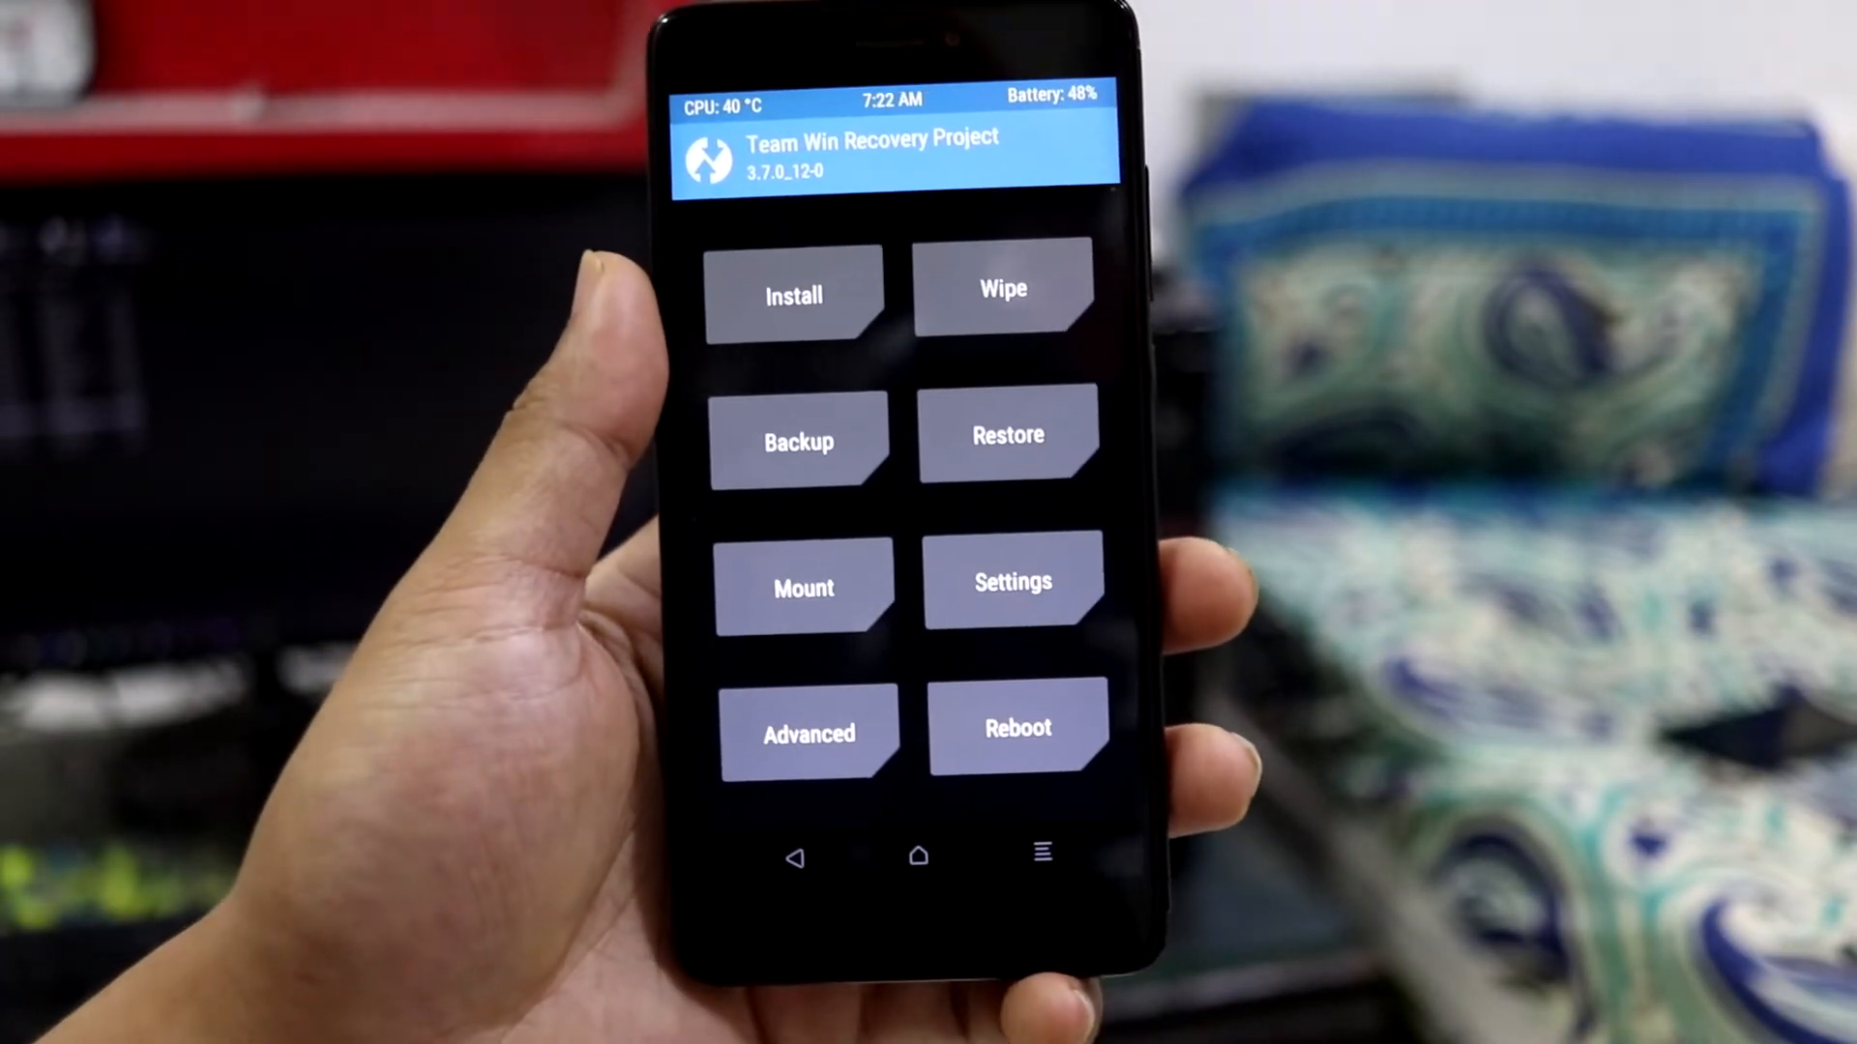
Browse Install's /data/media and folder 0 to find the lineage-21.0 and NikGapps zips
click(793, 294)
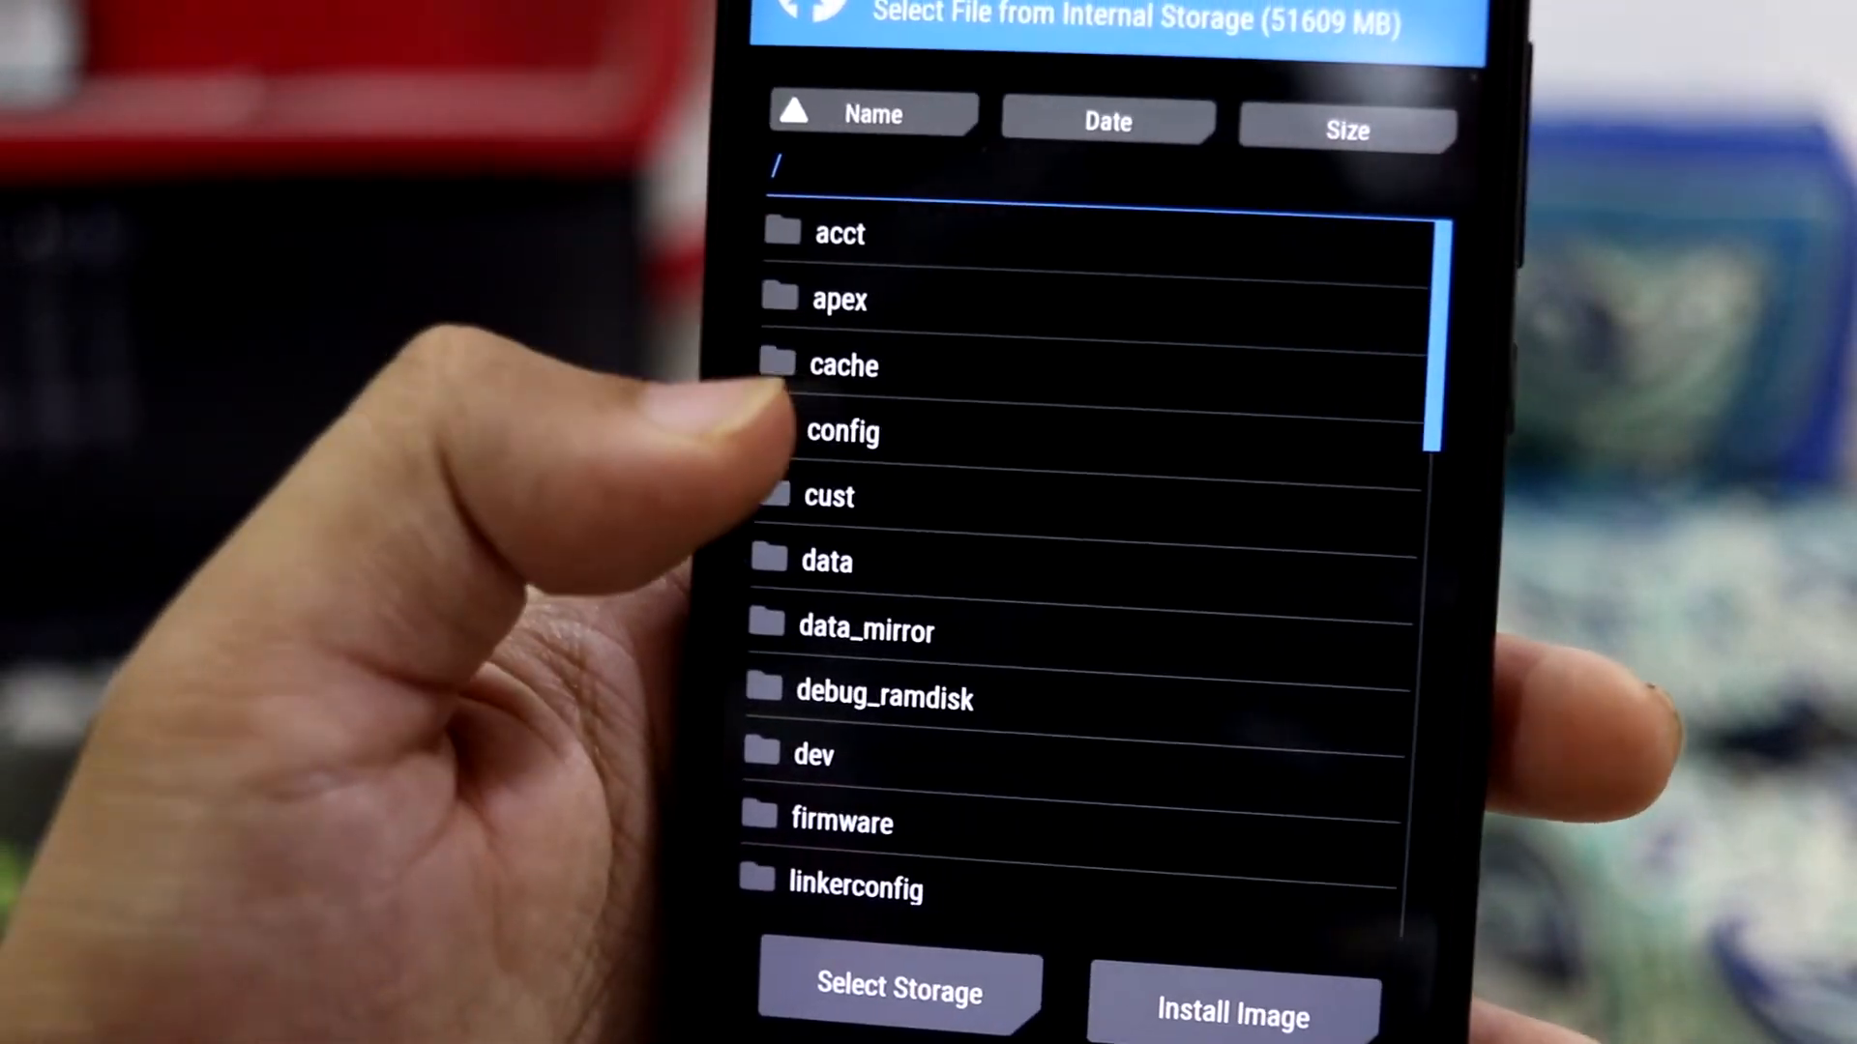
click(826, 561)
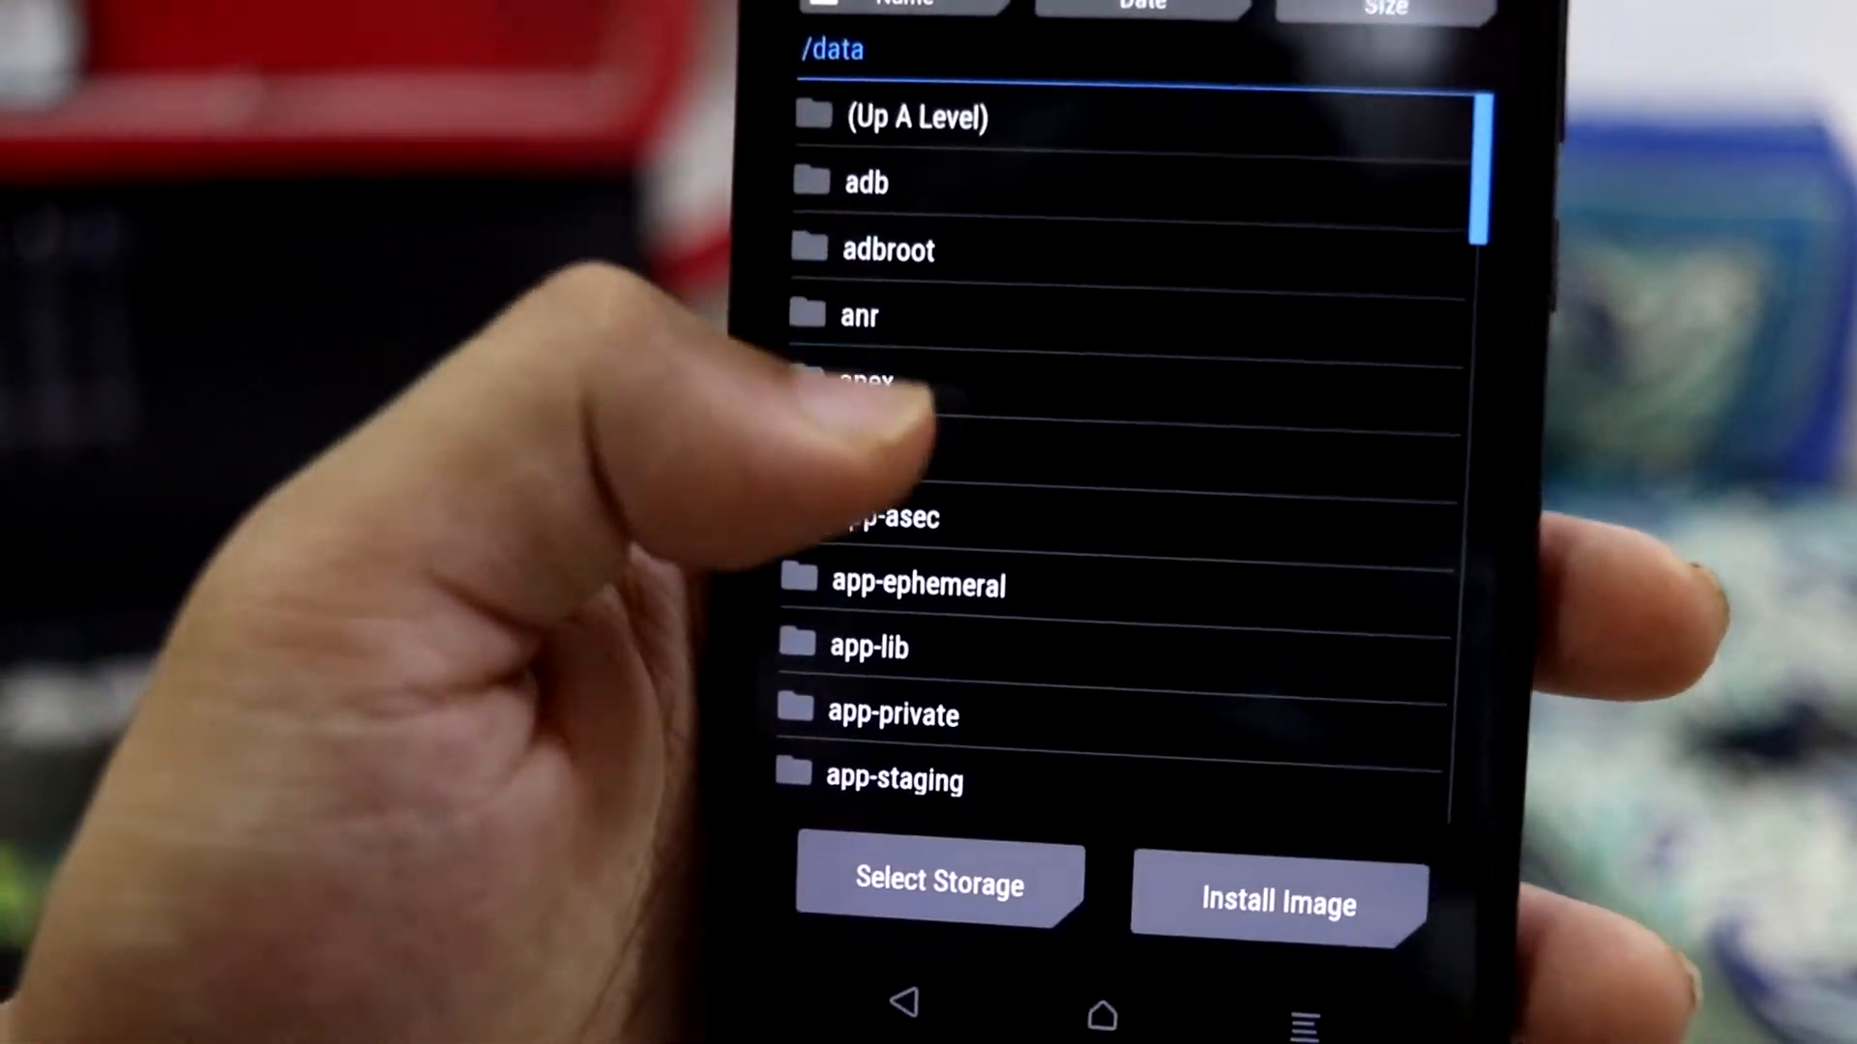
scroll(down, 3)
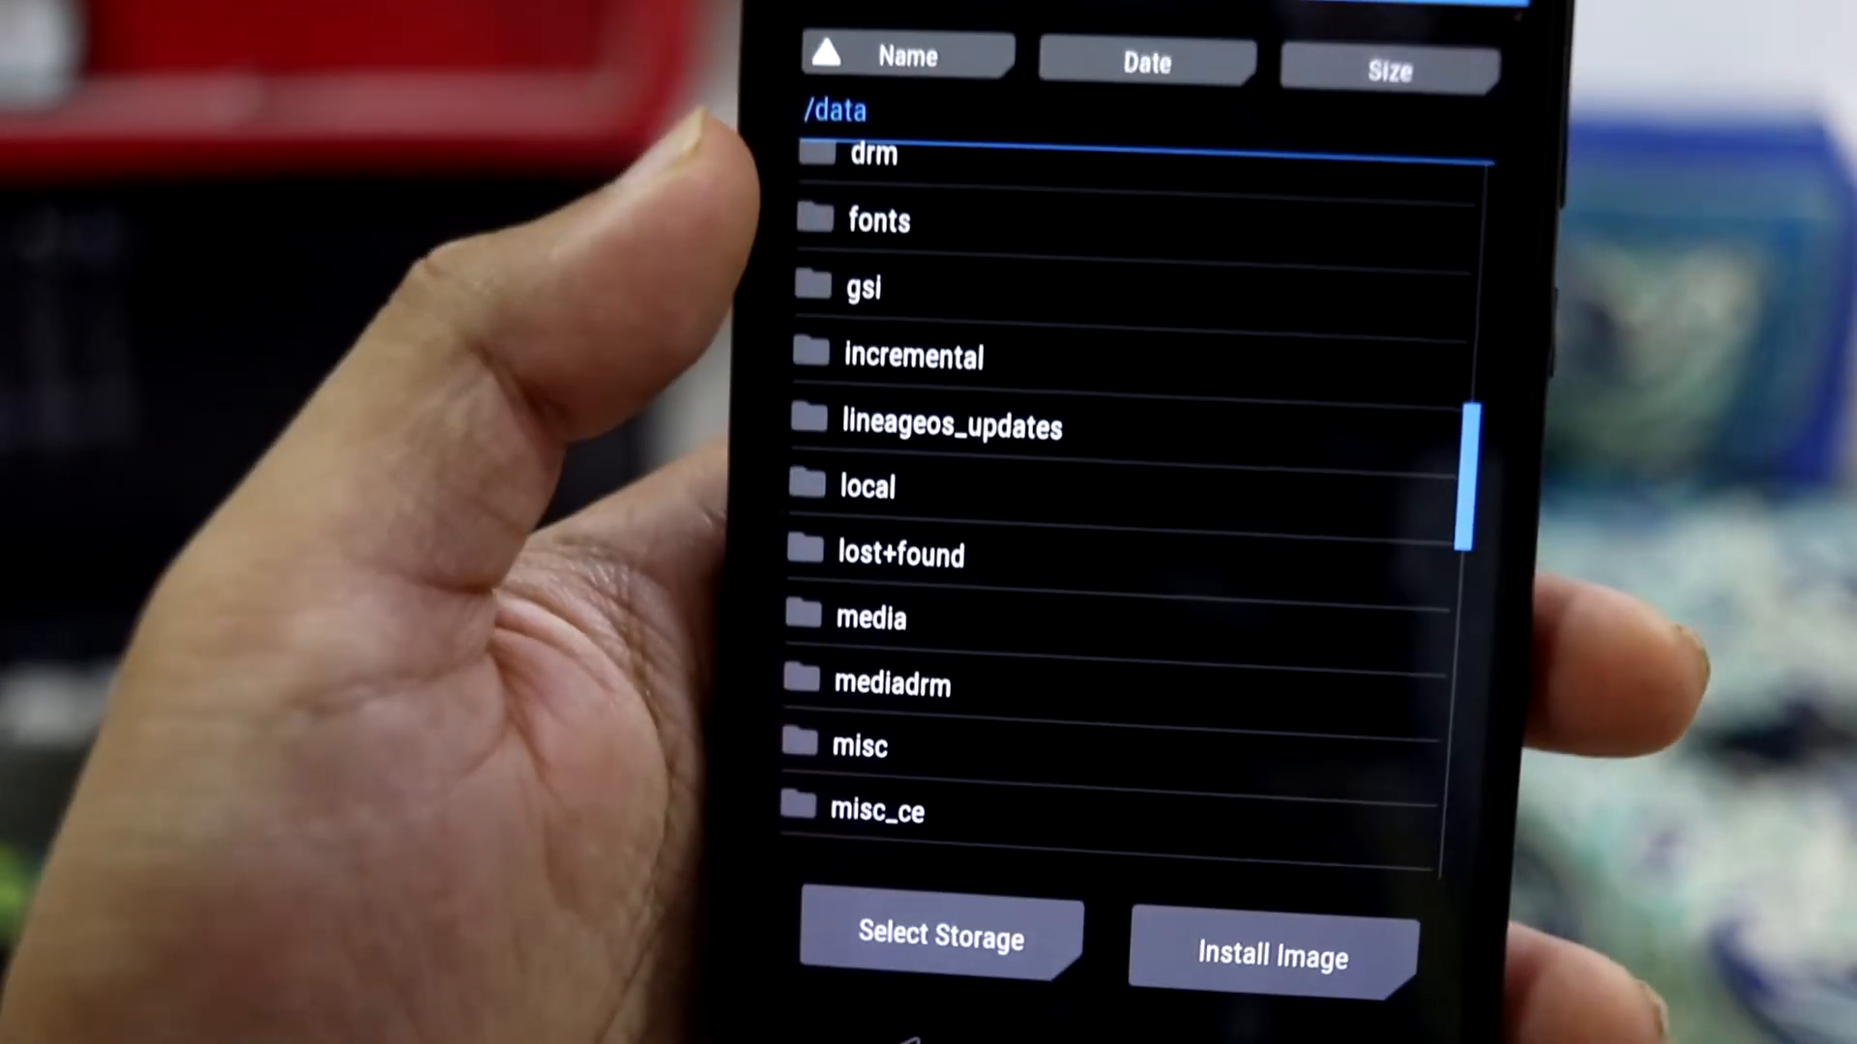
click(871, 617)
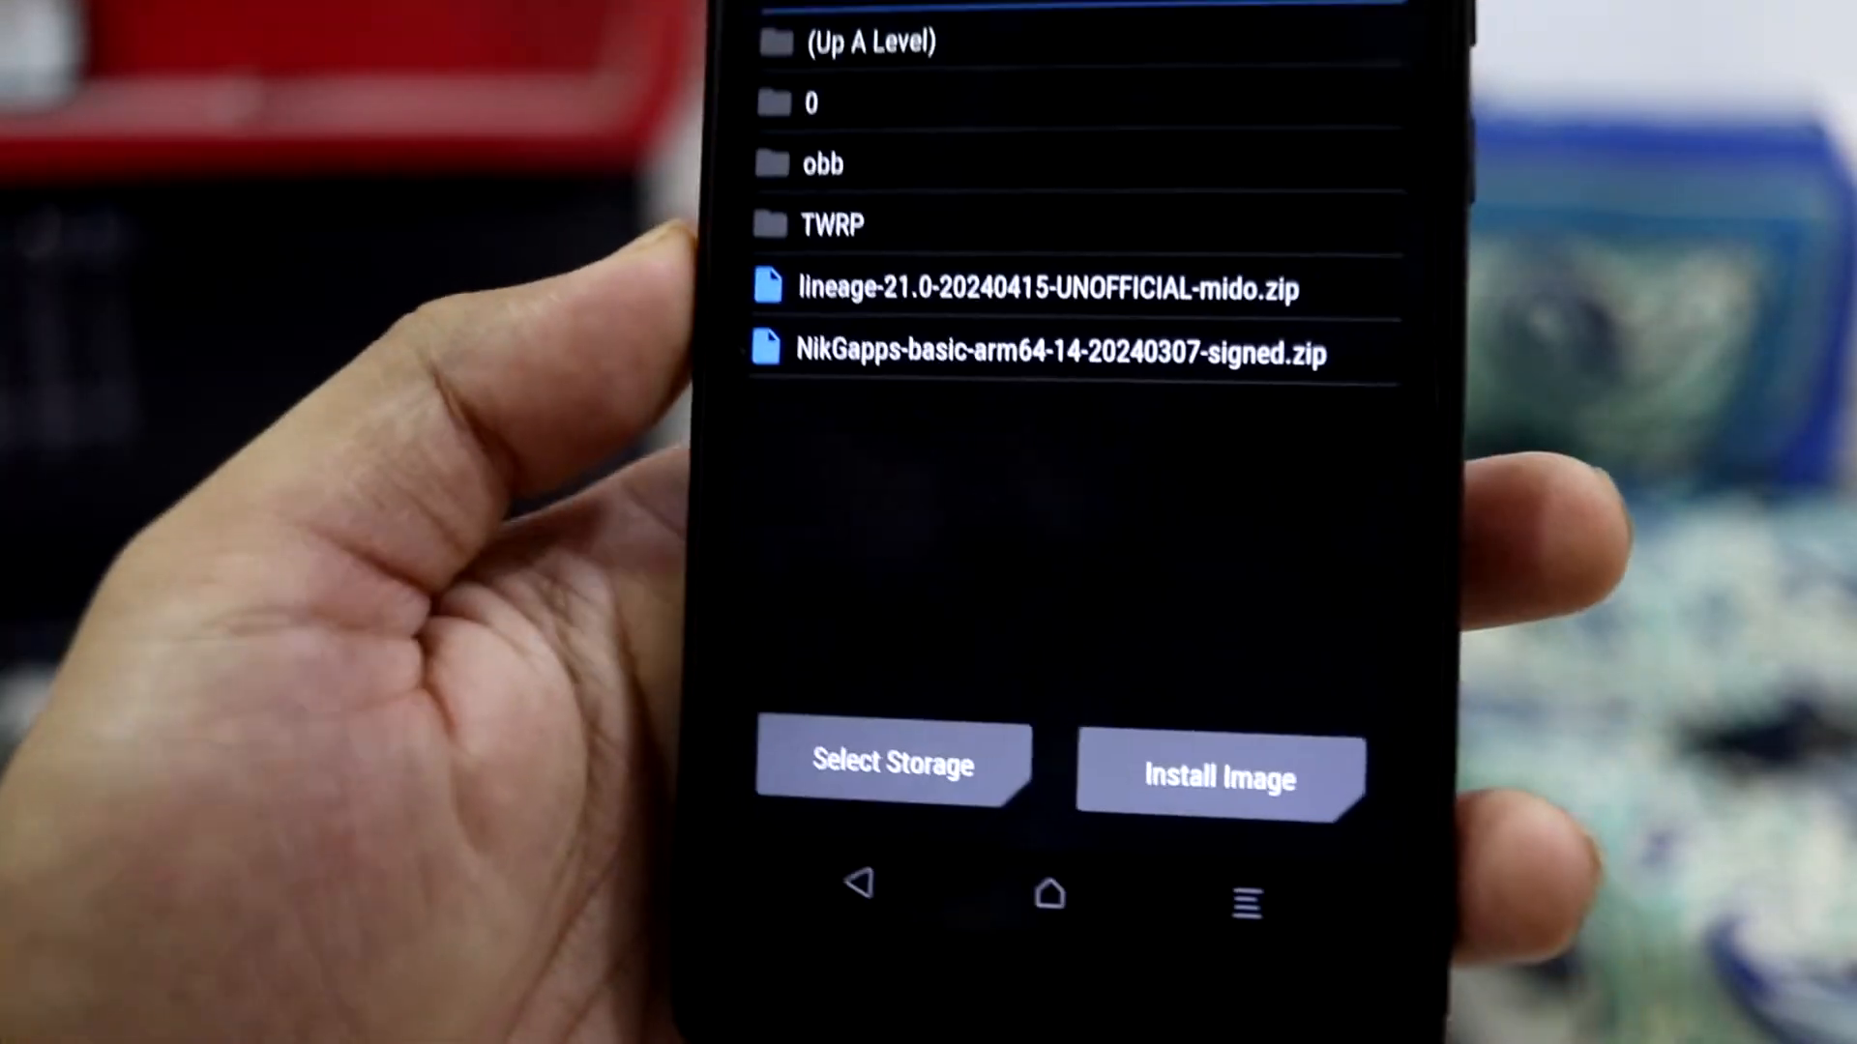
click(890, 762)
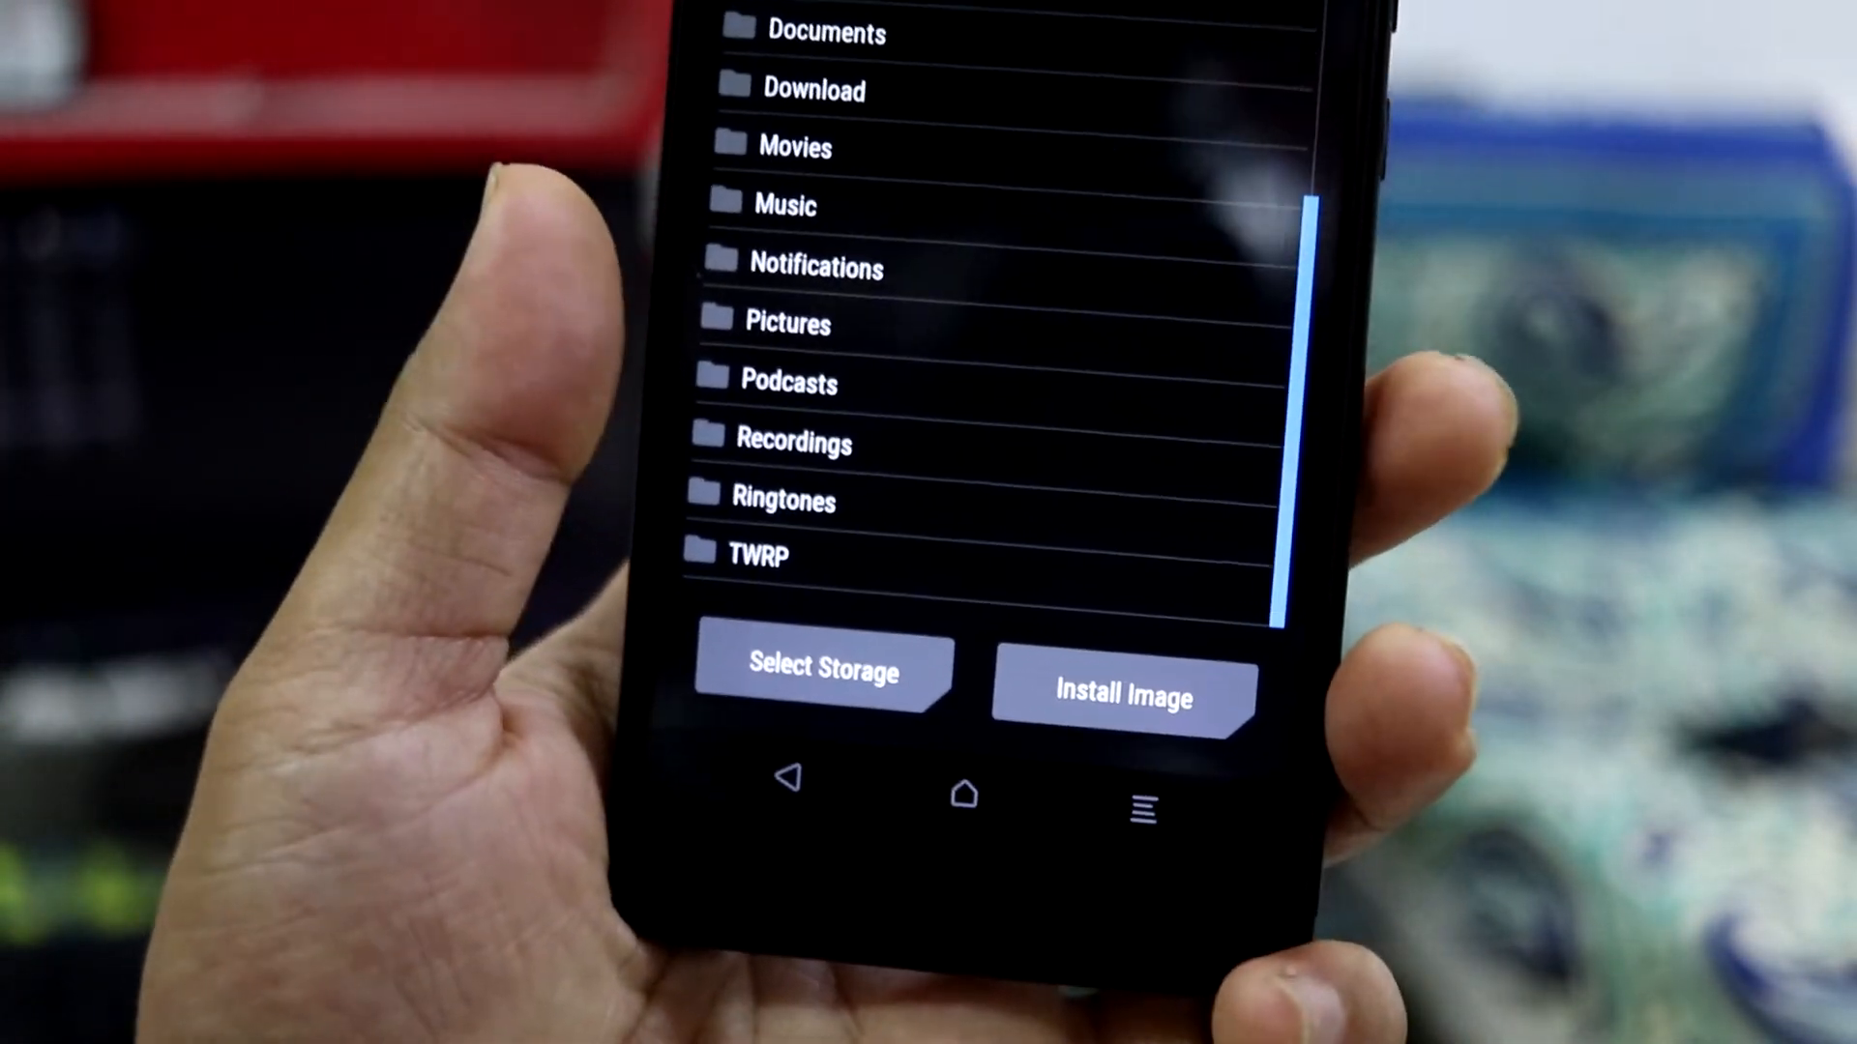
scroll(down, 3)
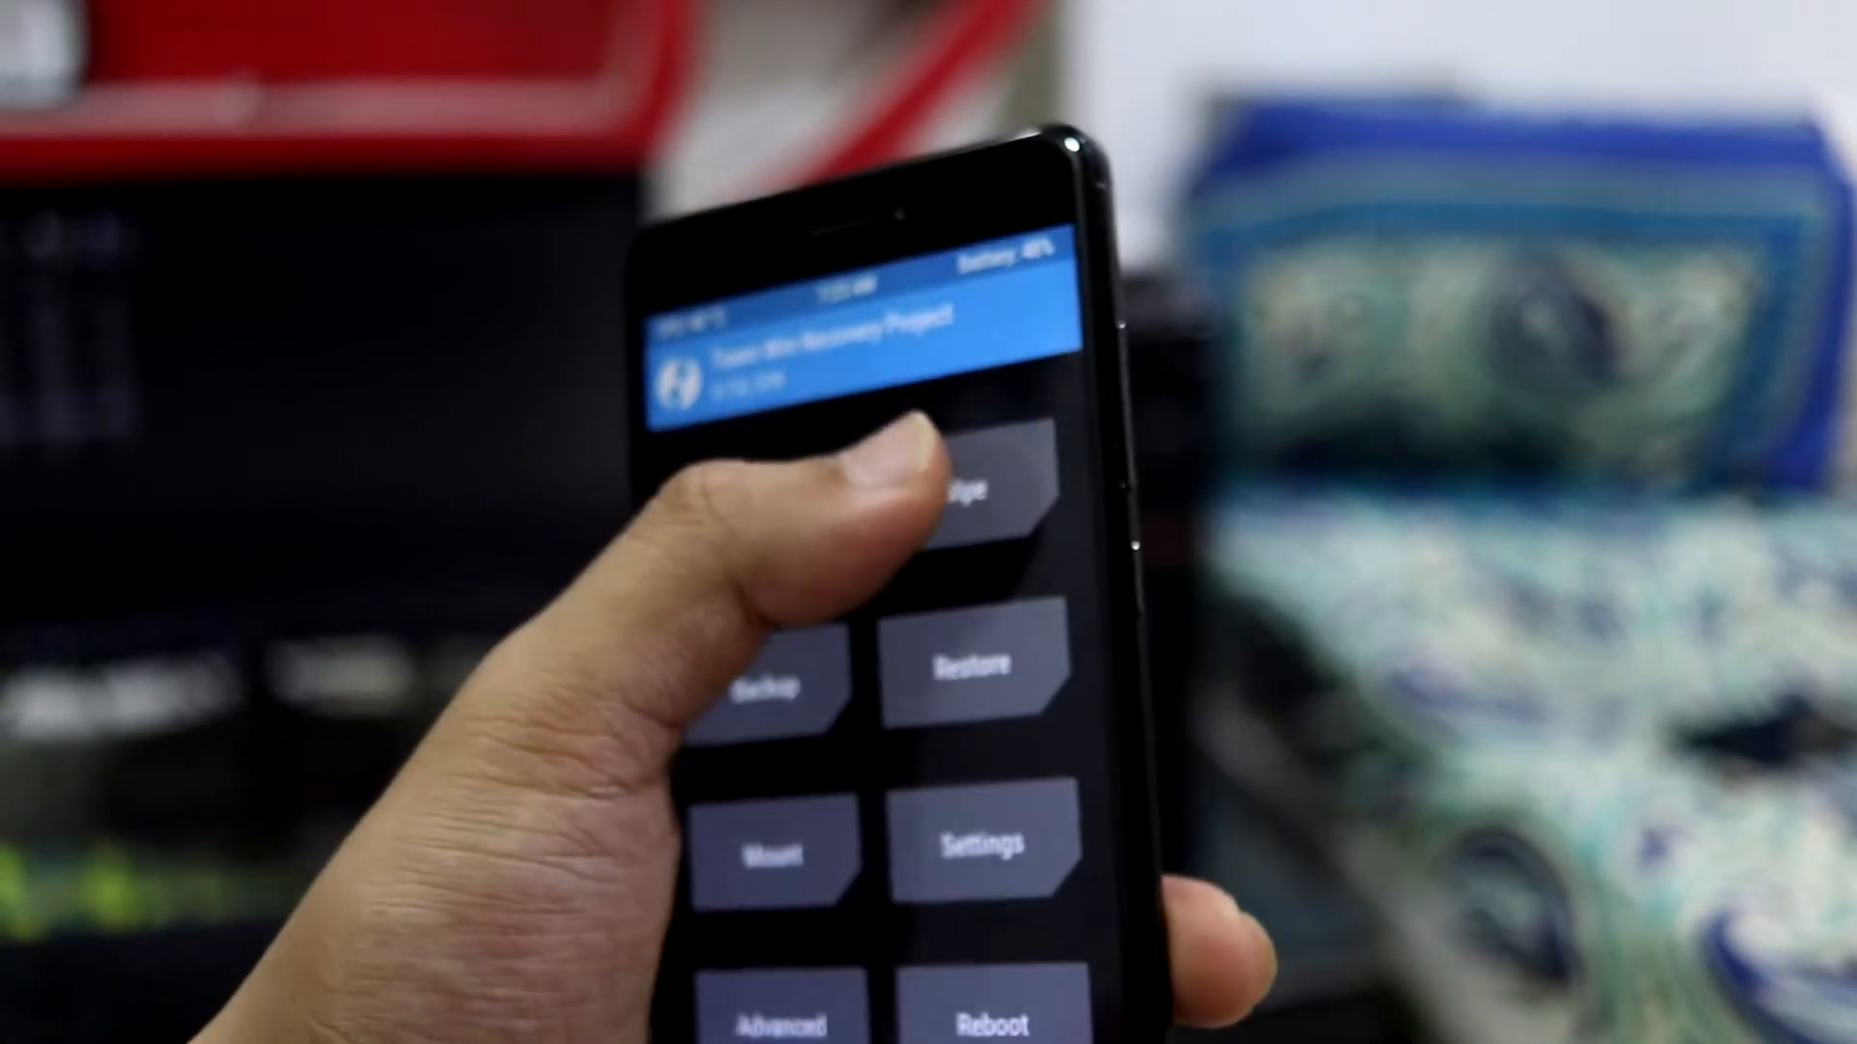
Run the wipe of cache, system, vendor and data, then return to the TWRP main menu
click(971, 489)
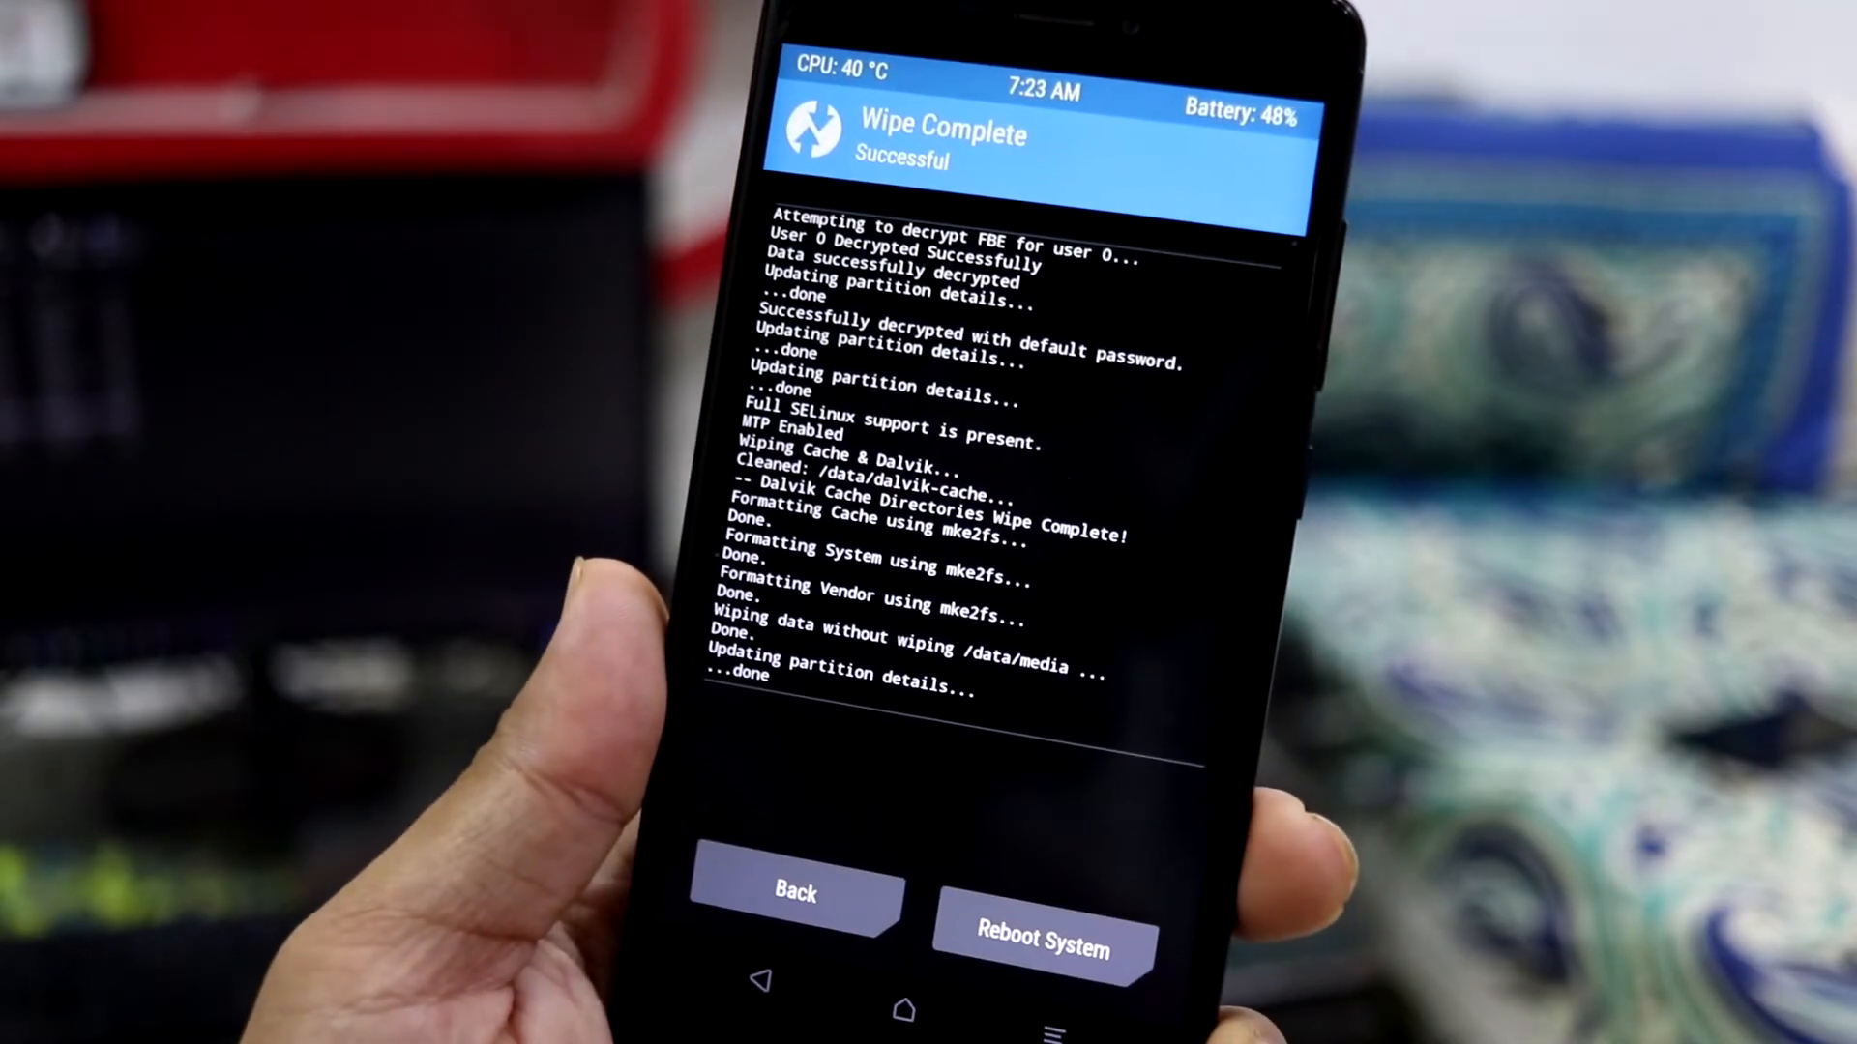
click(793, 893)
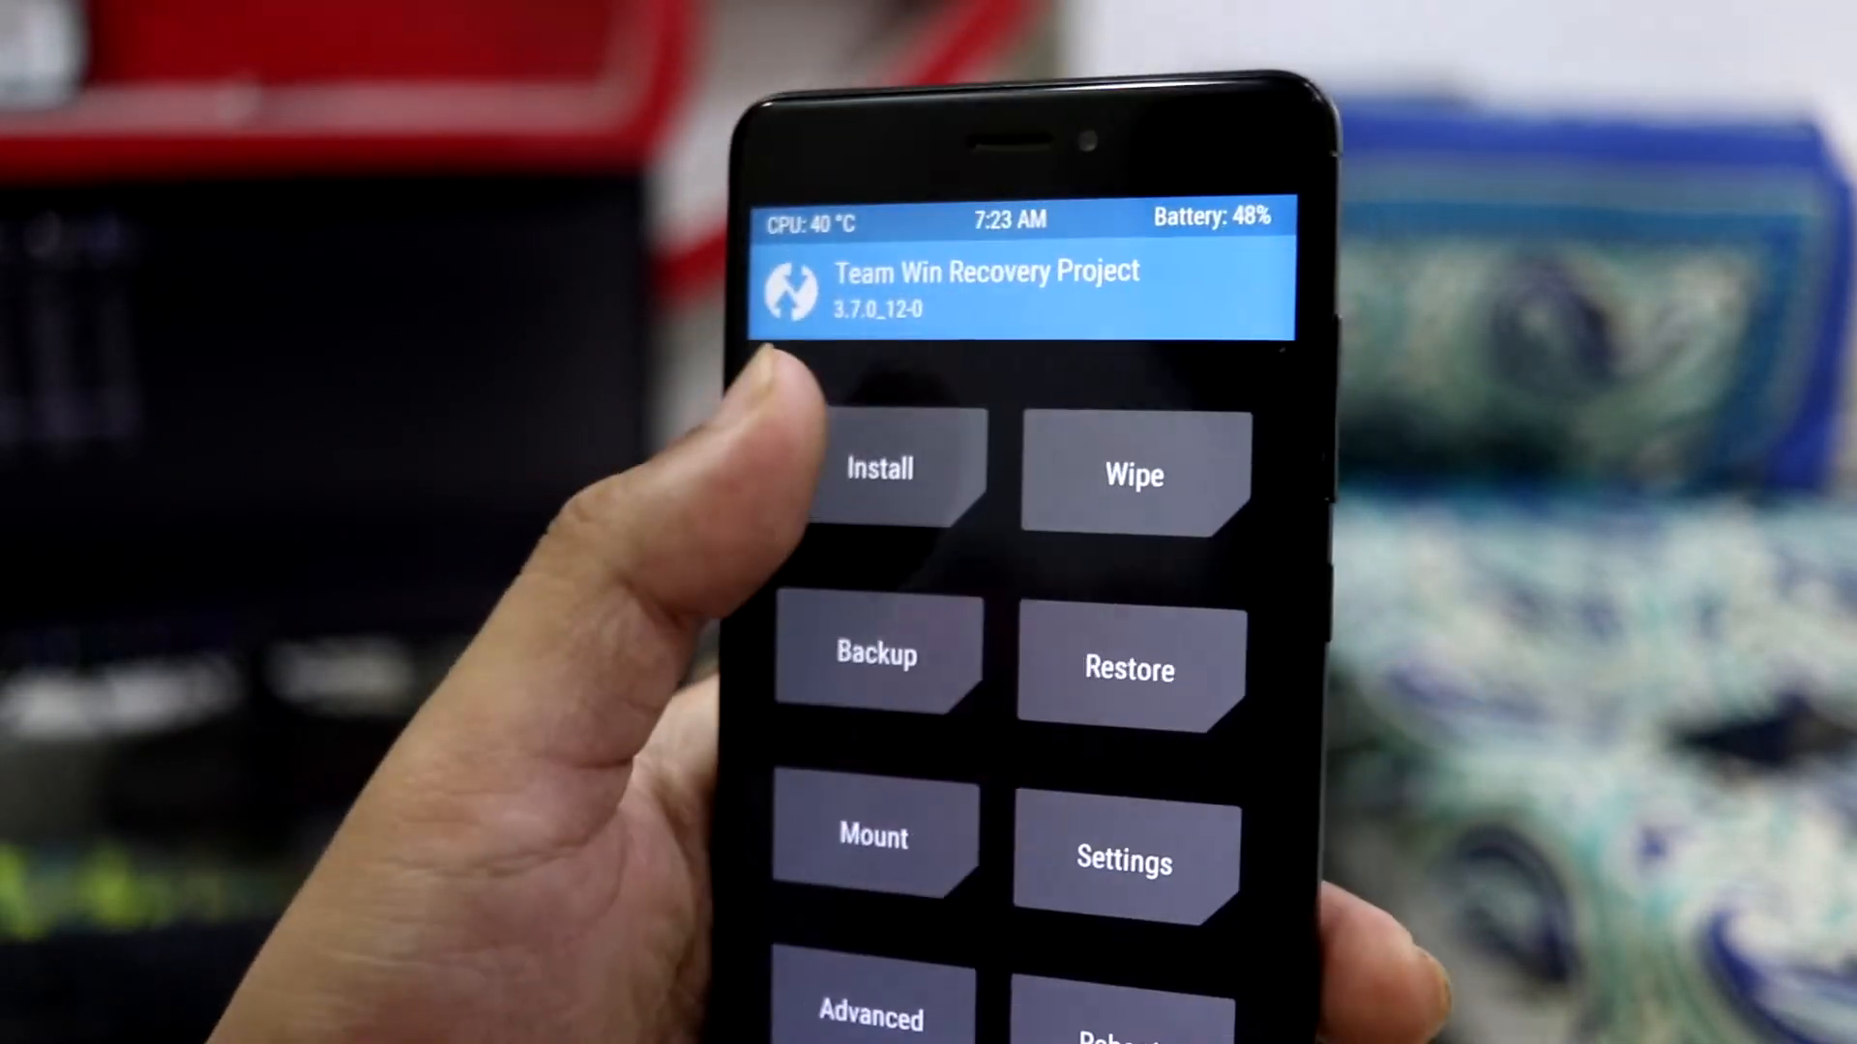
Select the lineage-21.0 zip in /data/media and flash it with the NikGapps basic package
click(878, 468)
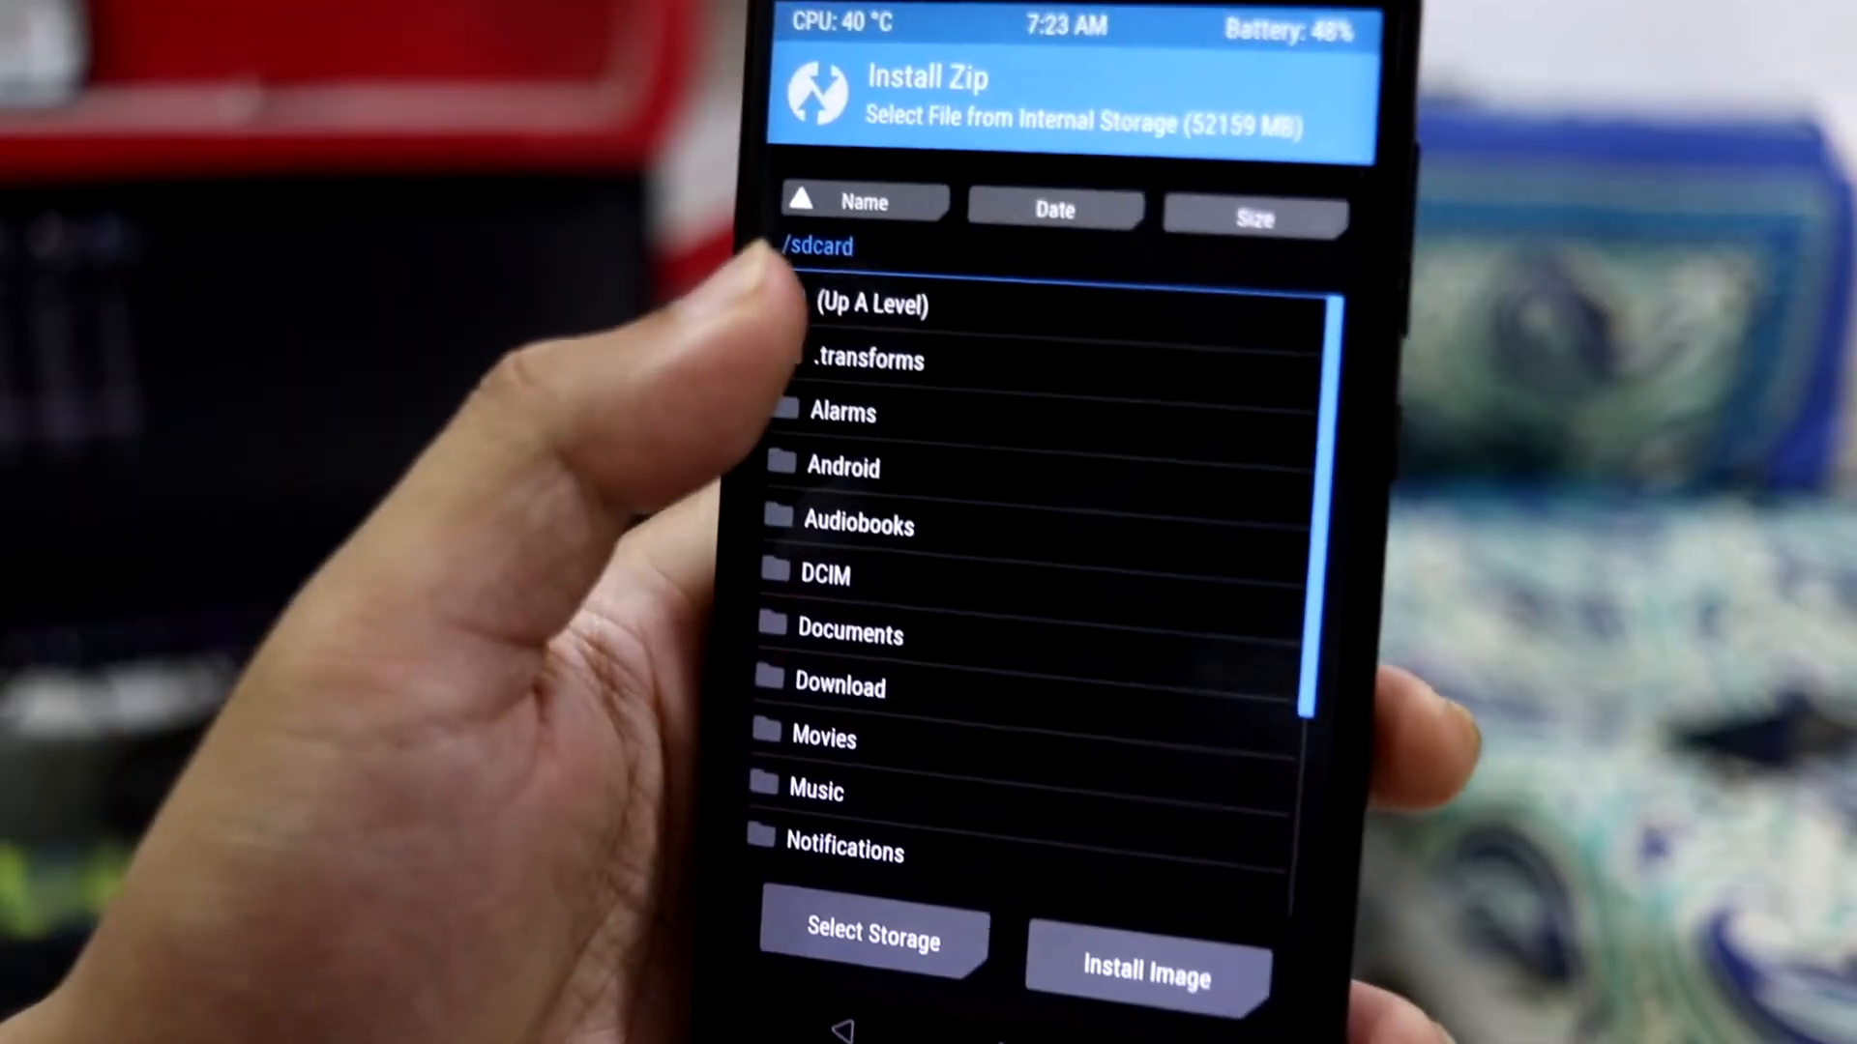
click(866, 303)
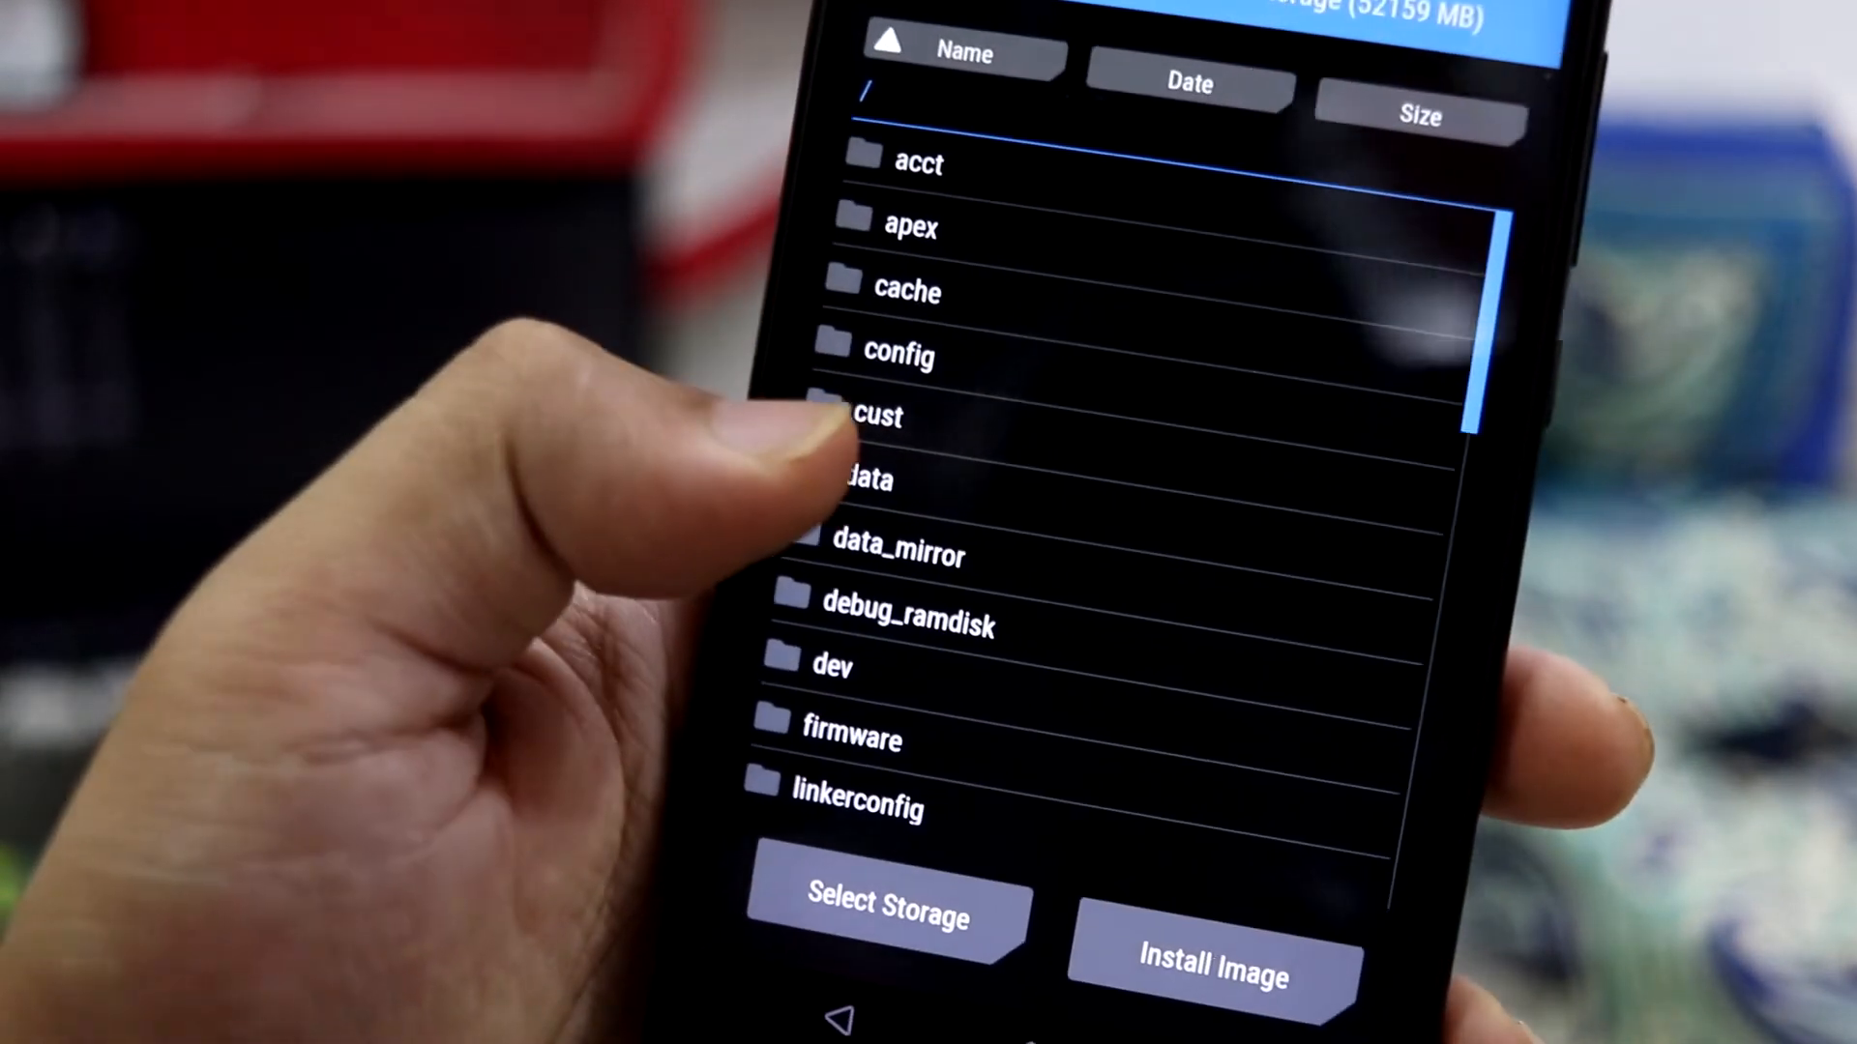
click(859, 480)
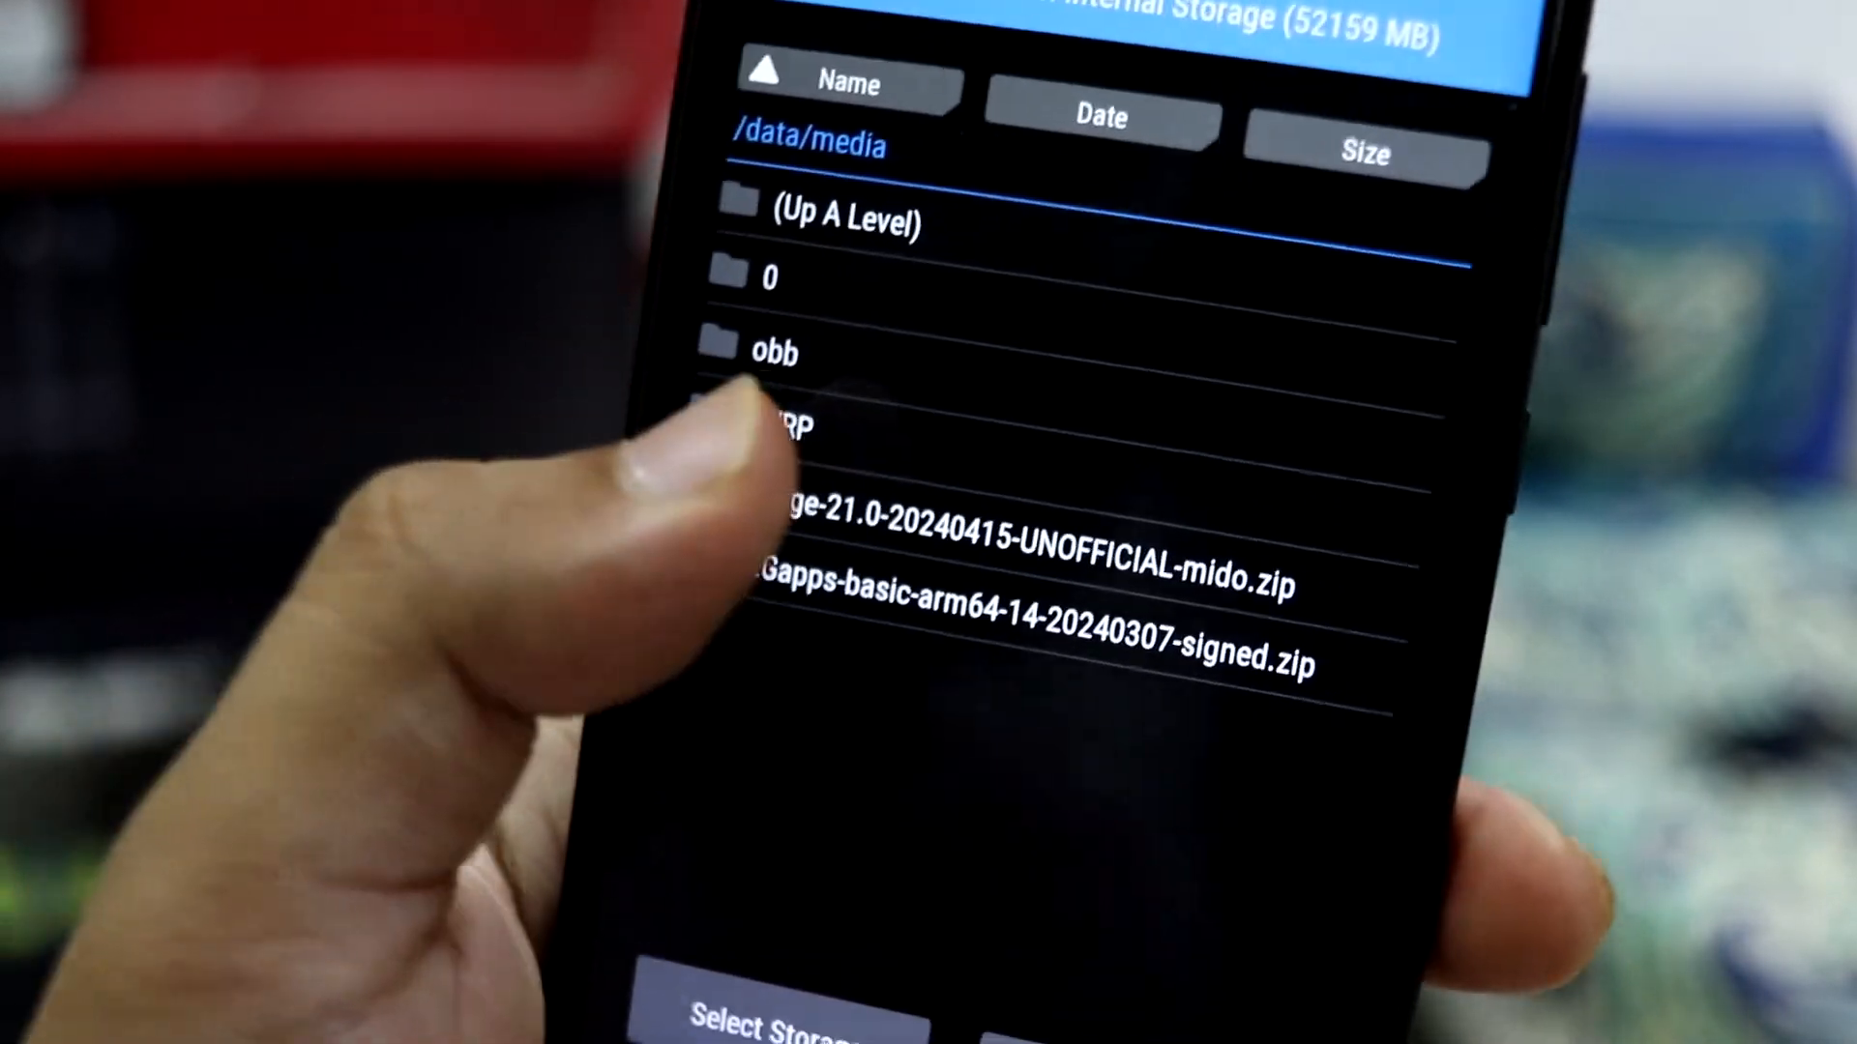
click(1030, 547)
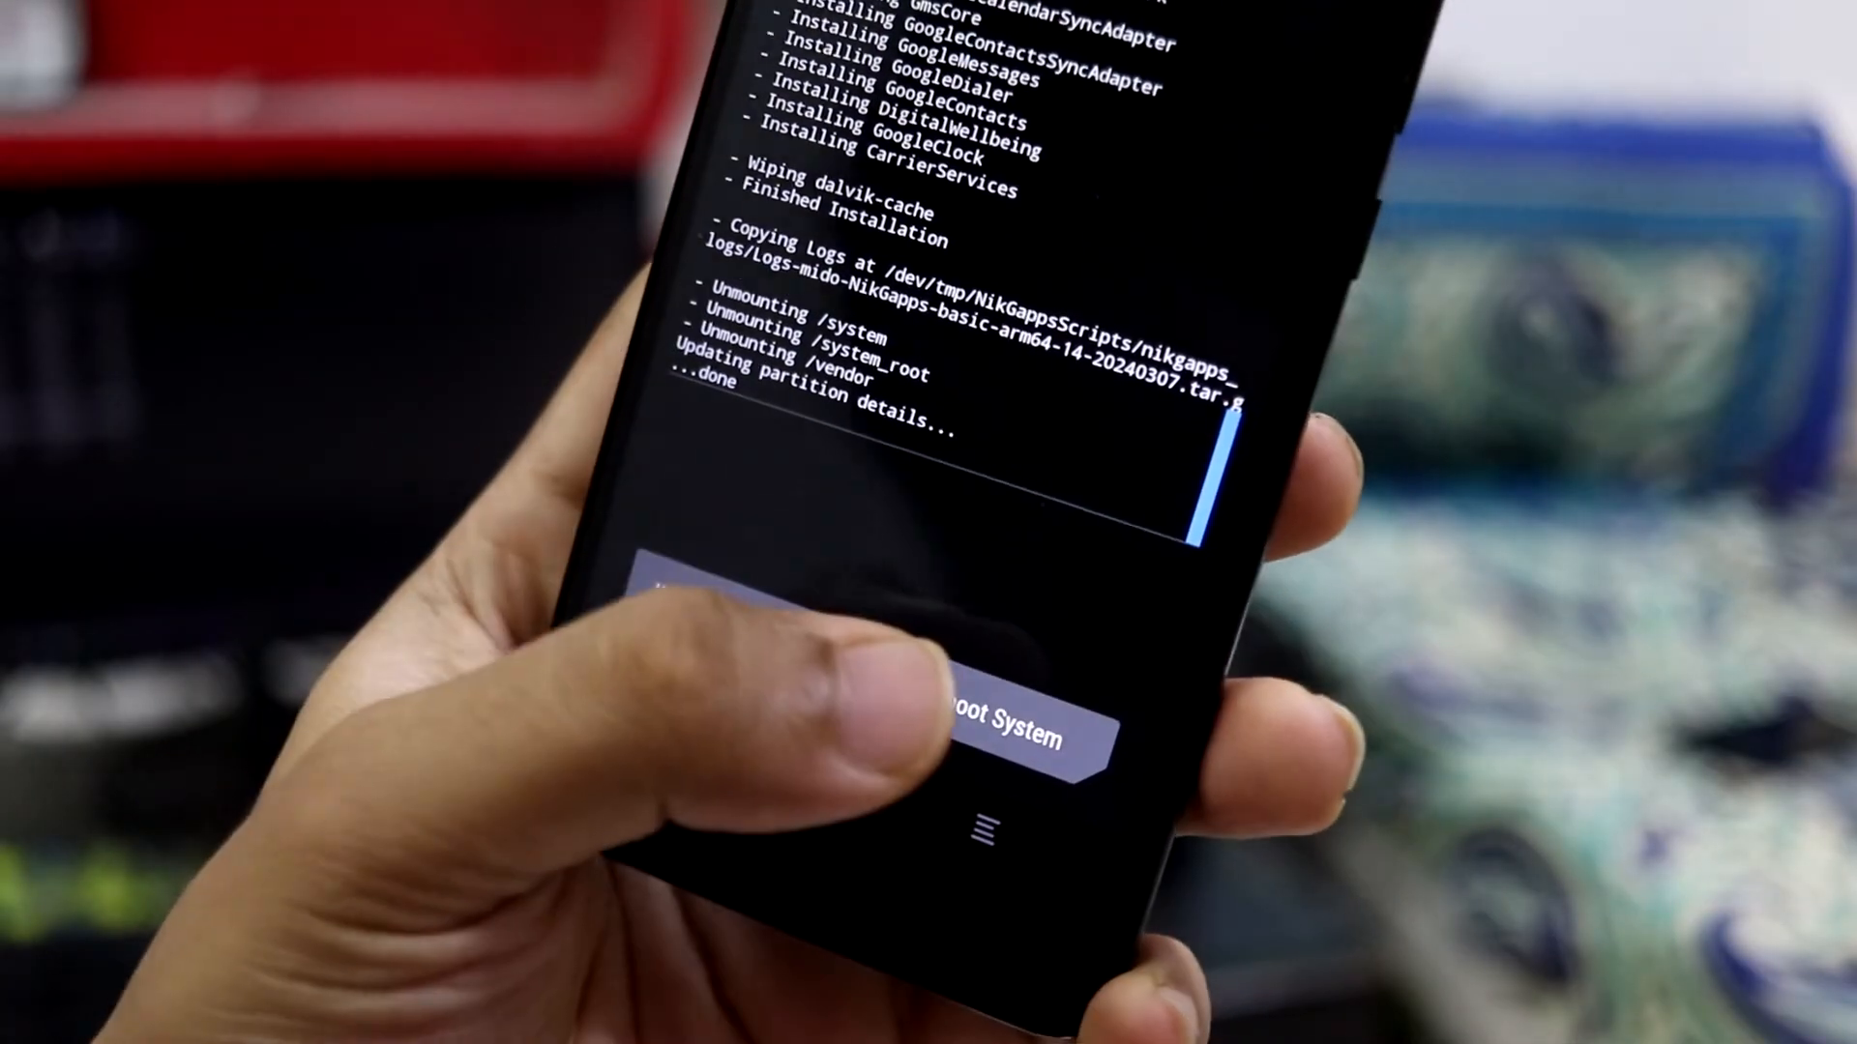
Reboot the phone into the newly flashed LineageOS system, reaching the Mi boot logo
click(985, 728)
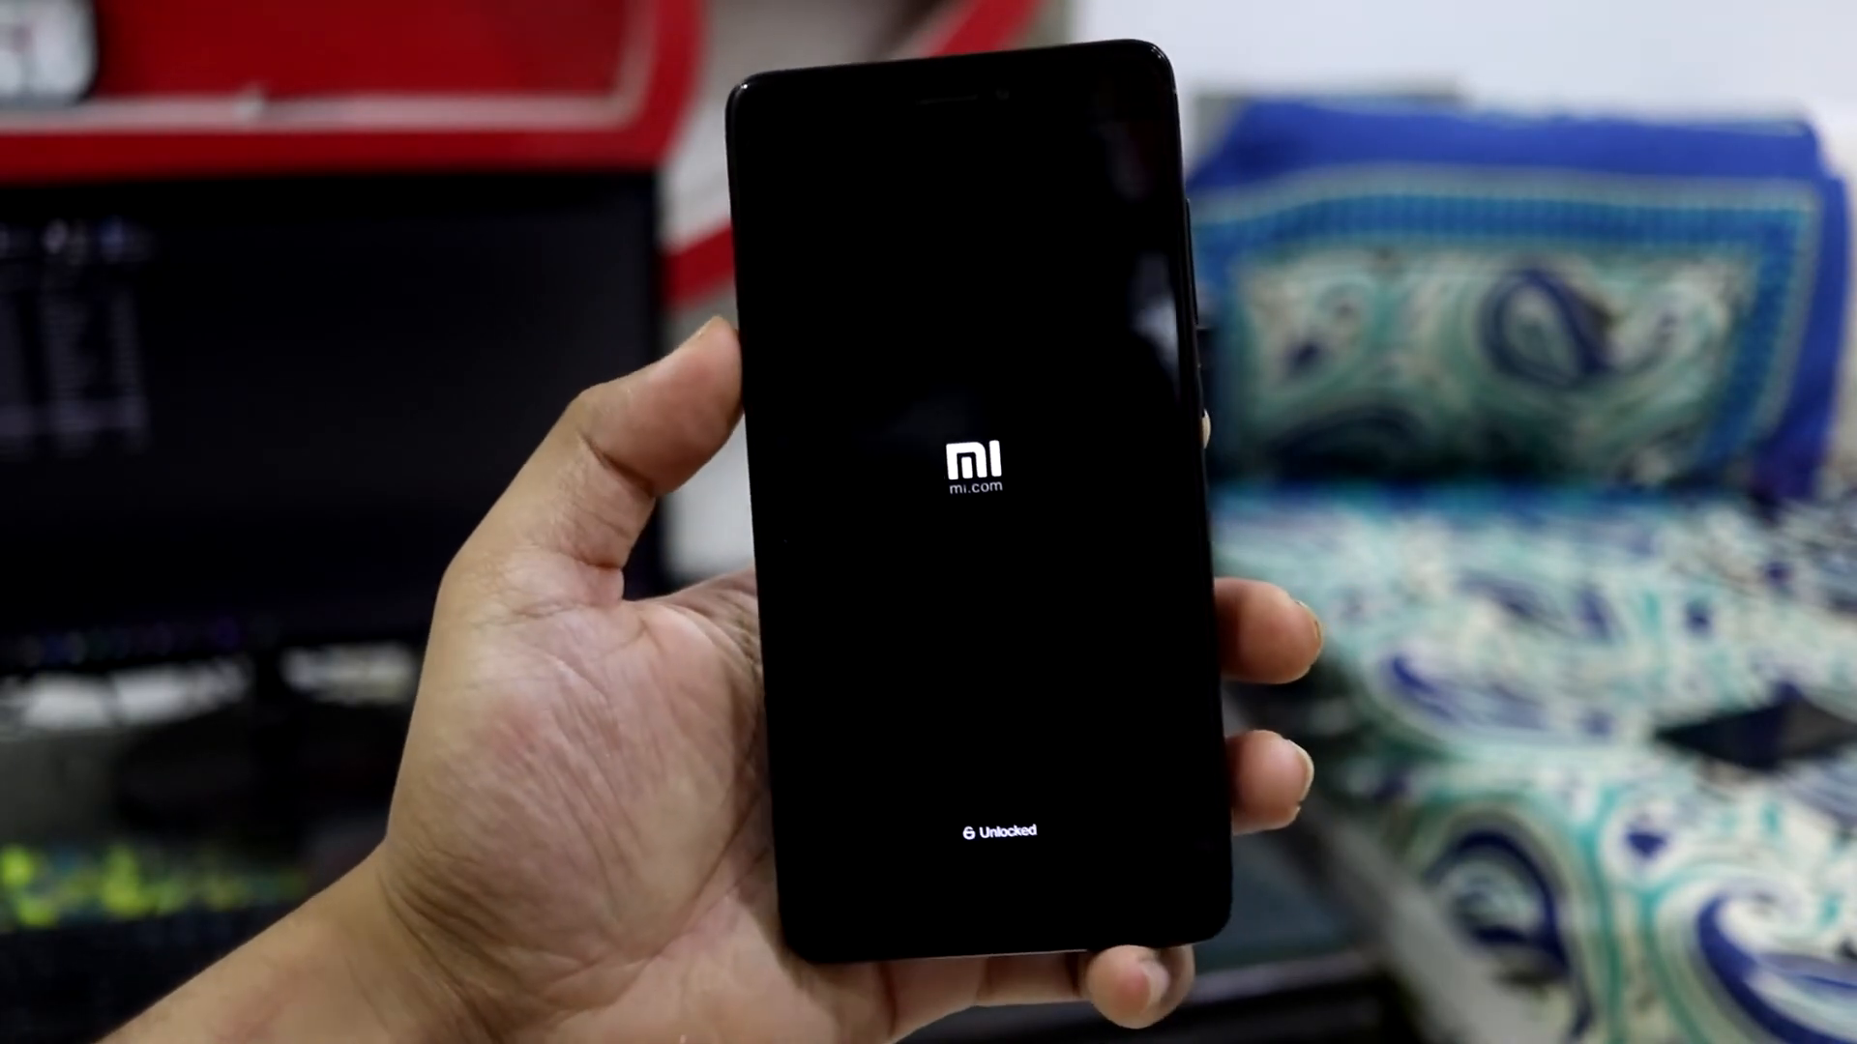